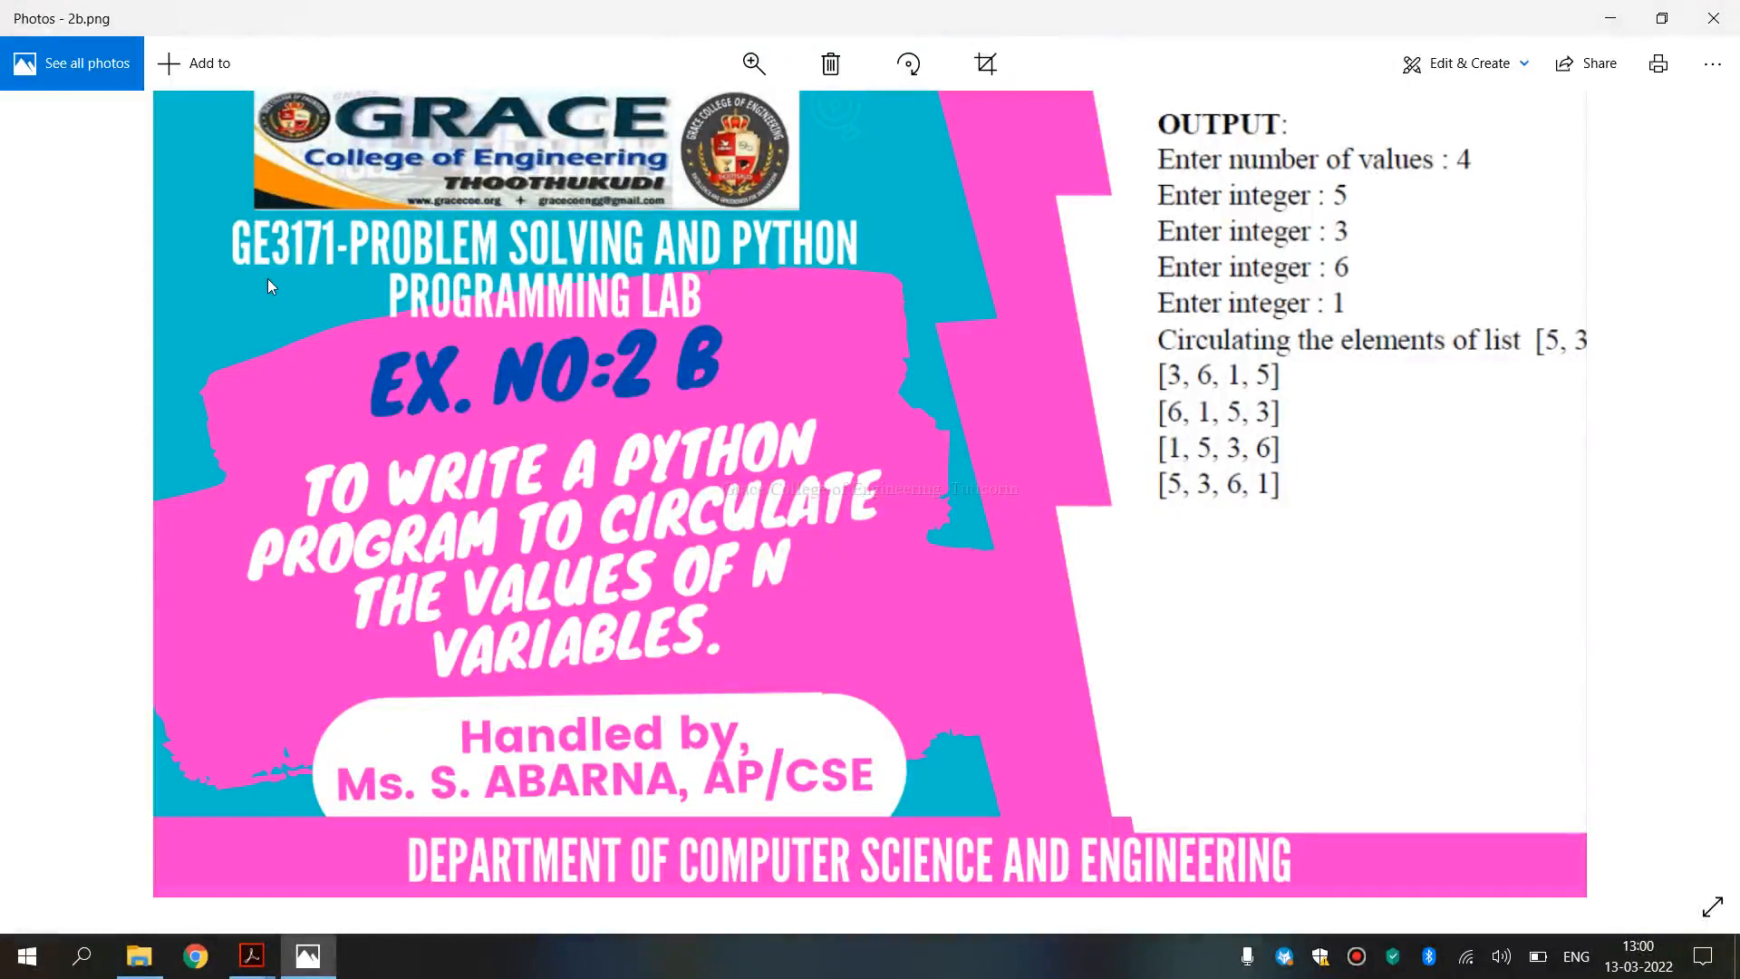
mouse_move(388, 270)
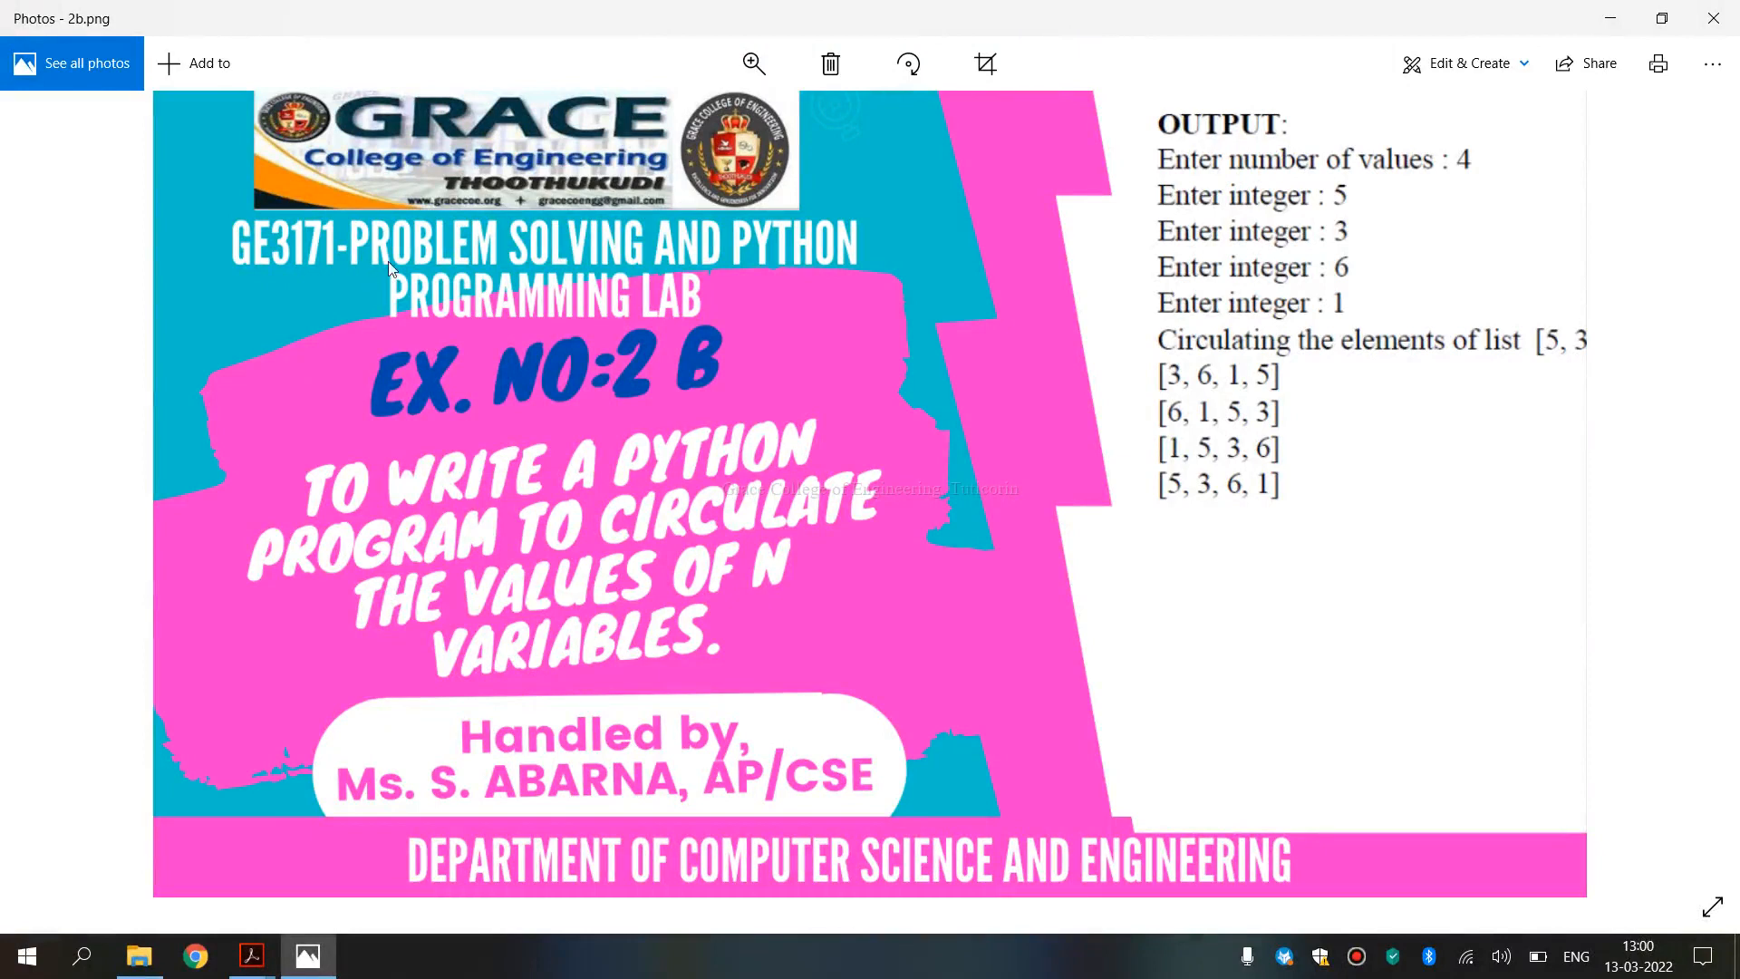
mouse_move(886, 254)
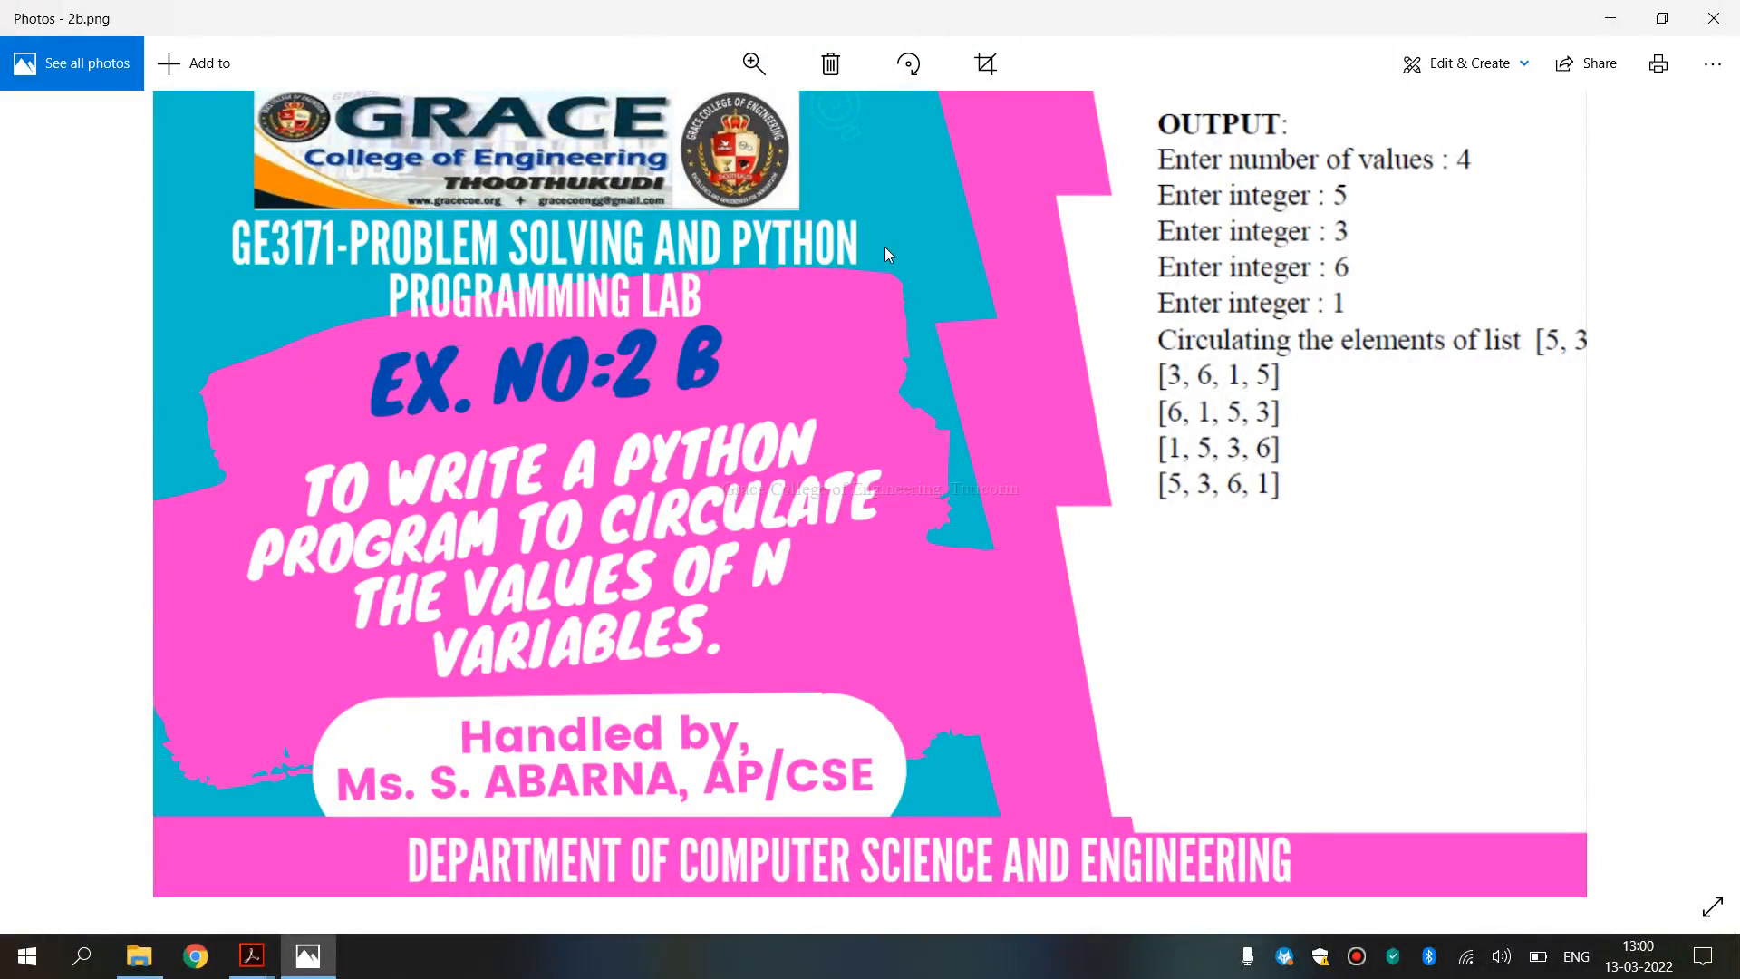
mouse_move(560, 419)
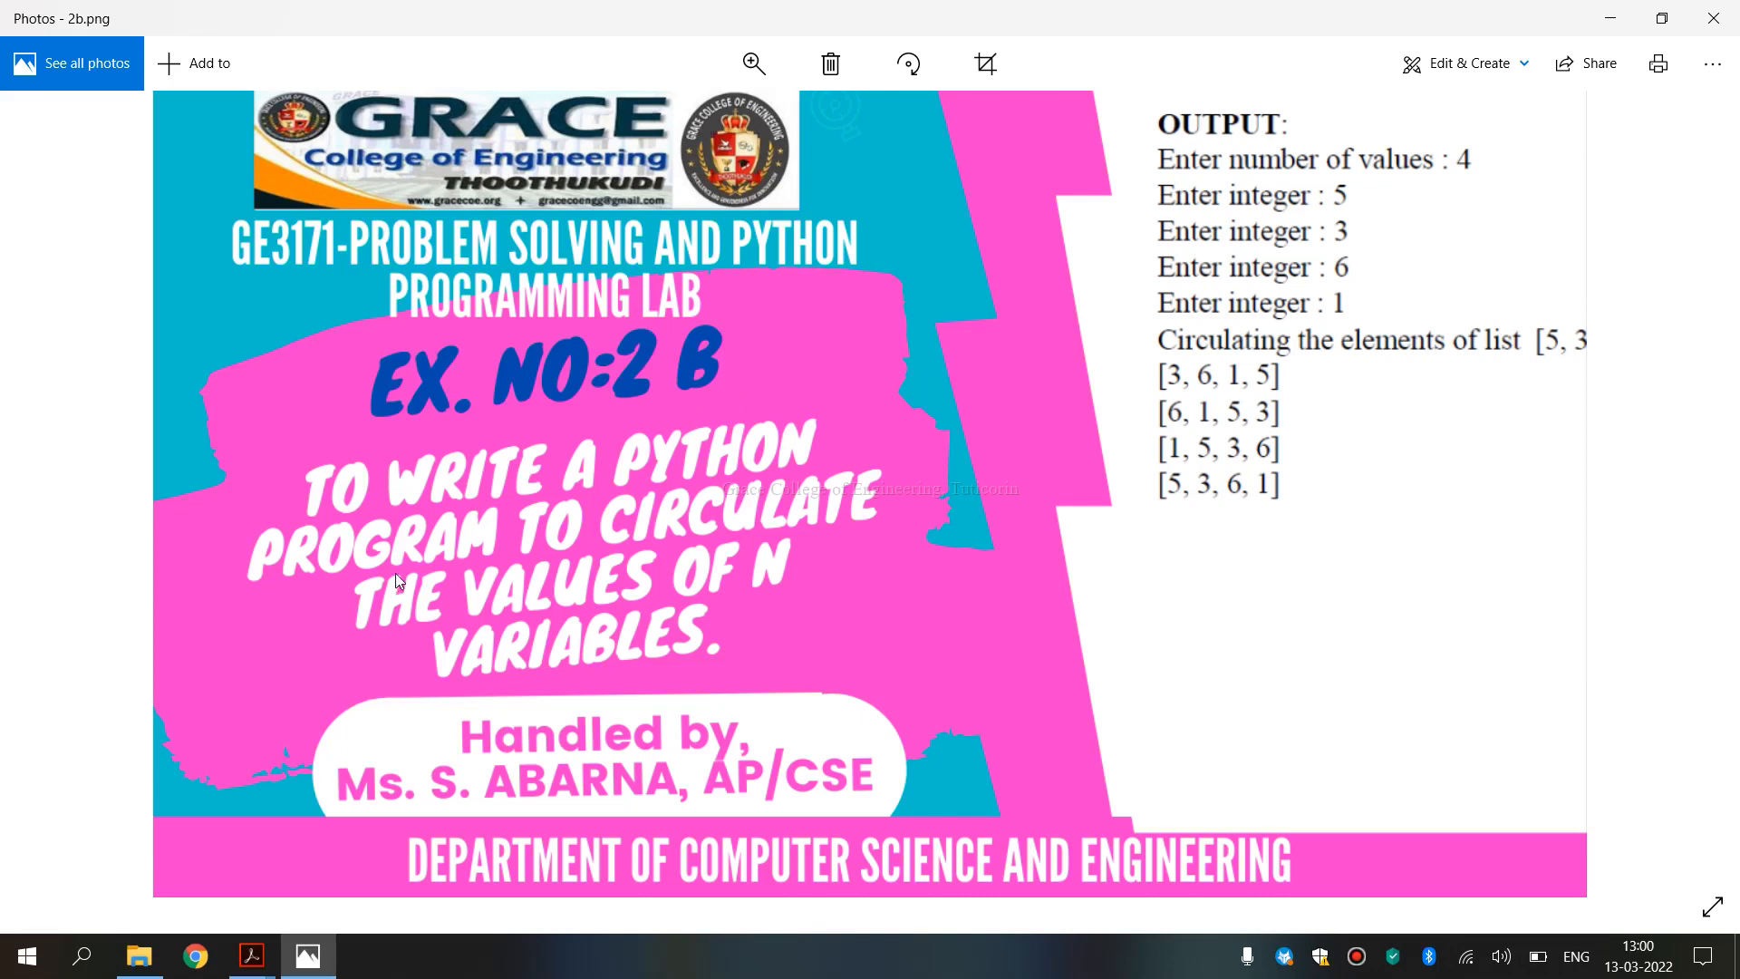
mouse_move(375, 636)
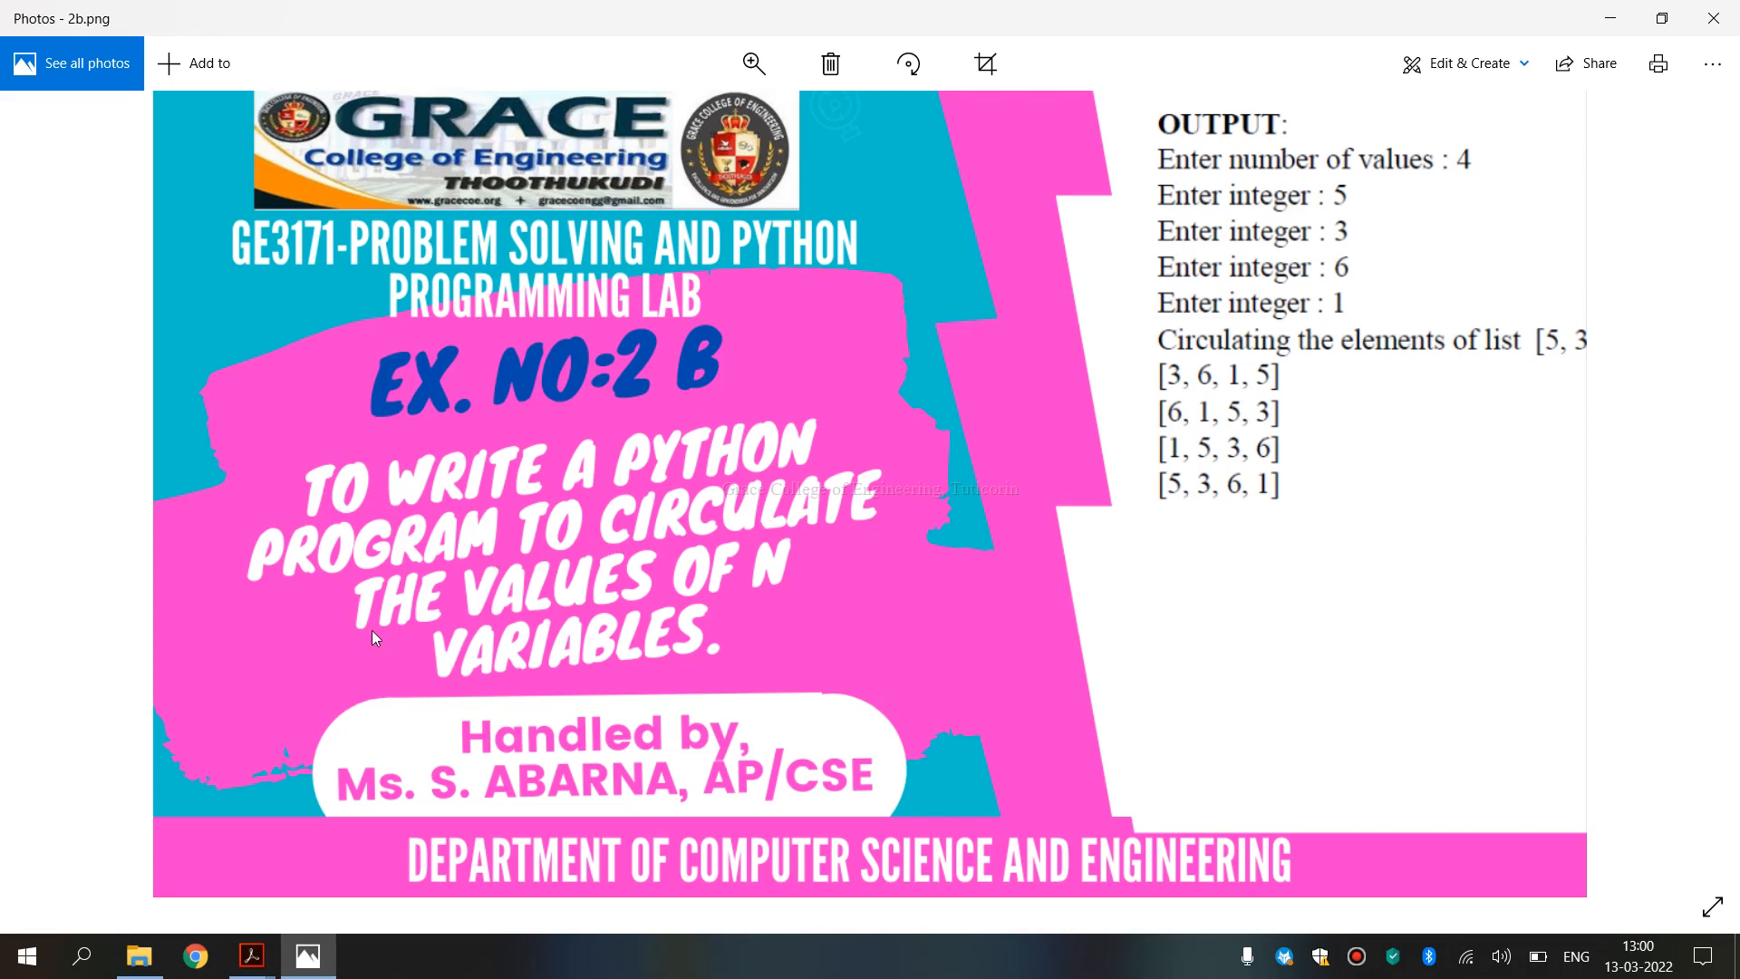
mouse_move(252, 955)
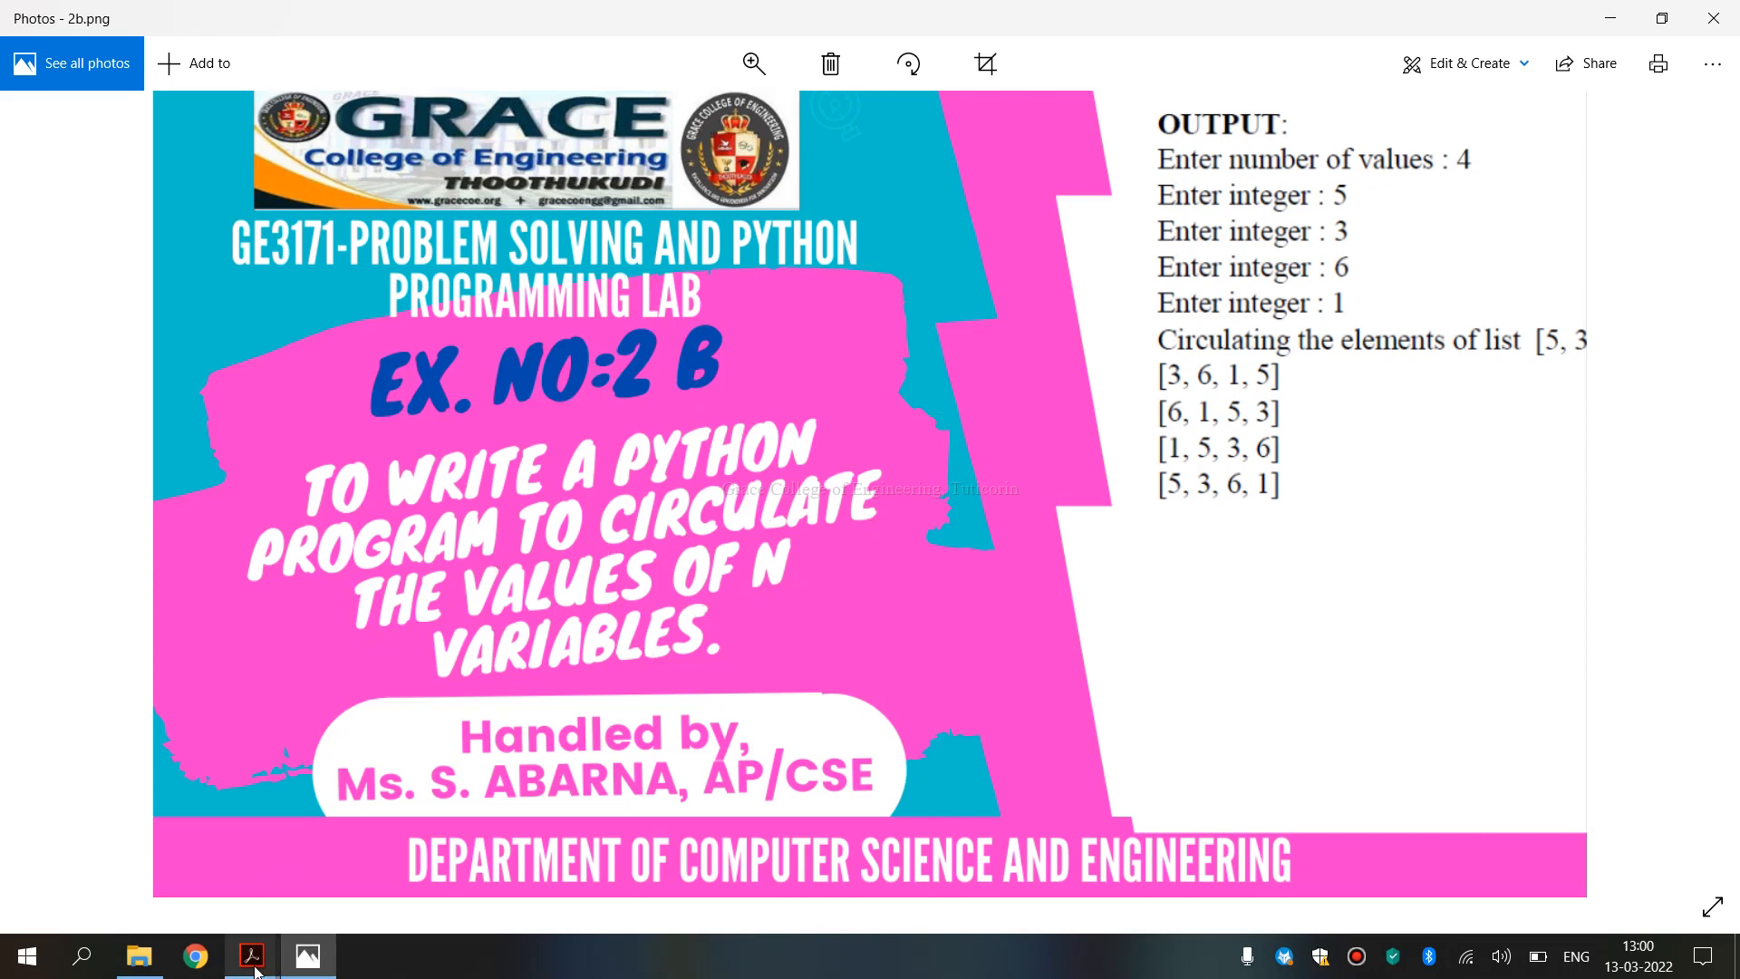
Switch to the syllabus PDF listing experiment 2, circulating the values of n variables.
left_click(248, 955)
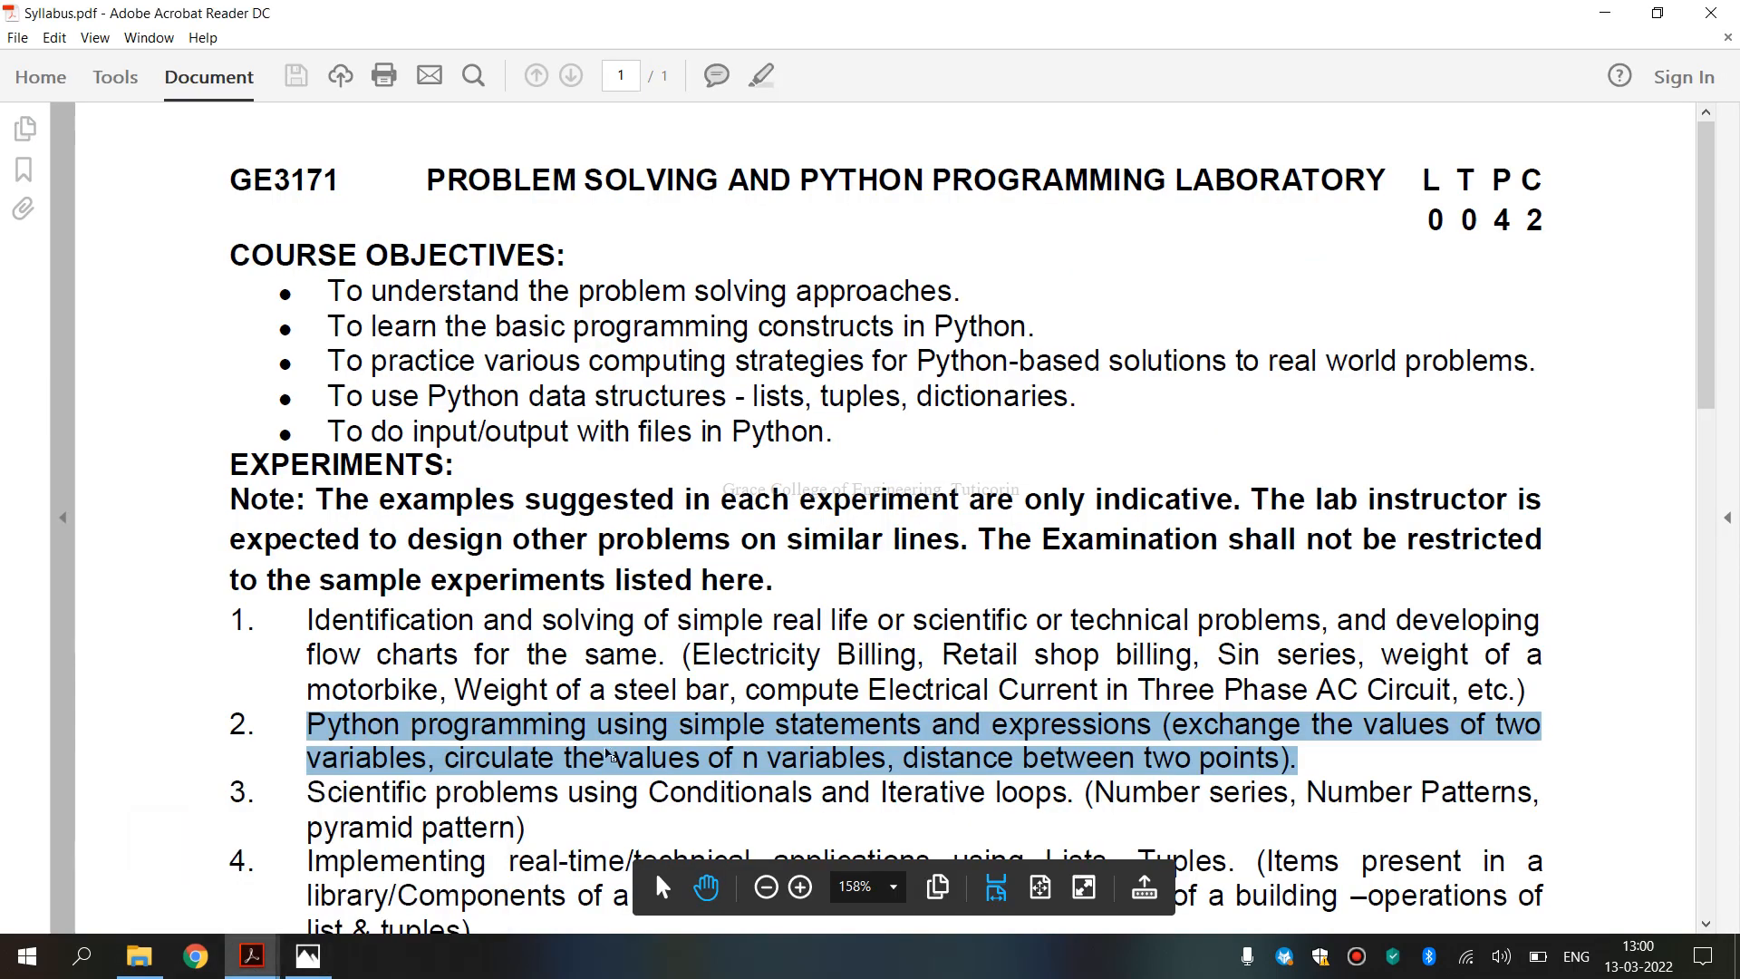
mouse_move(763, 772)
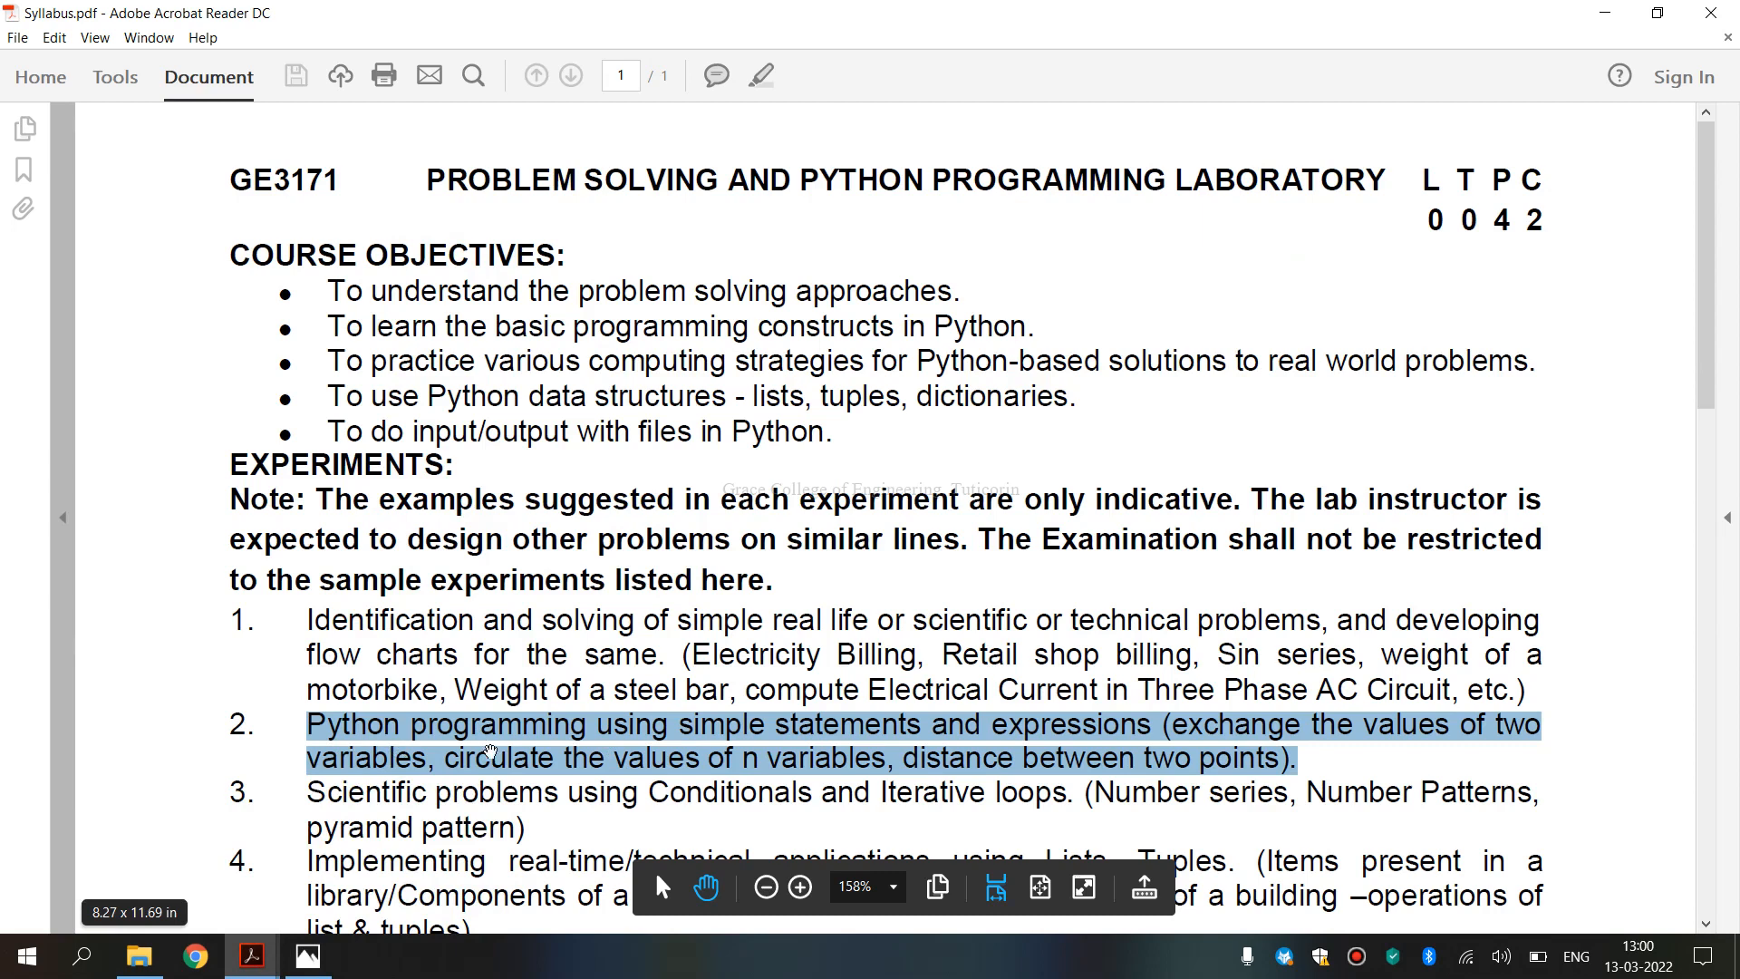
mouse_move(951, 754)
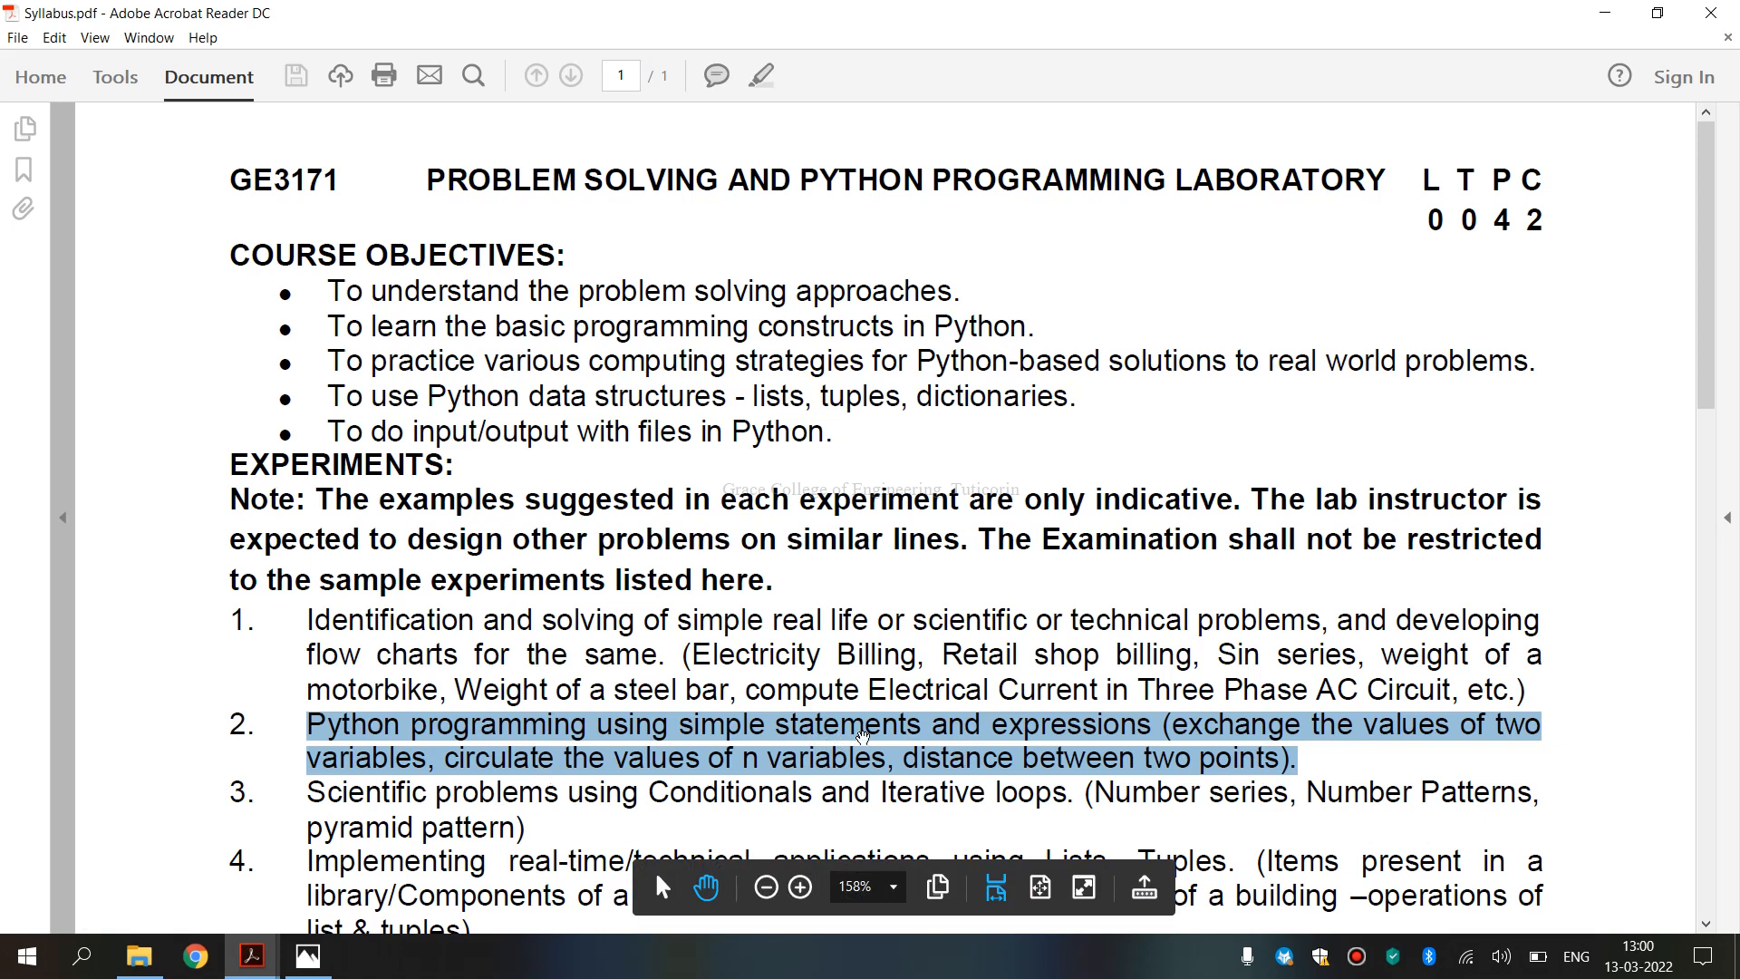
mouse_move(901, 754)
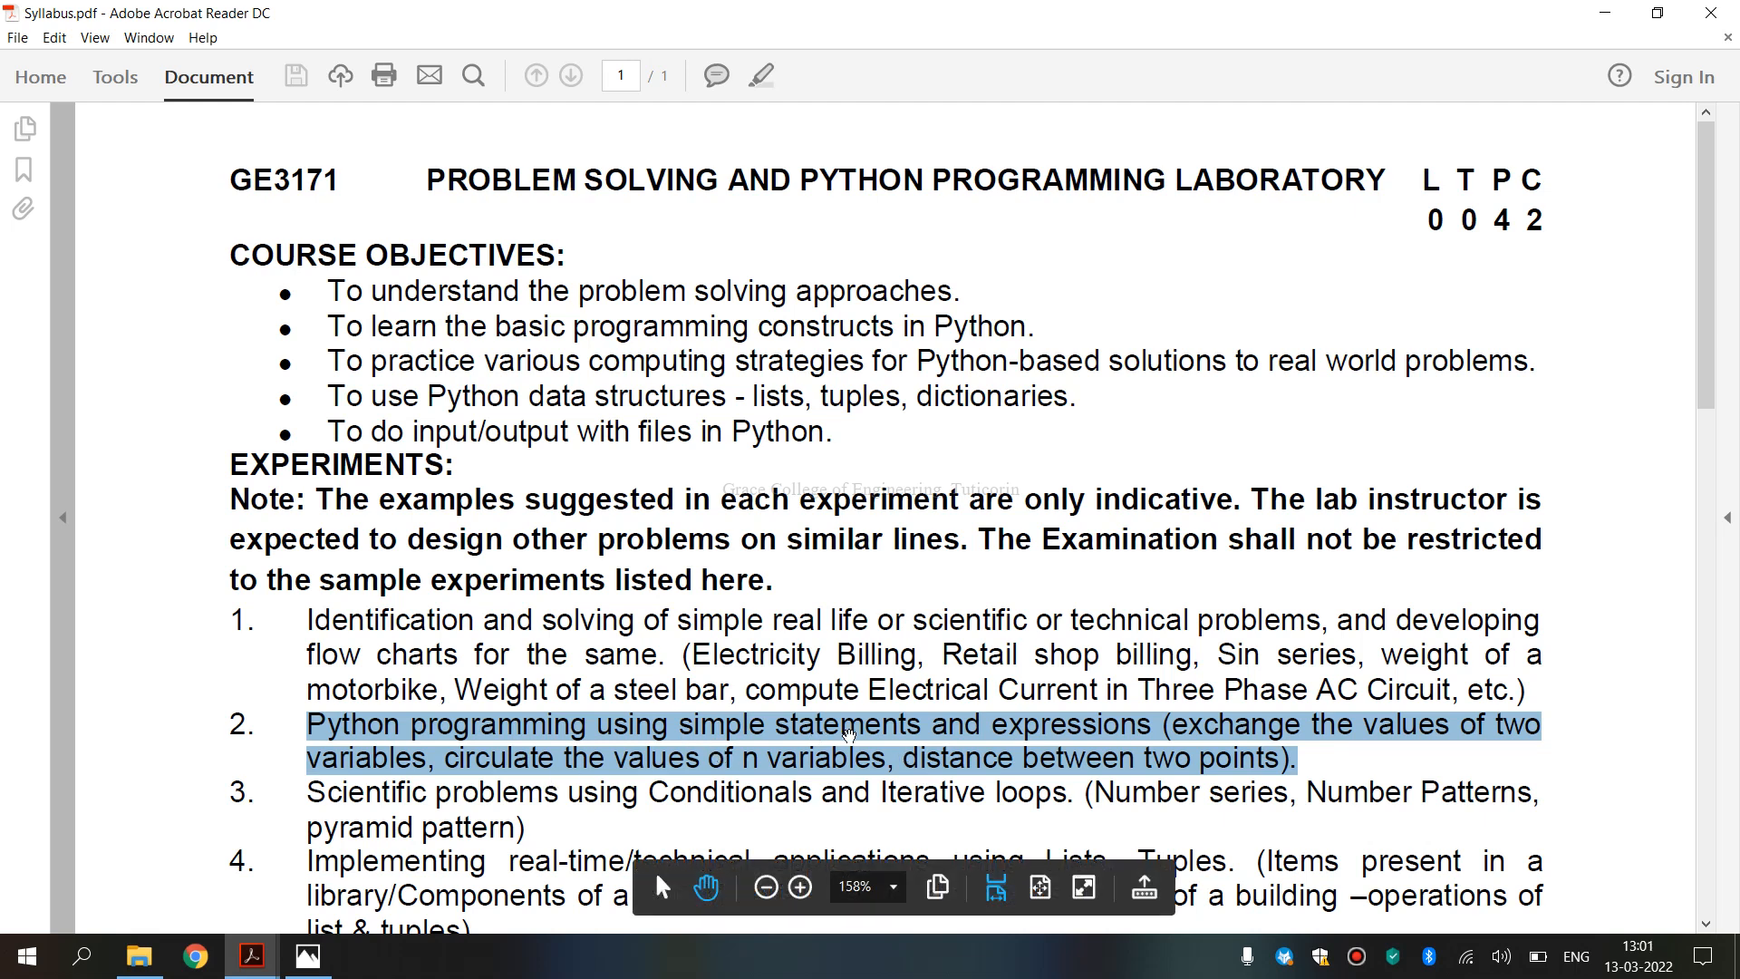
mouse_move(876, 745)
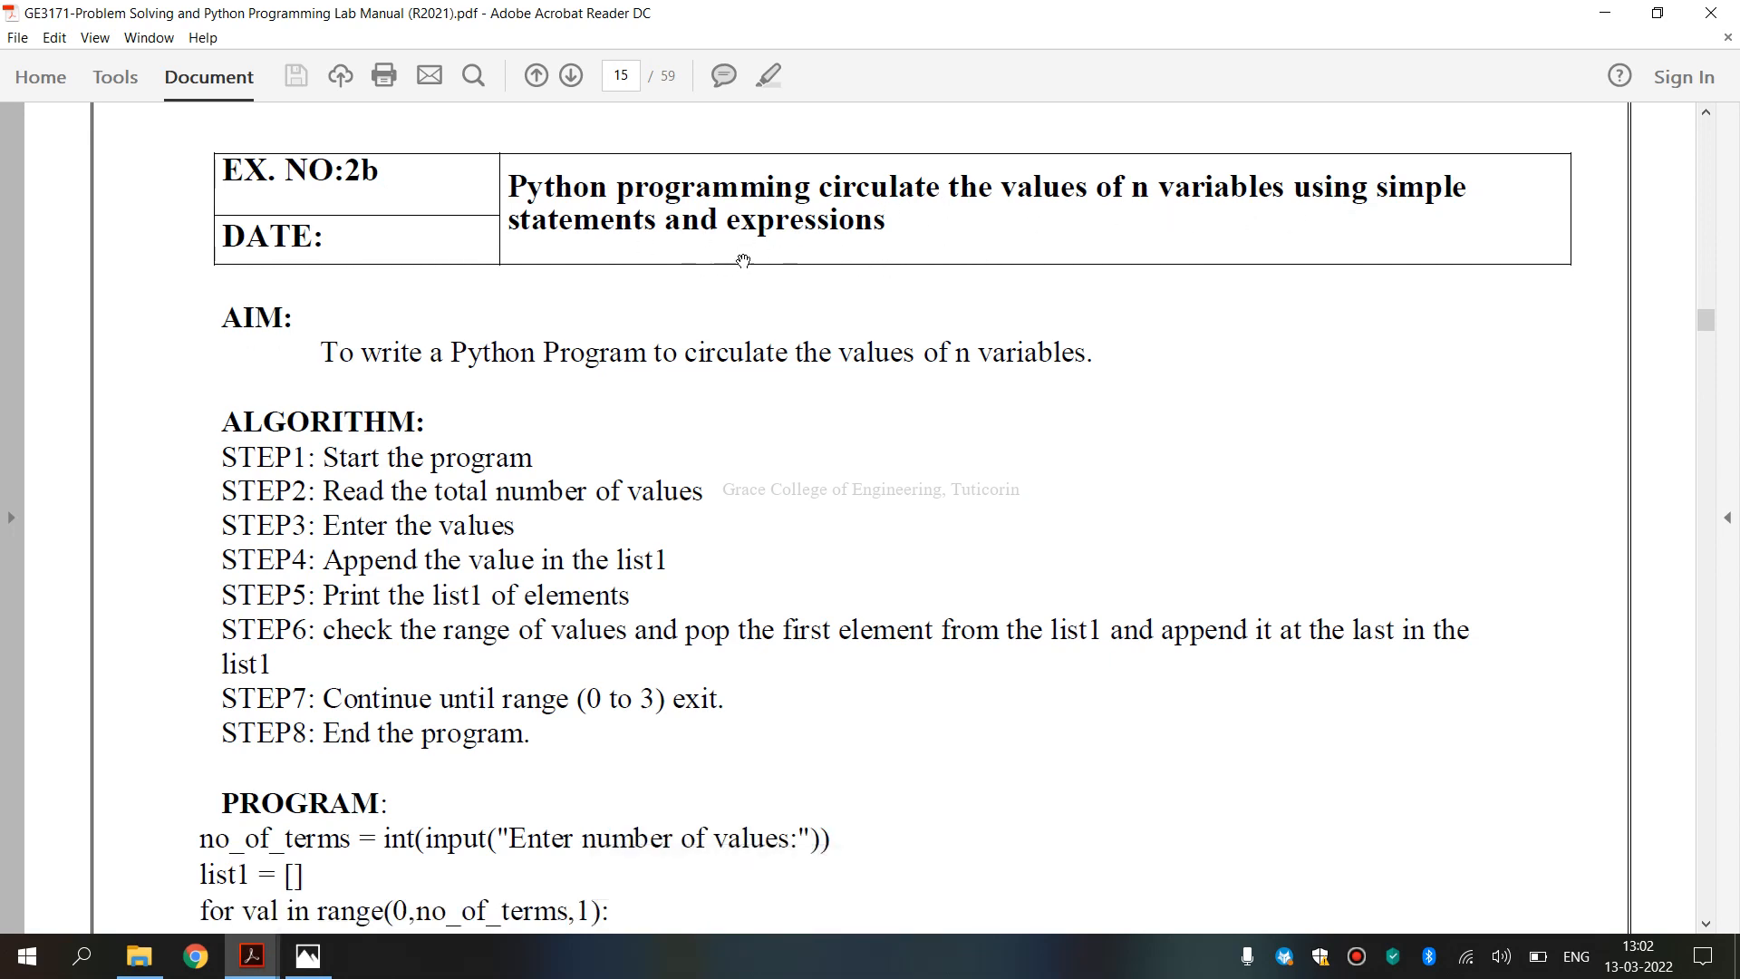
Scroll page 15 to the PROGRAM and OUTPUT sections showing the [5, 3, 6, 1] rotations.
scroll("down", 3)
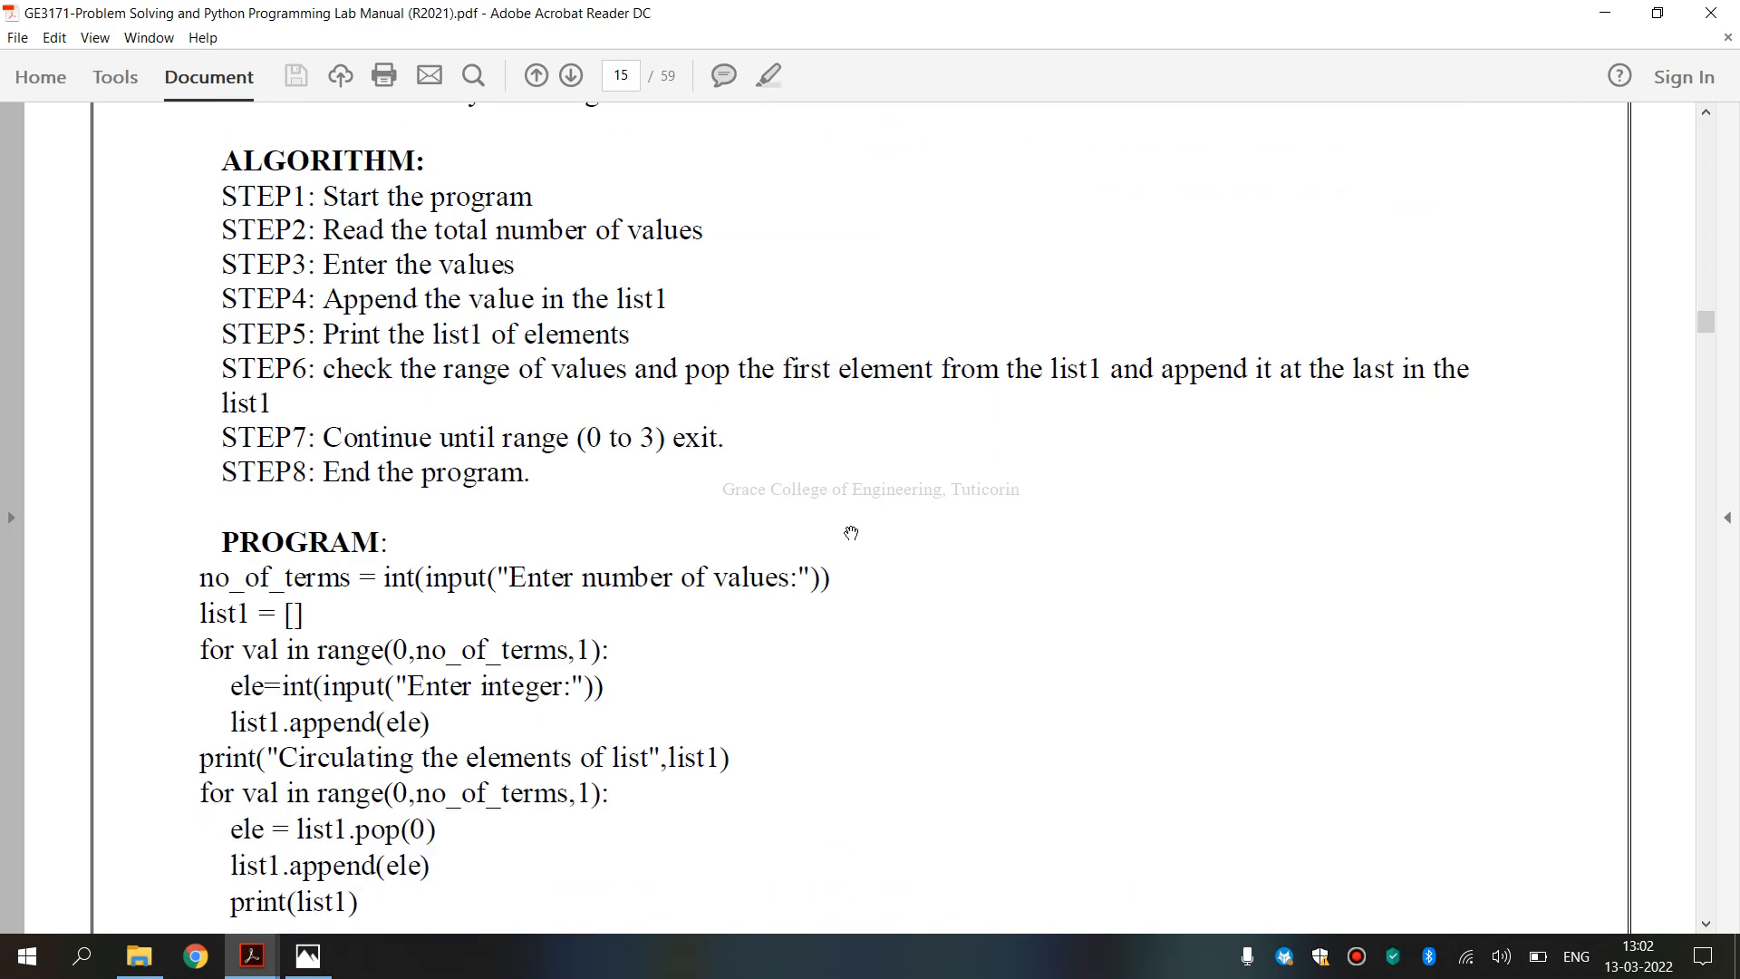
scroll("up", 3)
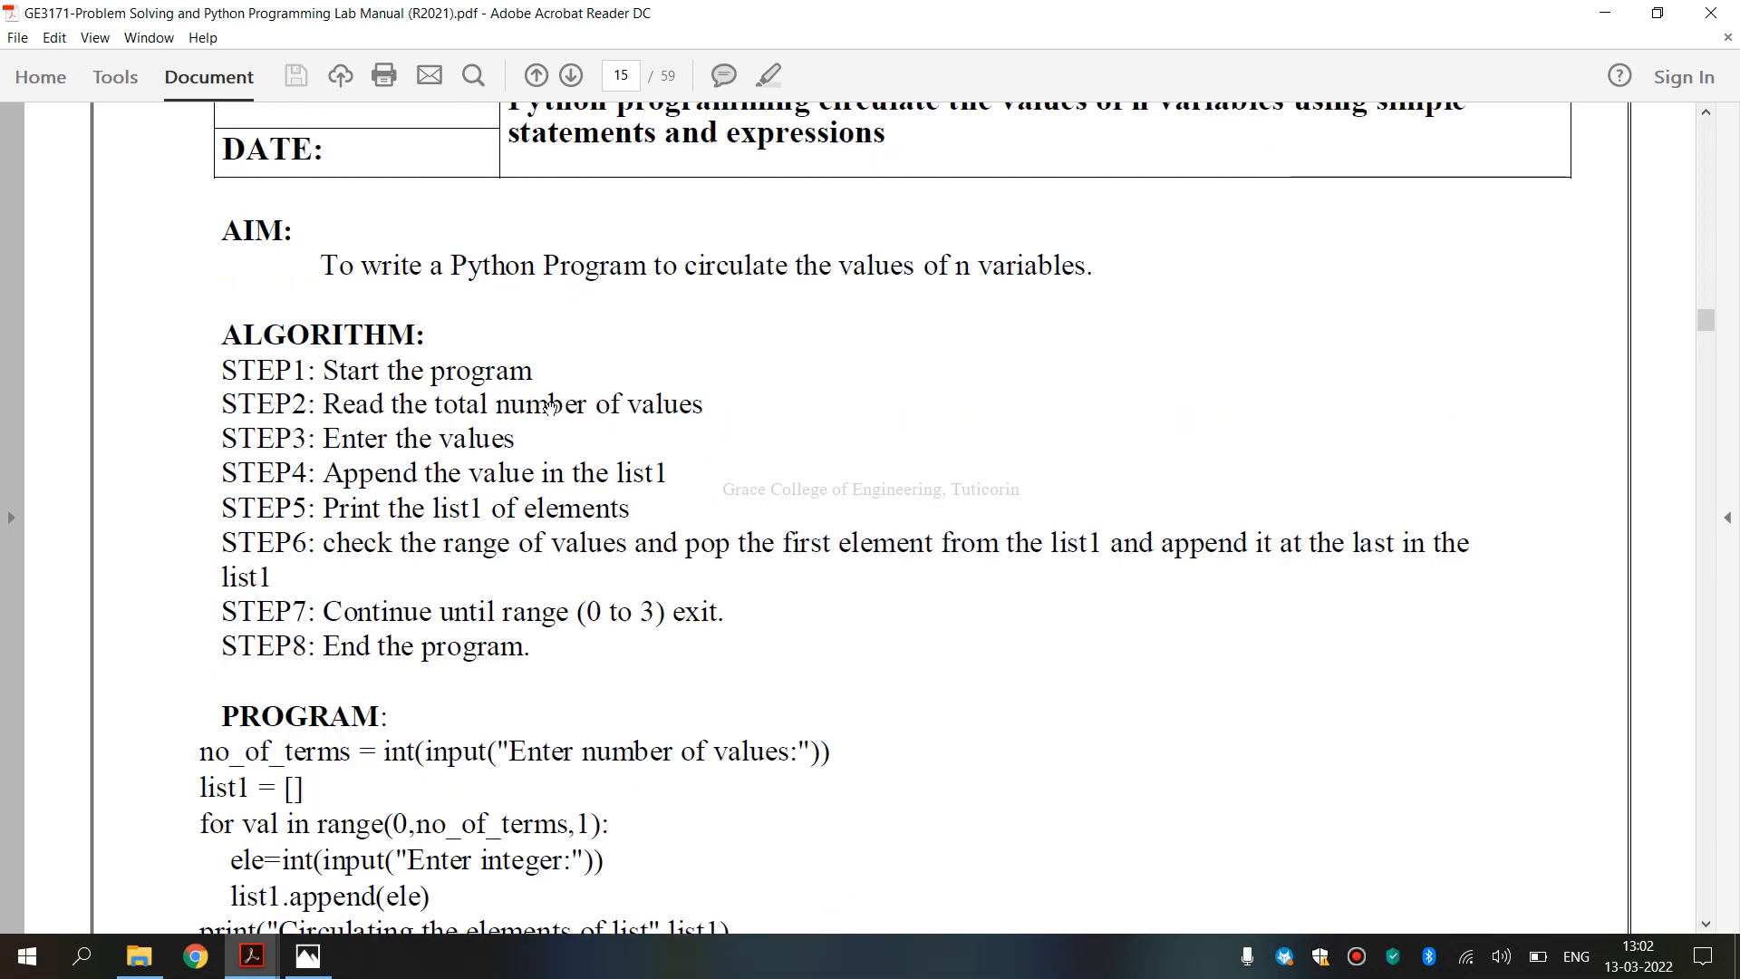
scroll("down", 3)
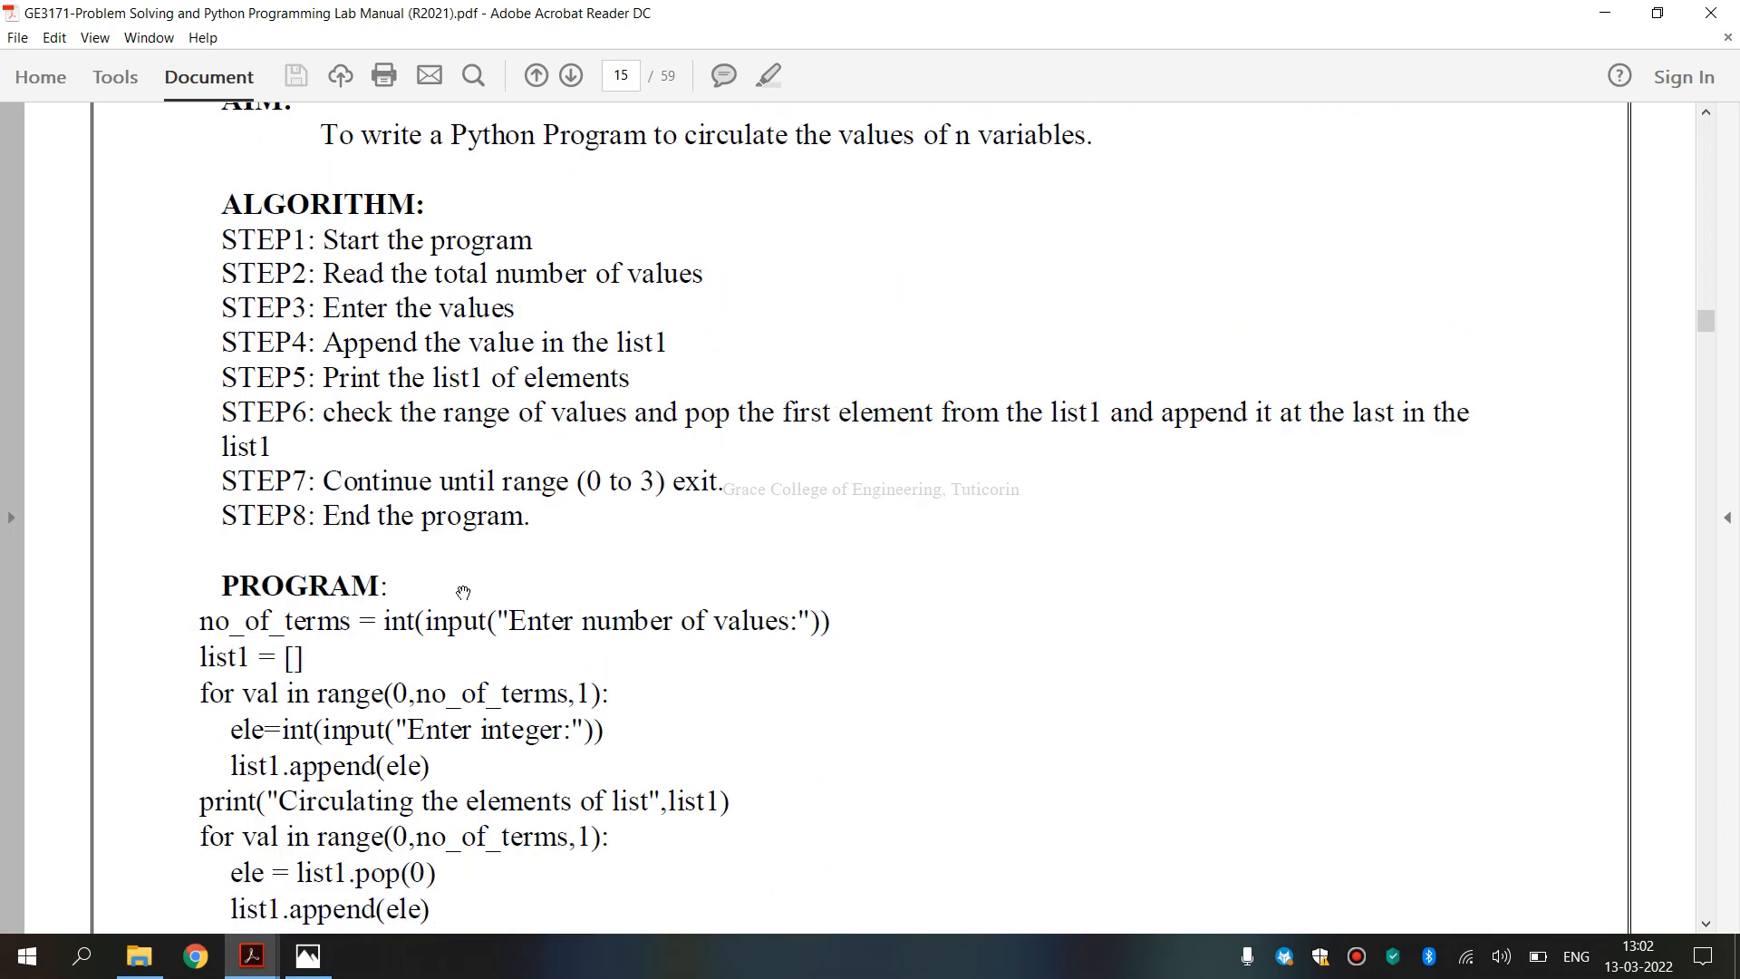
scroll("down", 3)
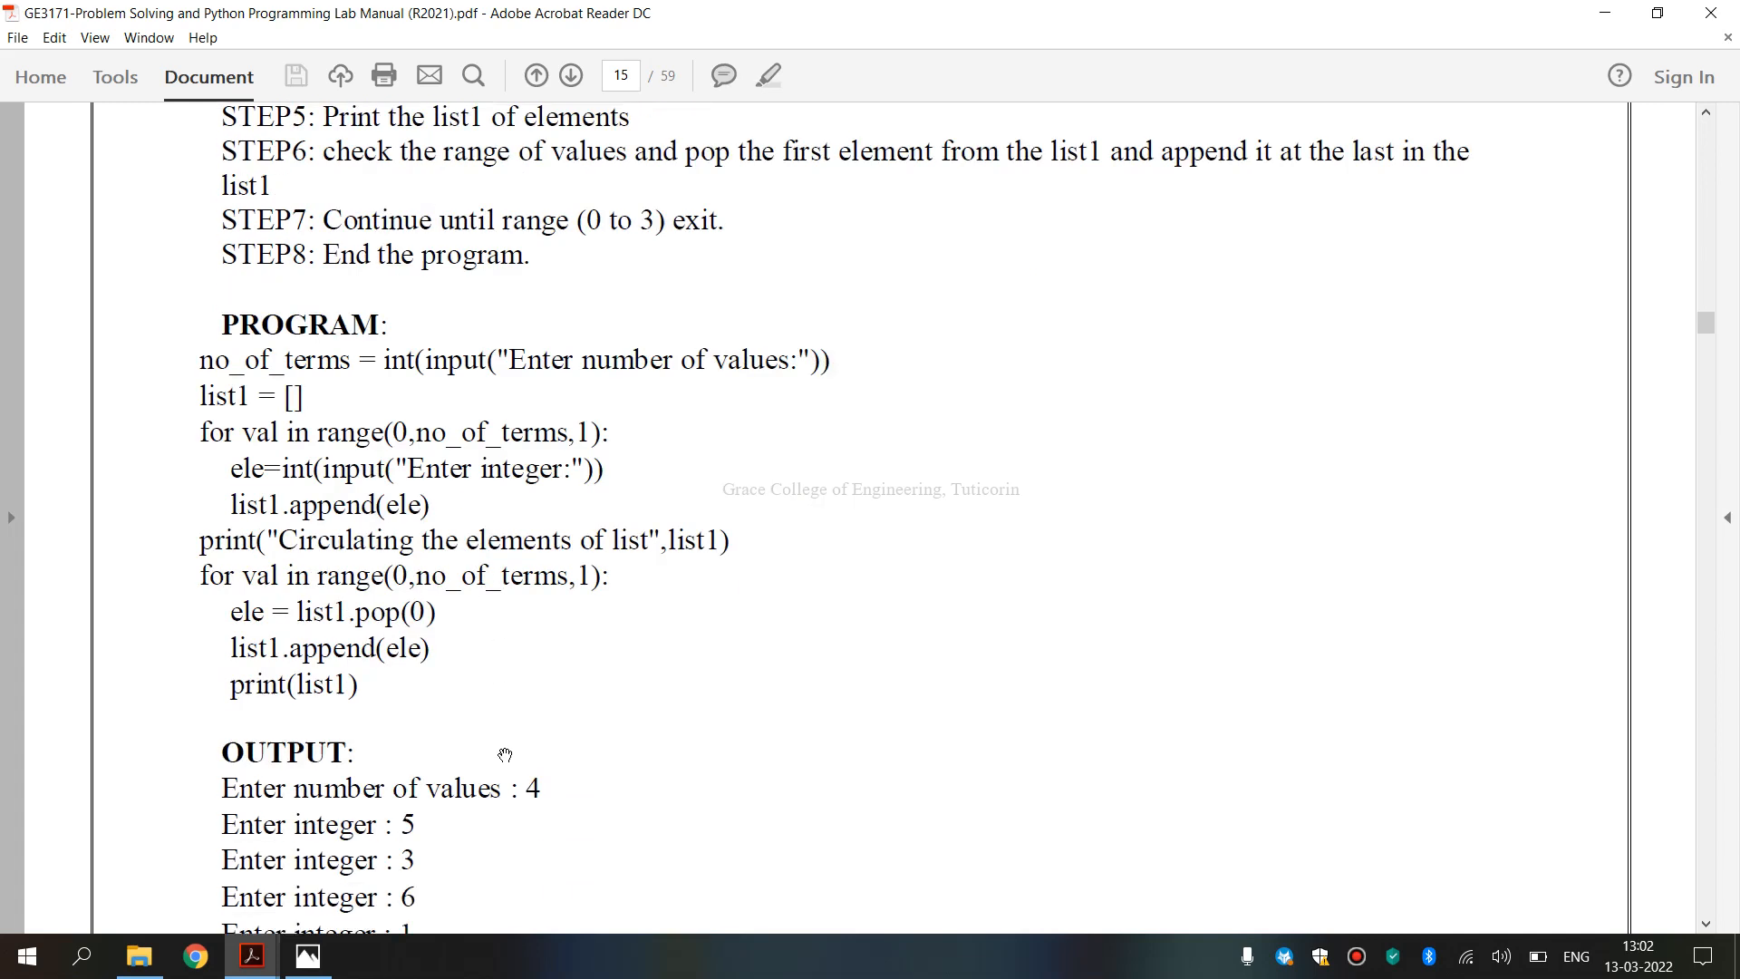
scroll("down", 3)
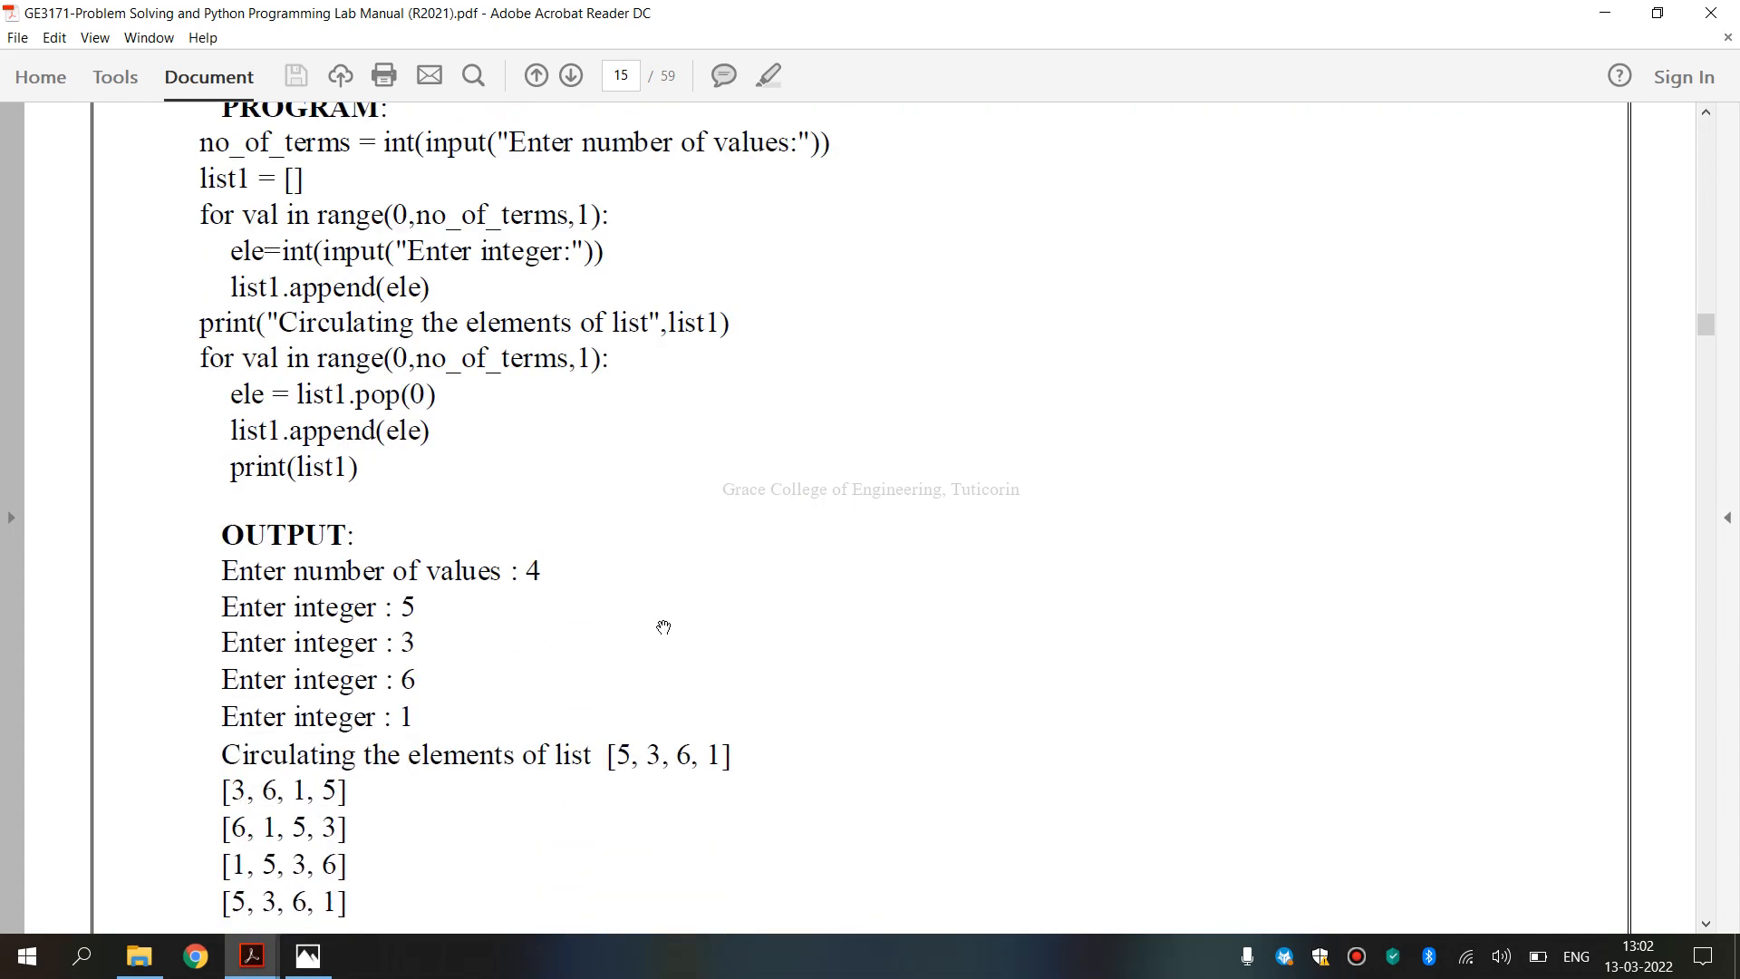
mouse_move(741, 183)
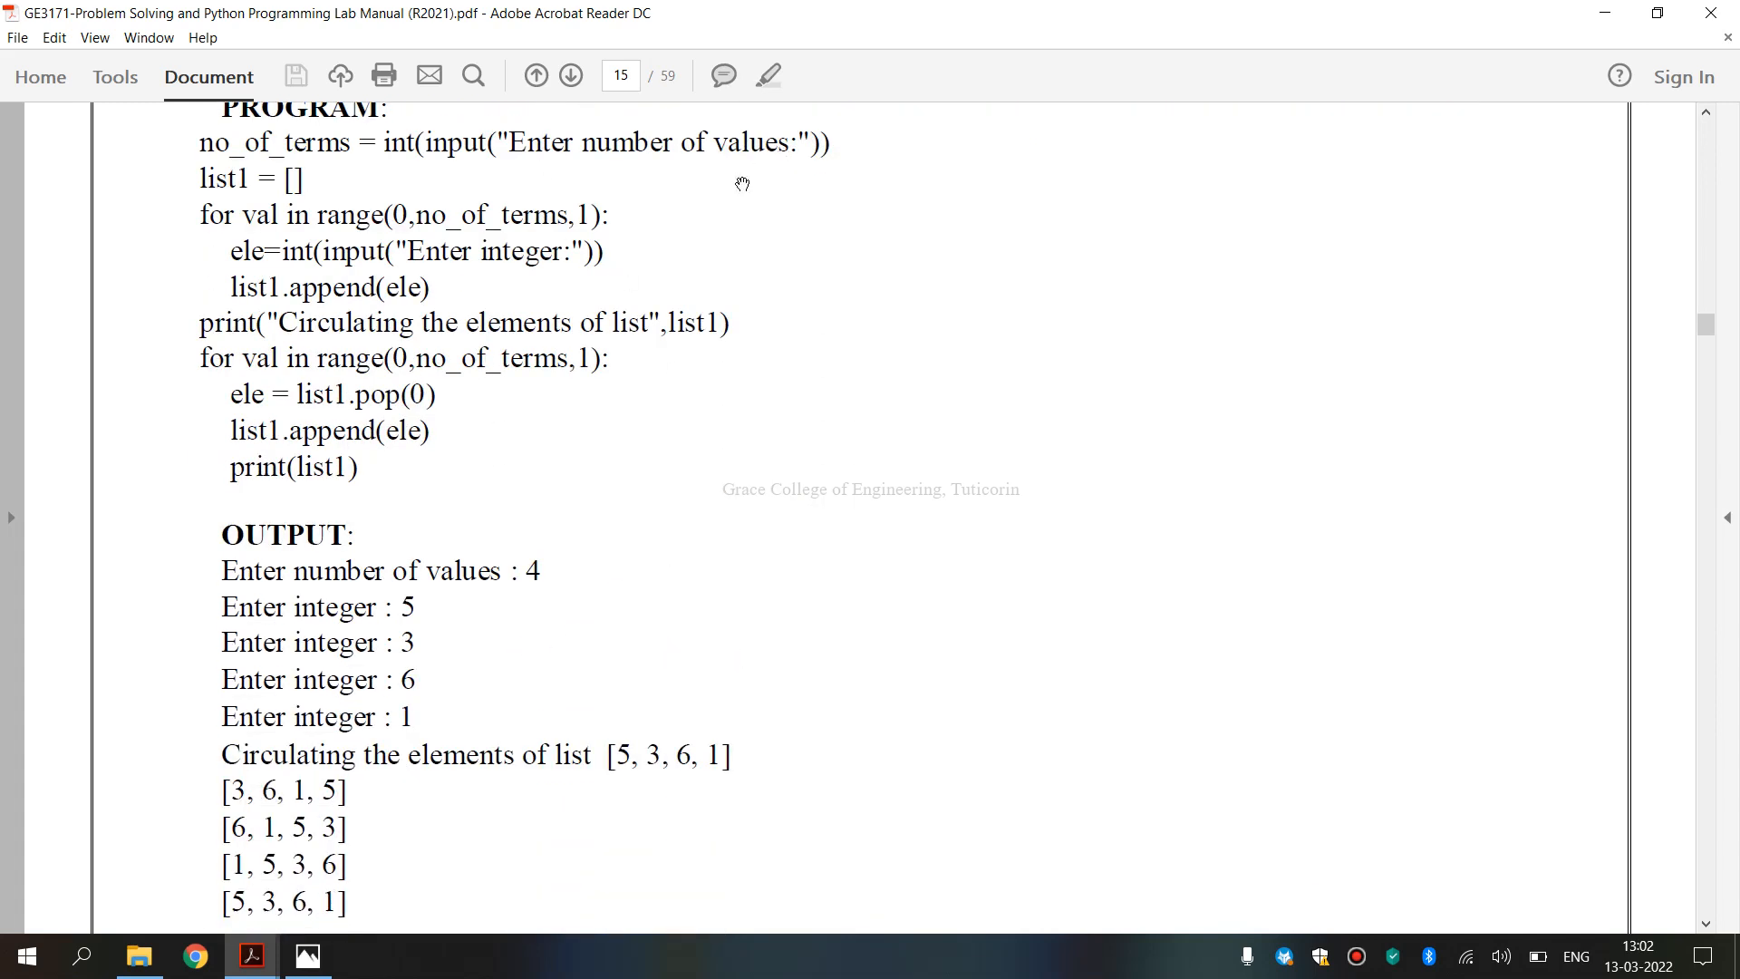
mouse_move(741, 319)
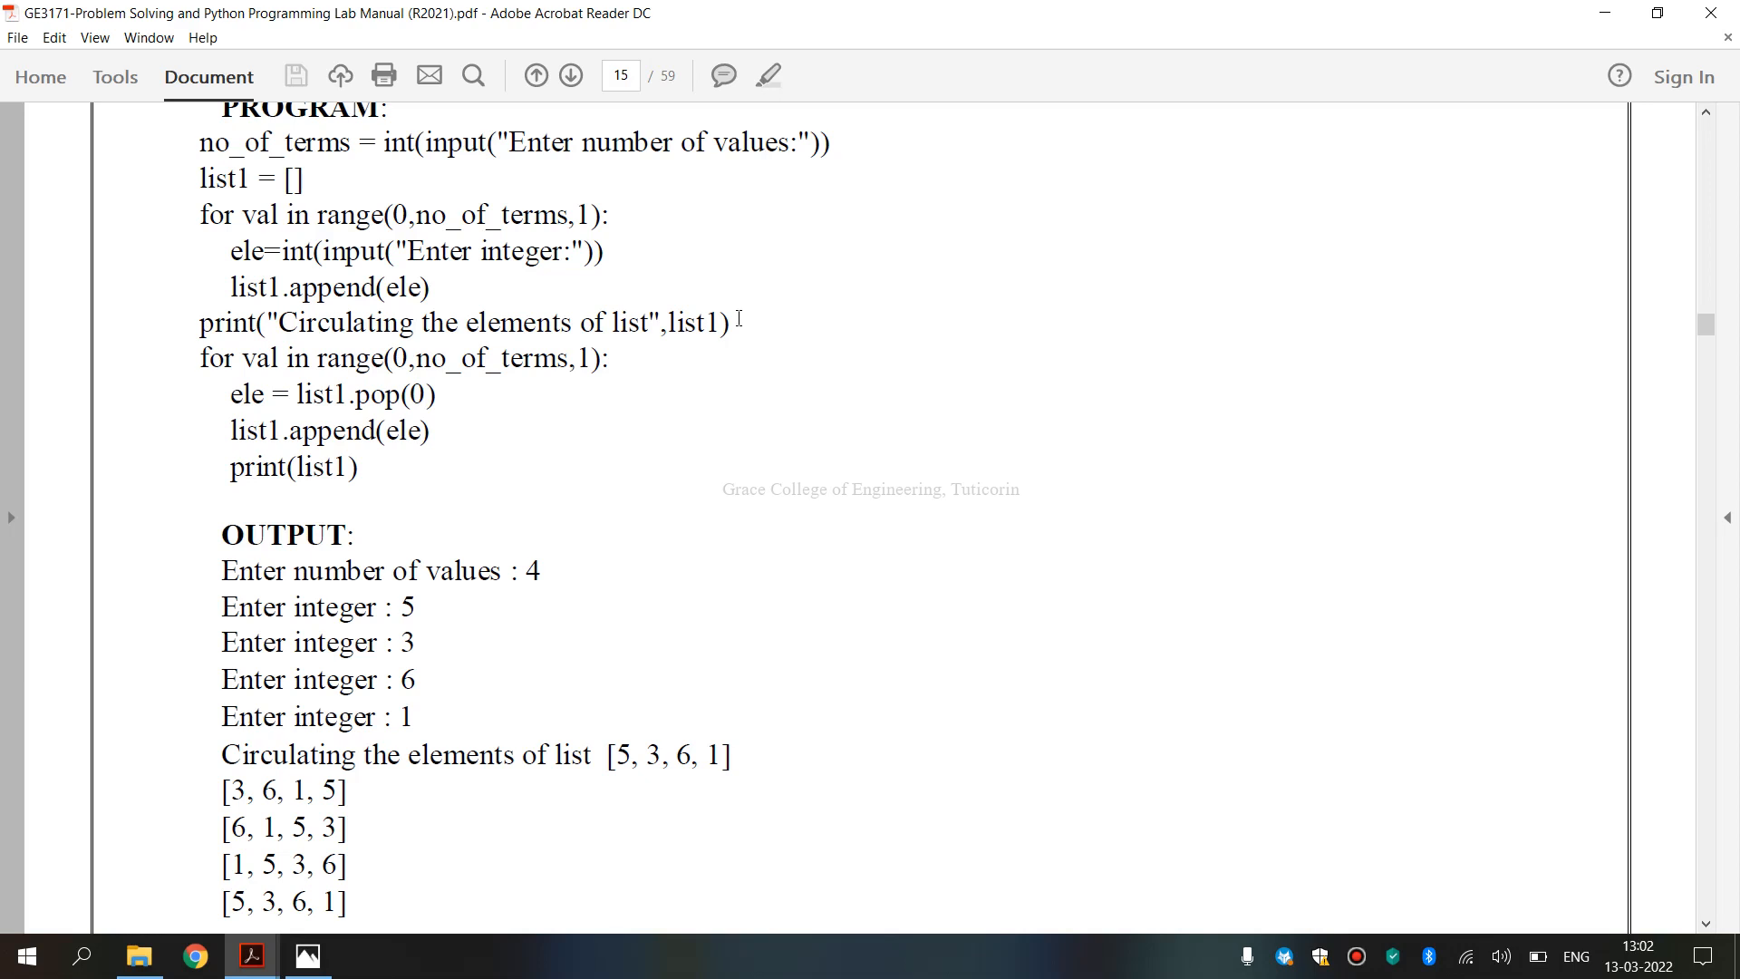
mouse_move(587, 245)
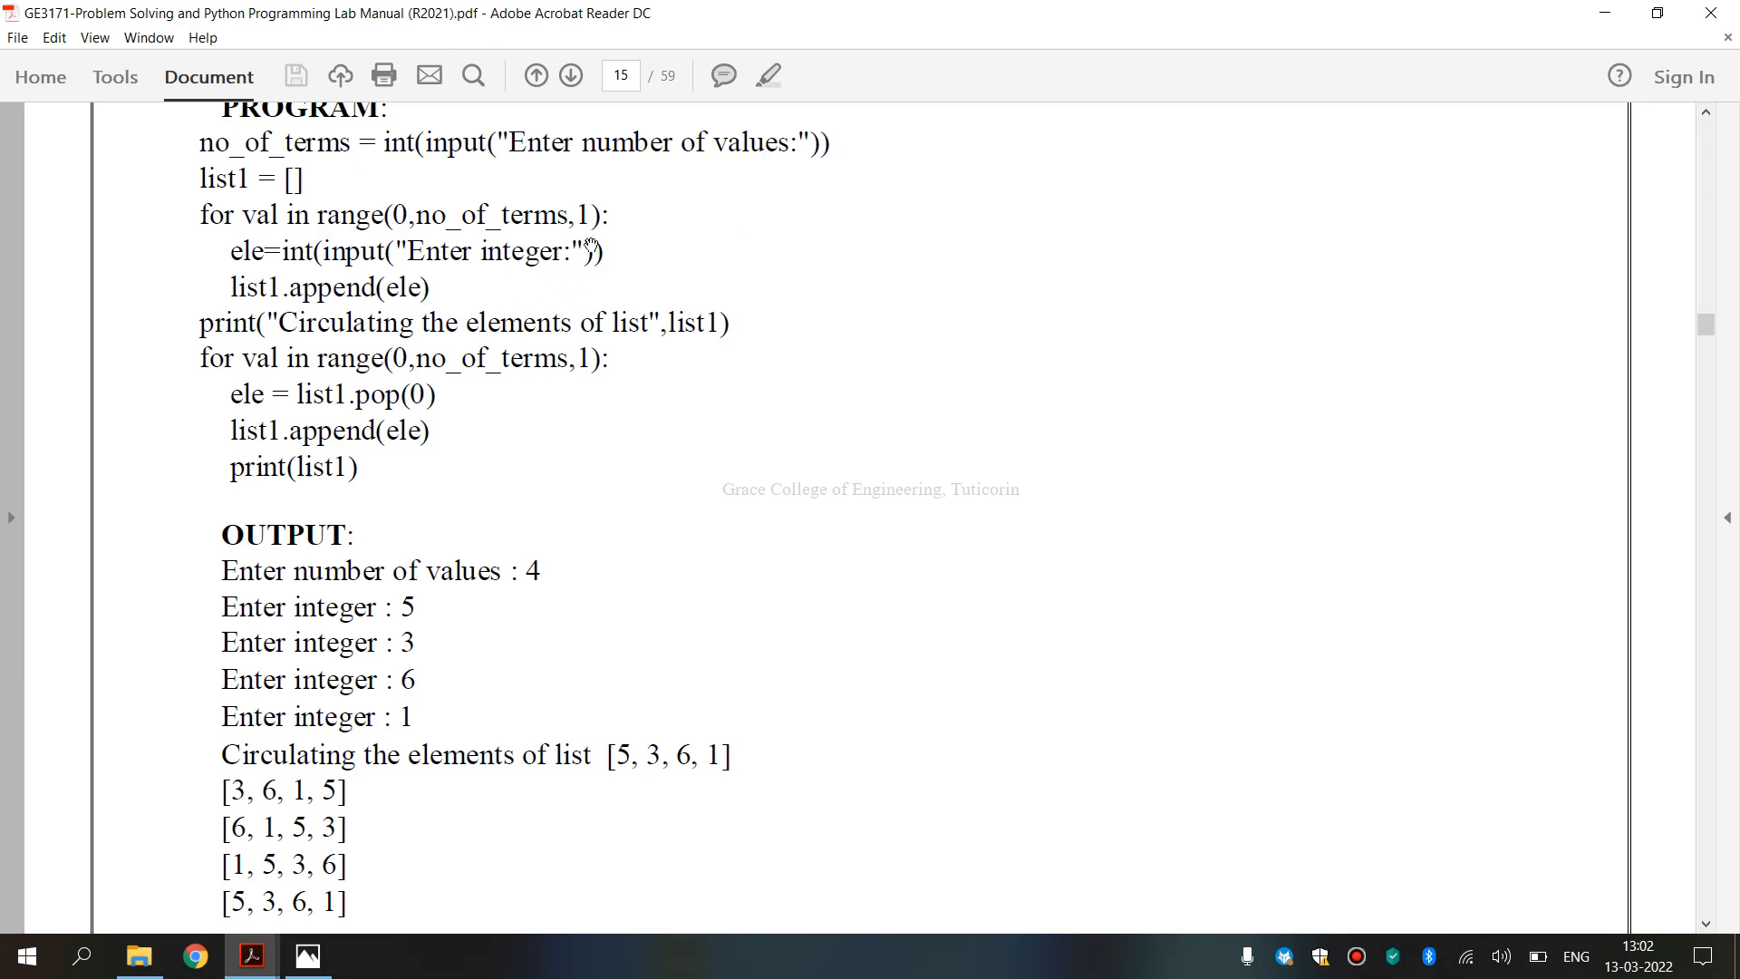
mouse_move(494, 537)
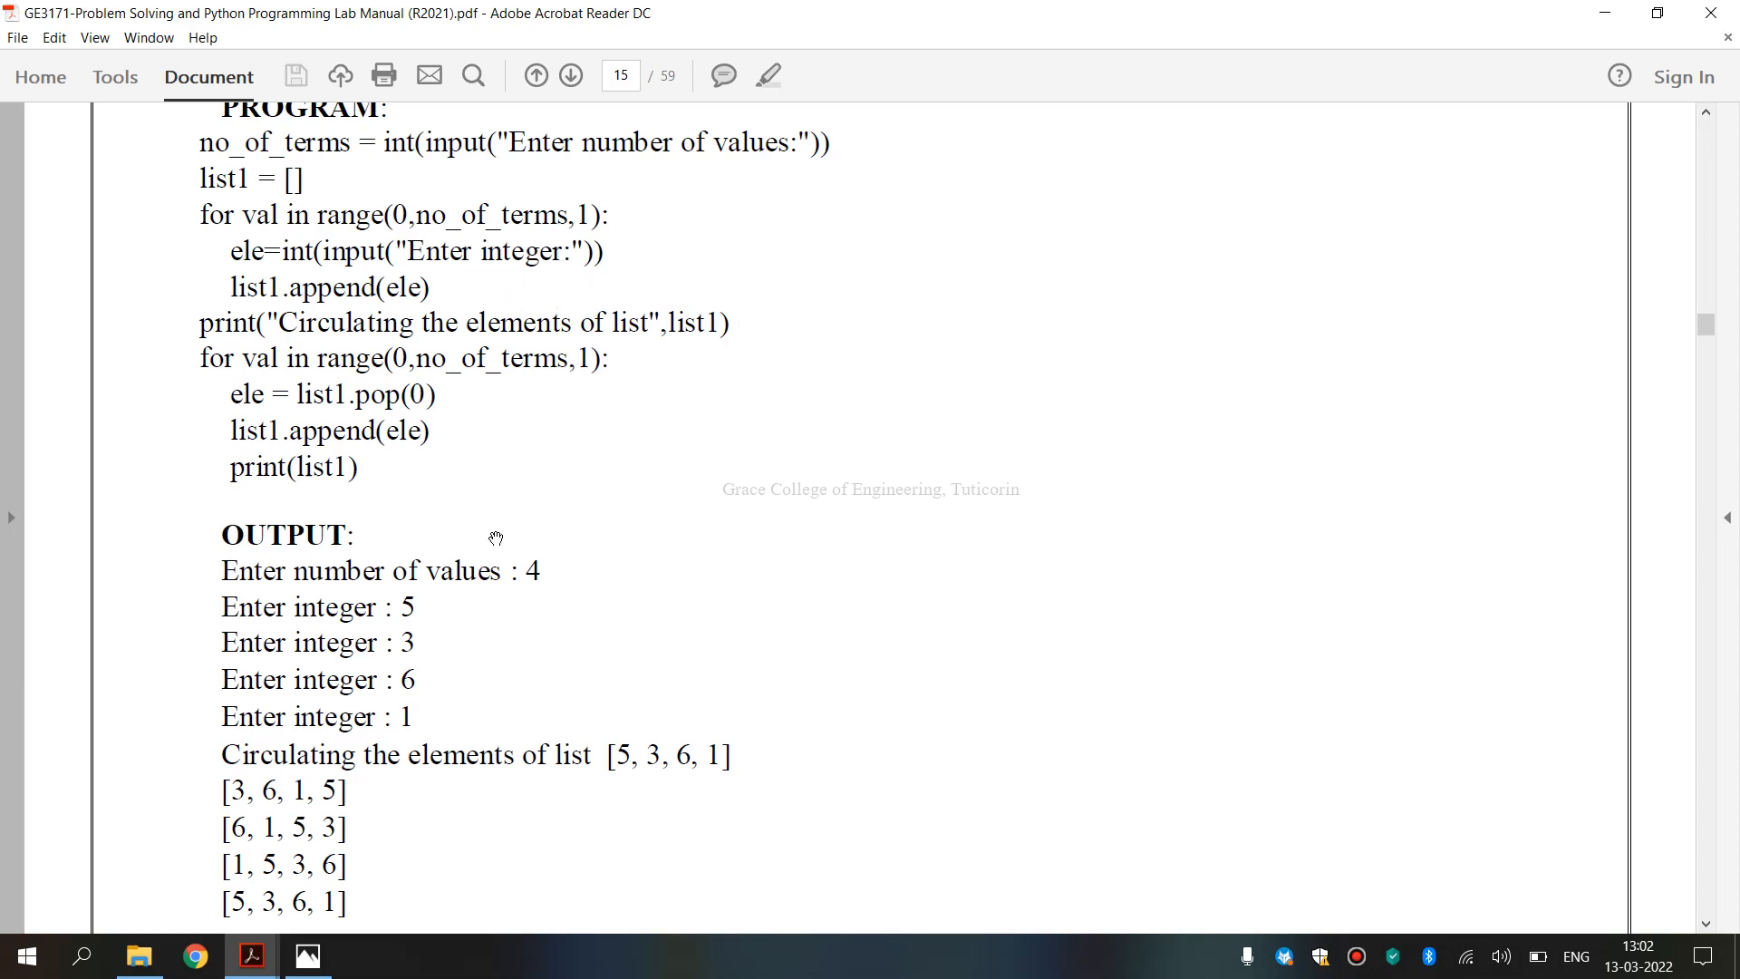
mouse_move(402, 612)
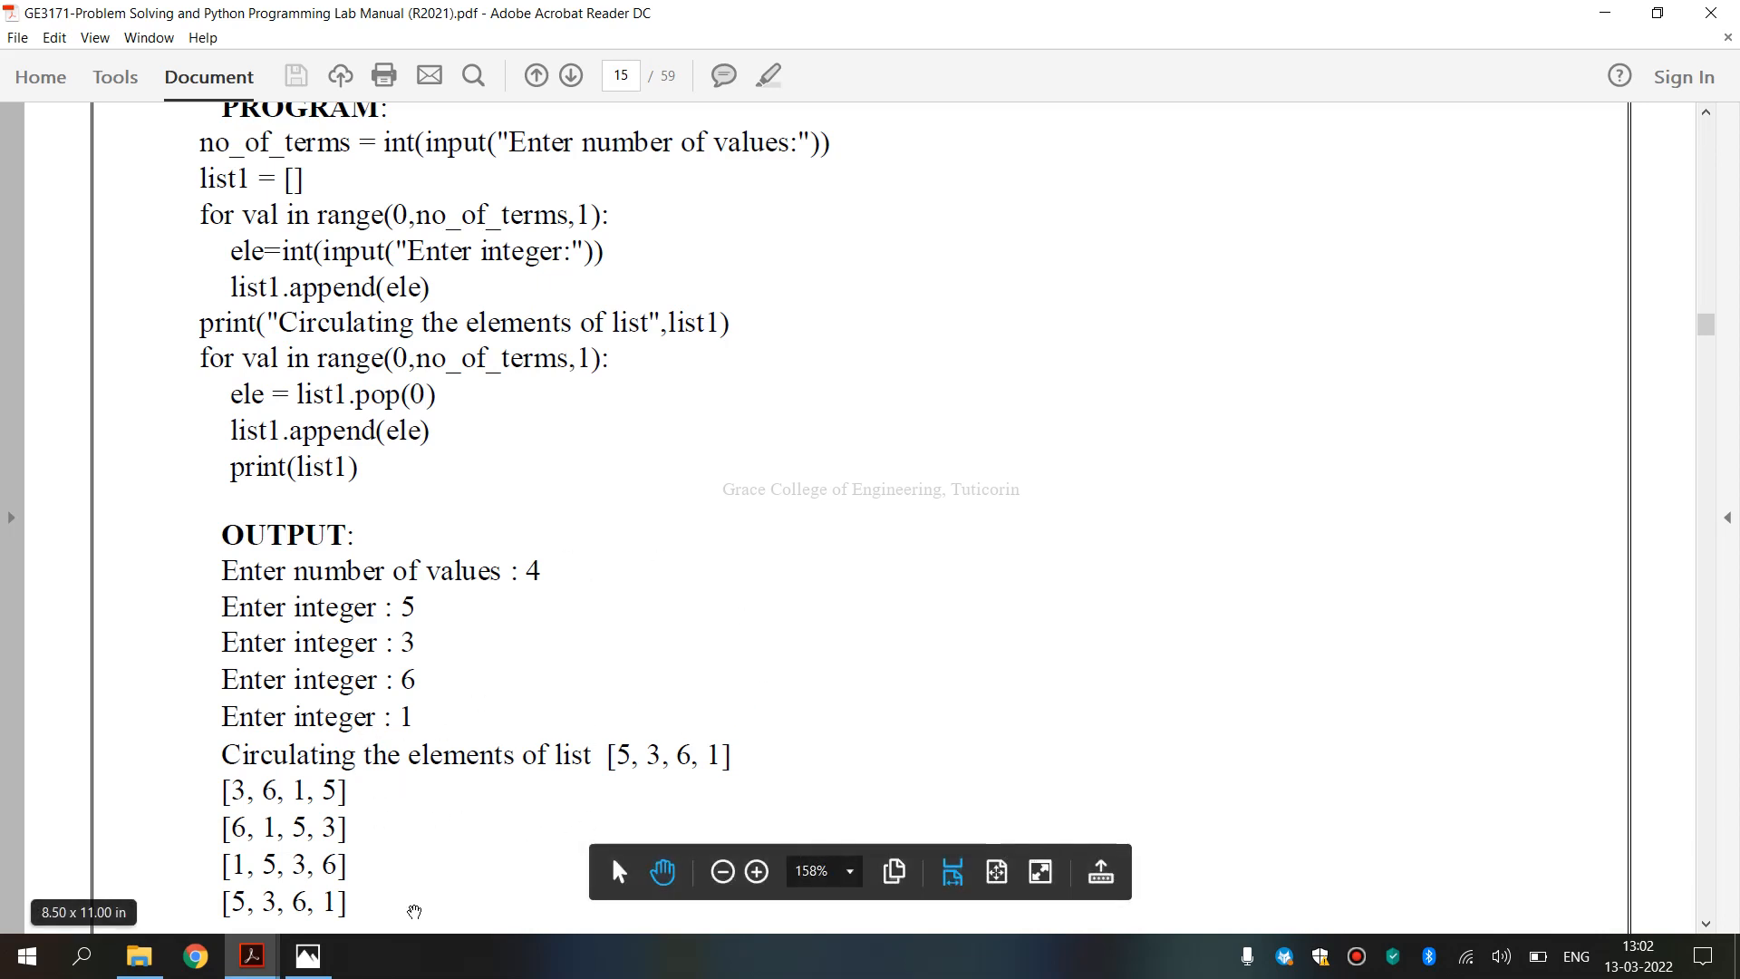
scroll("down", 3)
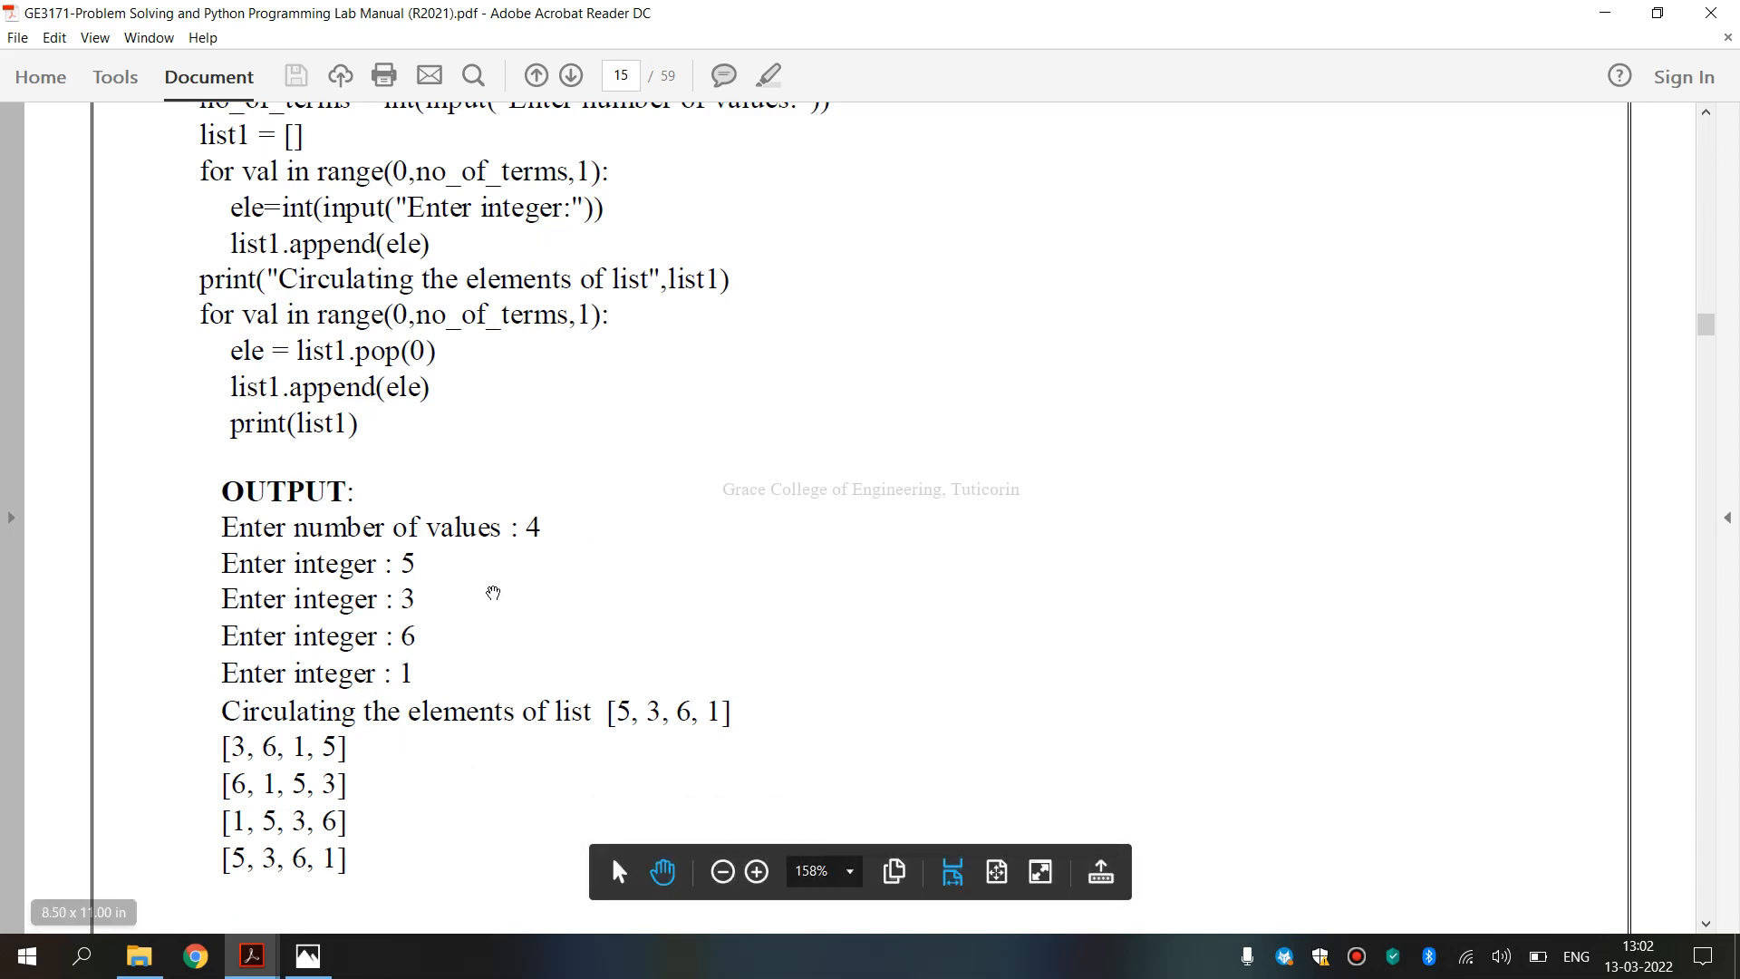
mouse_move(140, 955)
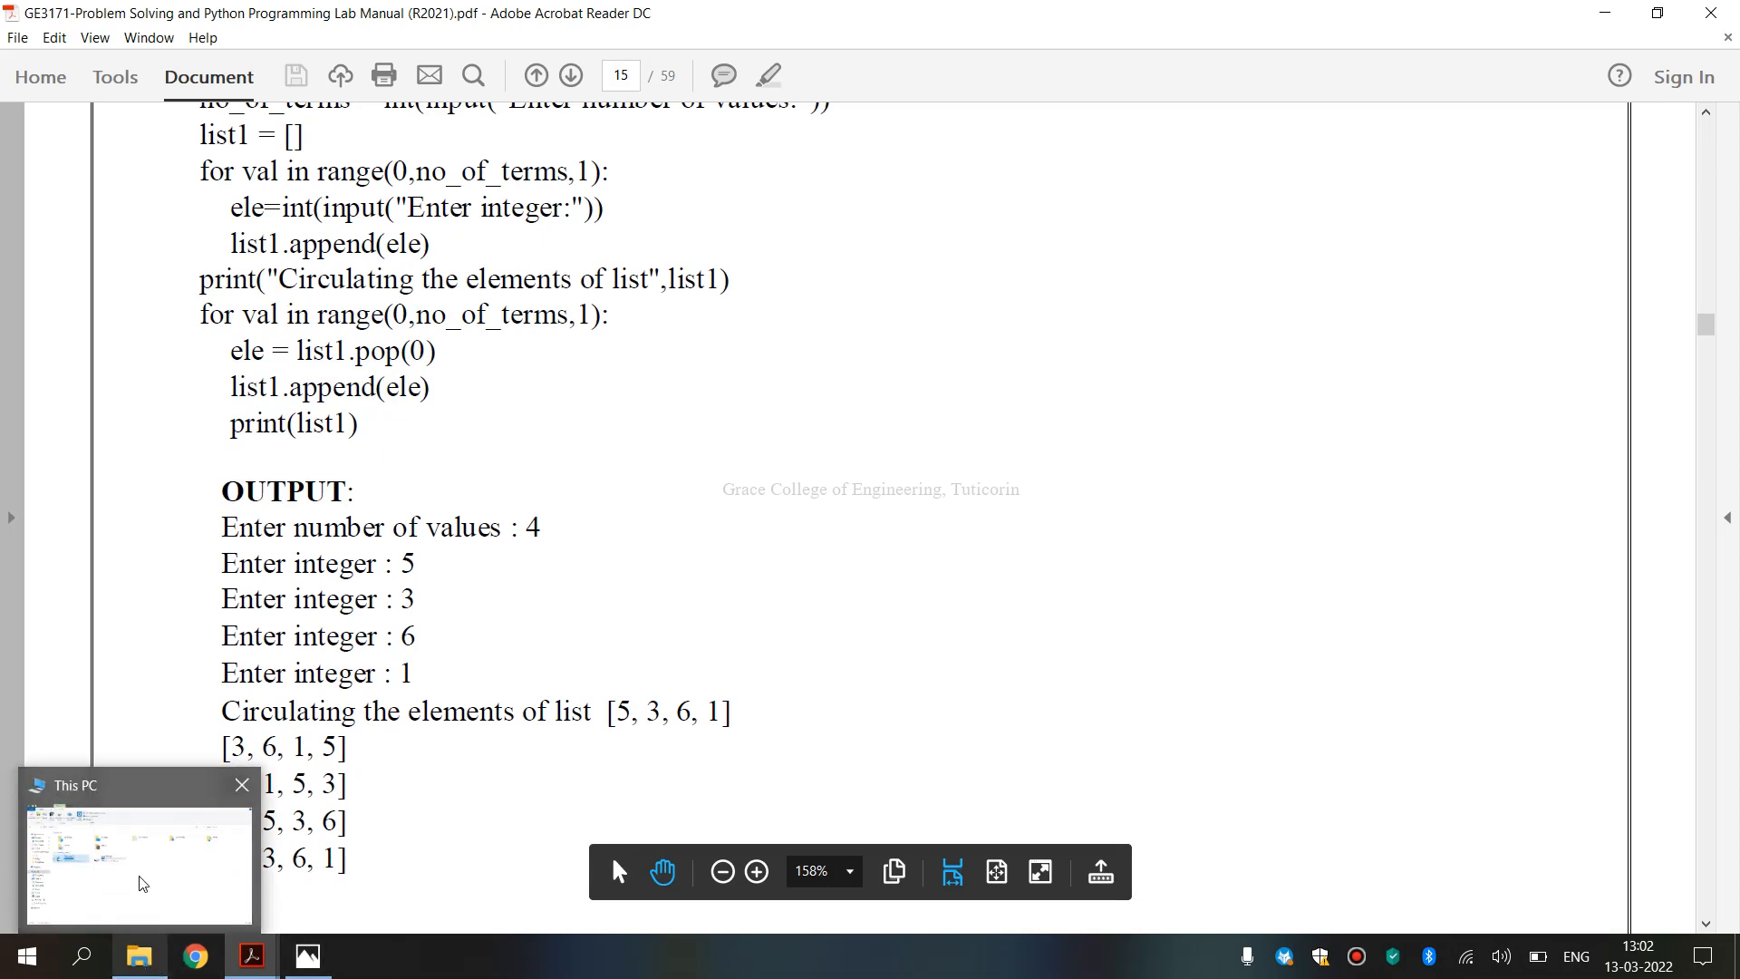
Launch PyScripter-Portable from the Portable Python 3.2.5.1 folder in File Explorer.
left_click(137, 859)
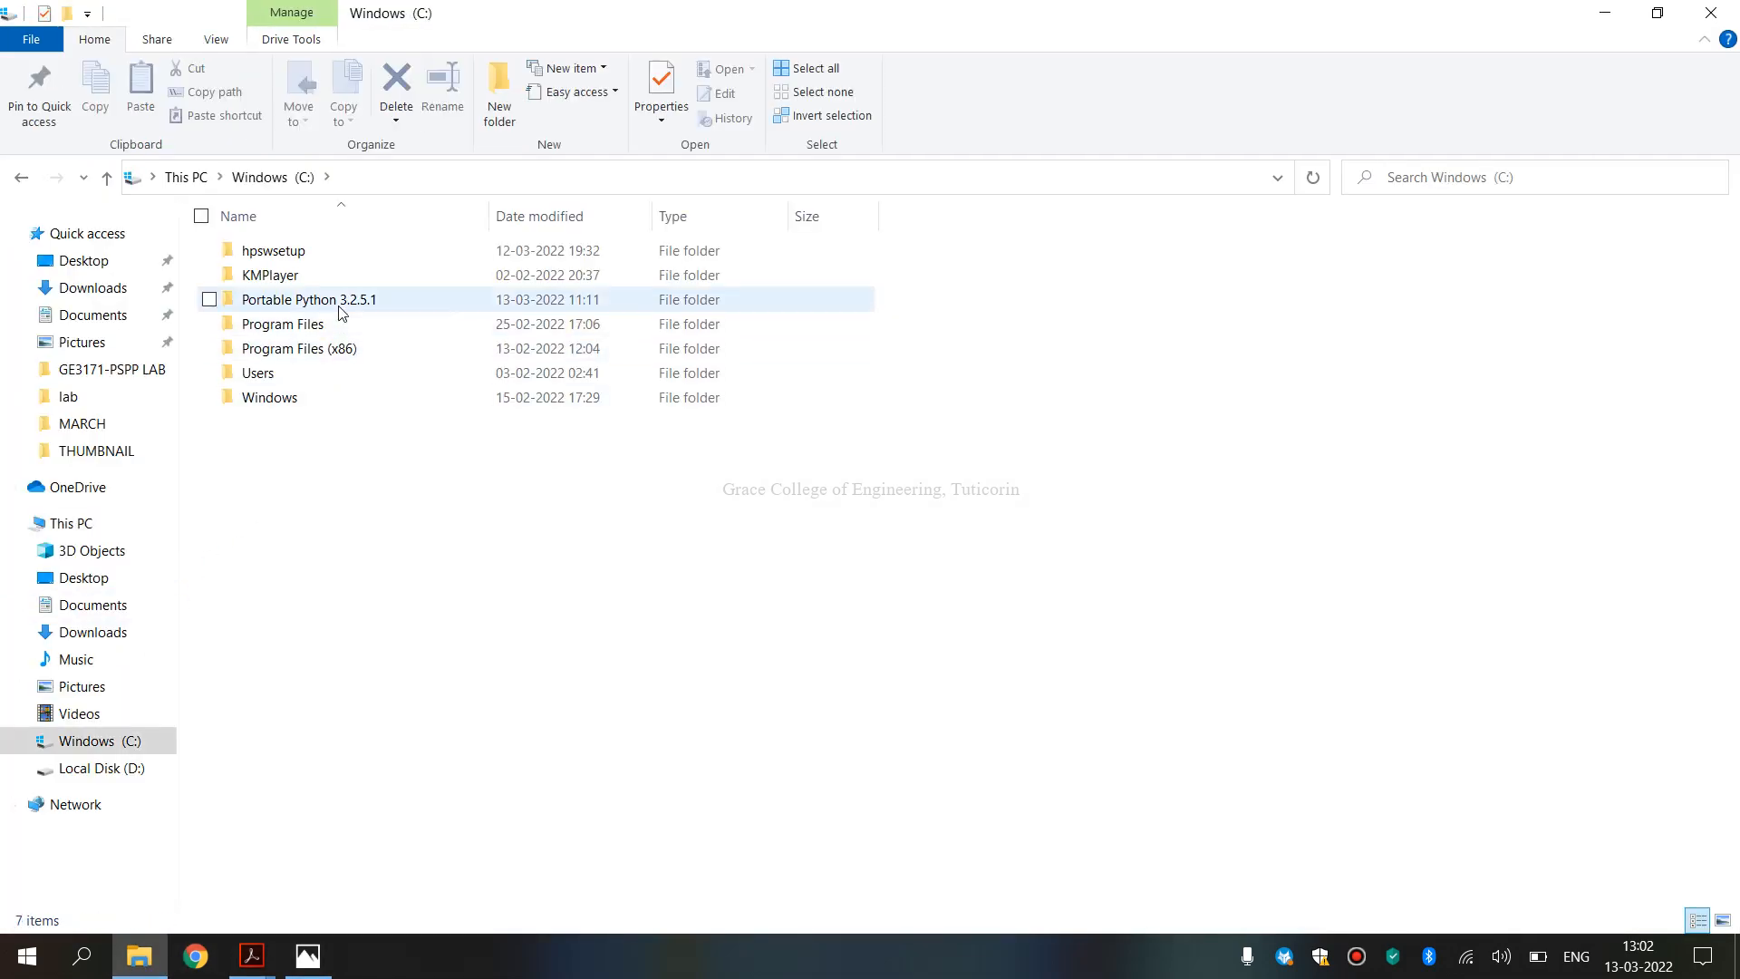
double_click(310, 299)
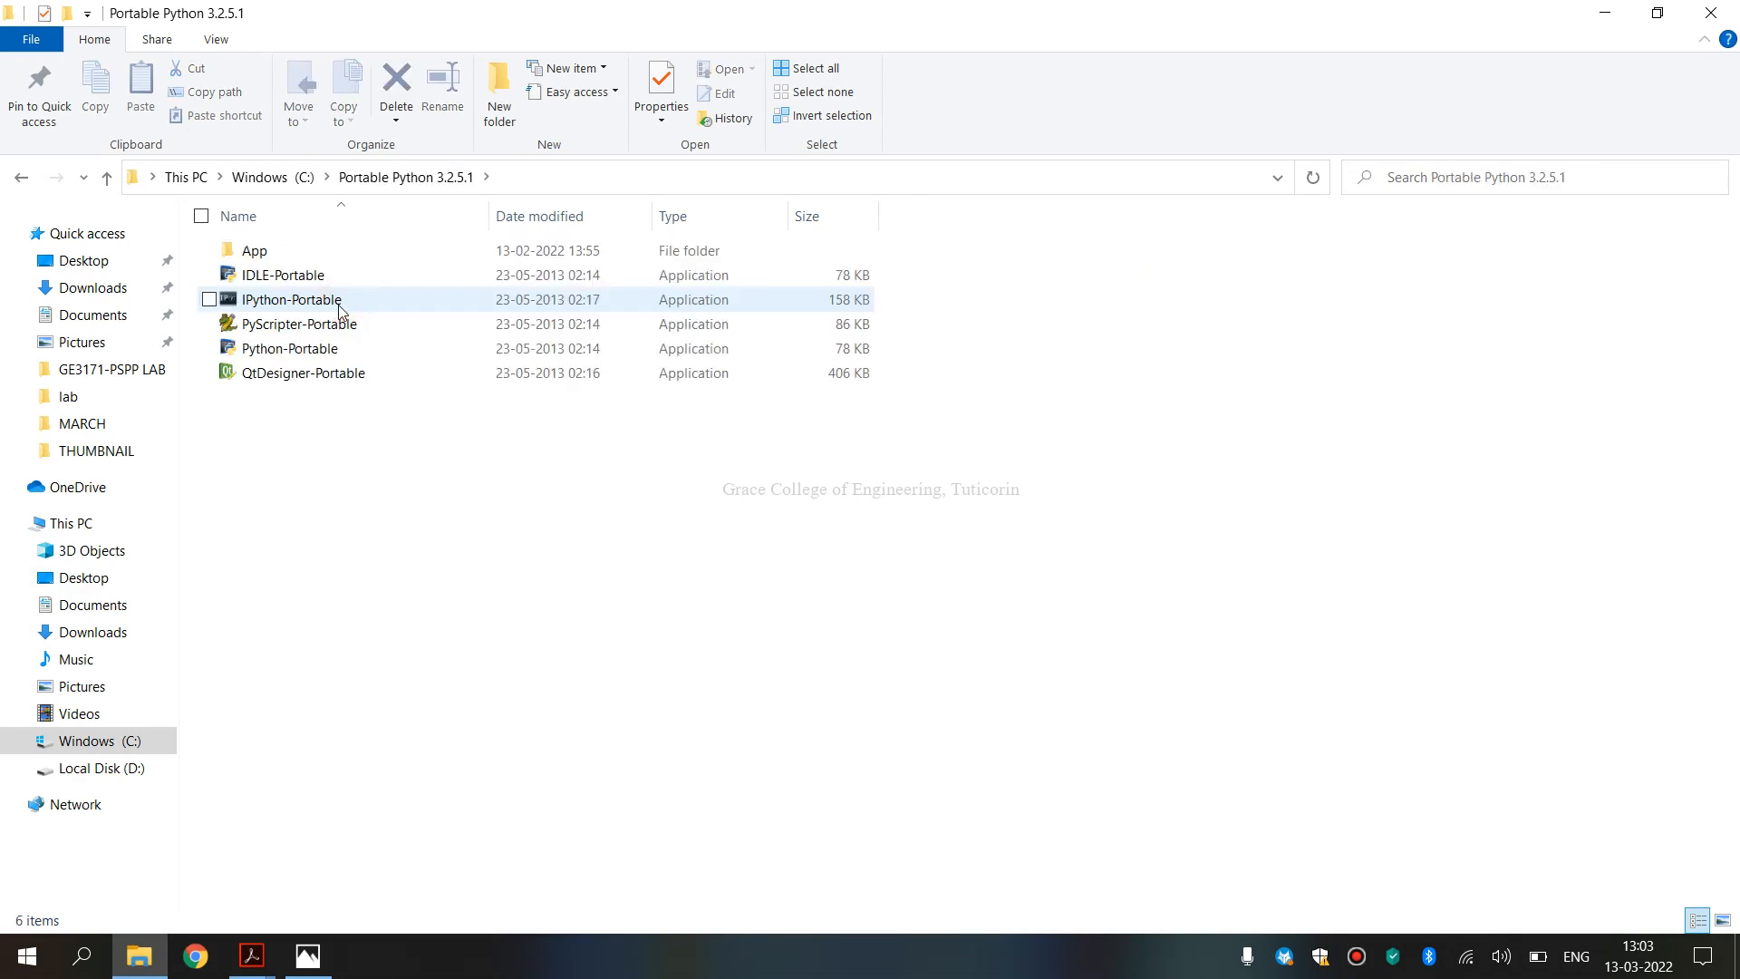
mouse_move(299, 322)
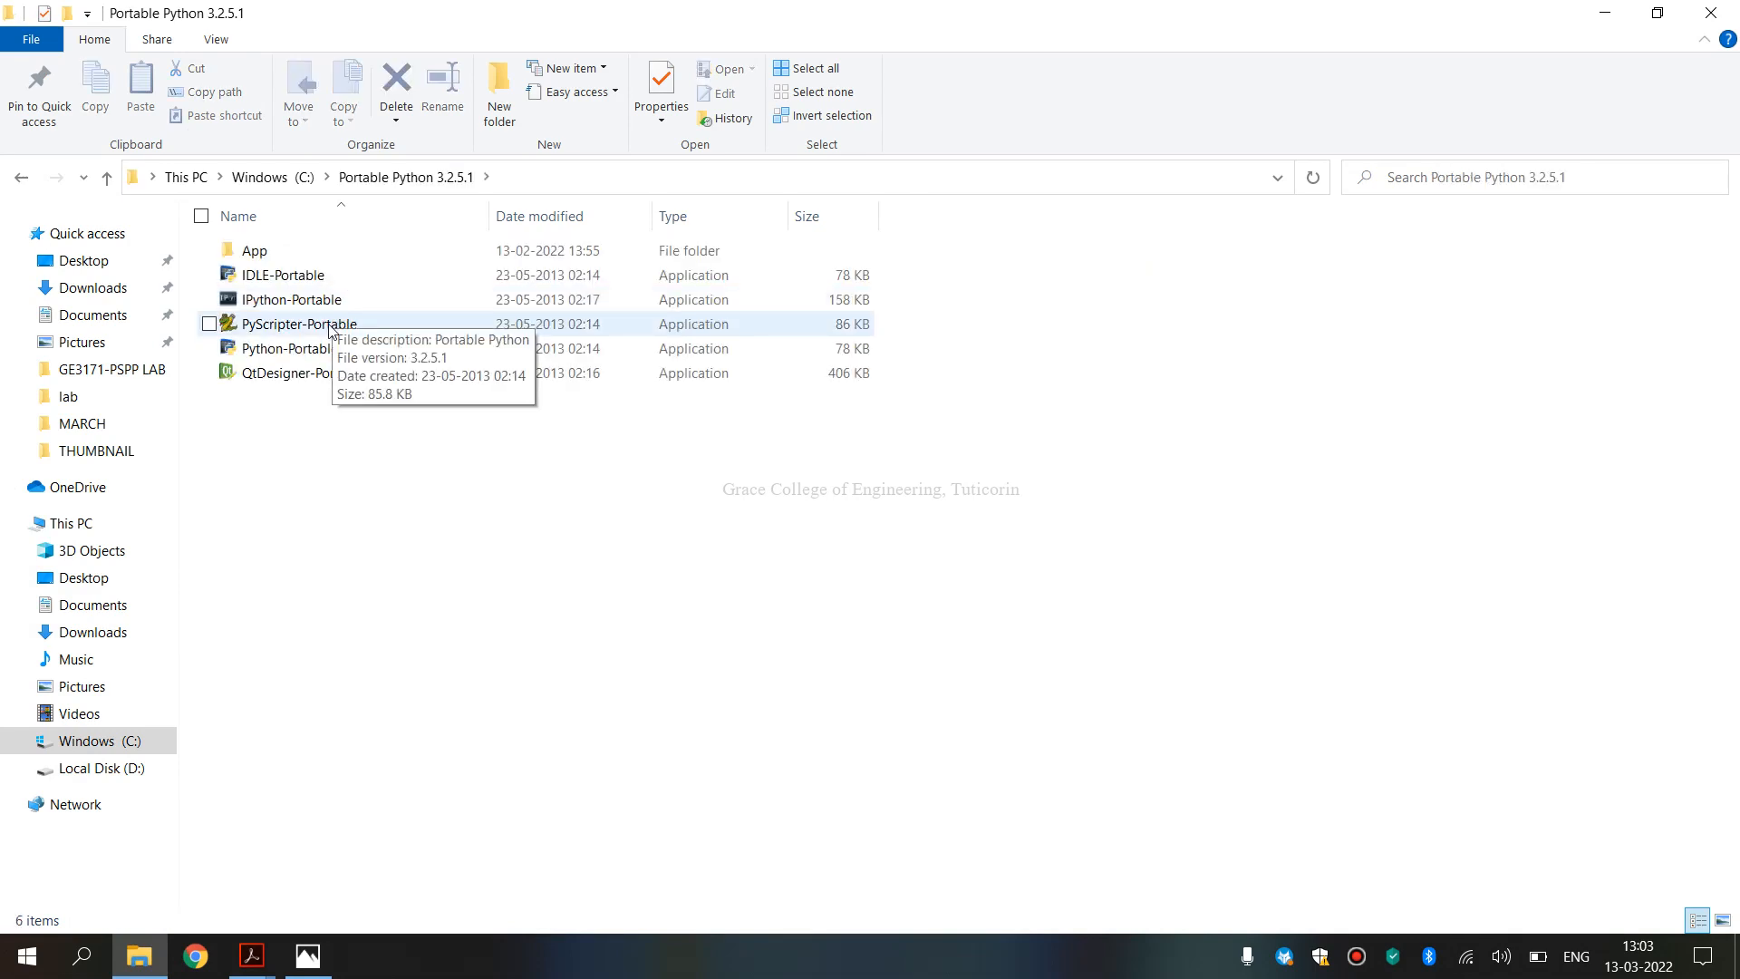
left_click(299, 323)
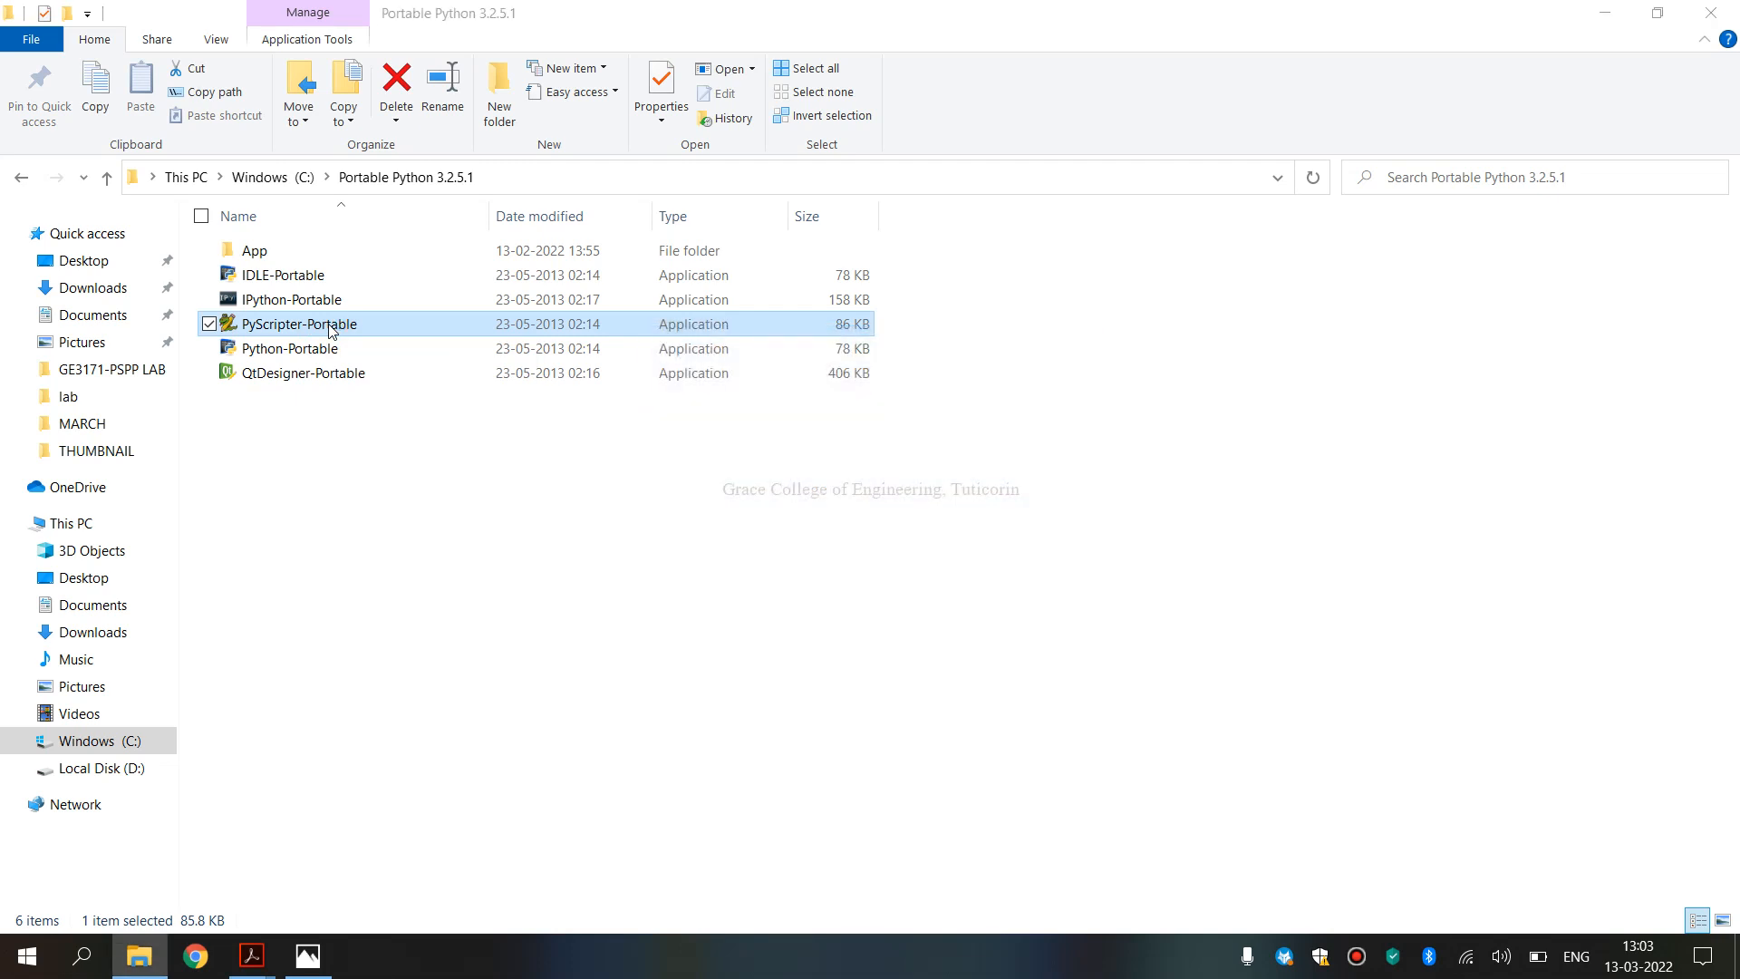
double_click(297, 322)
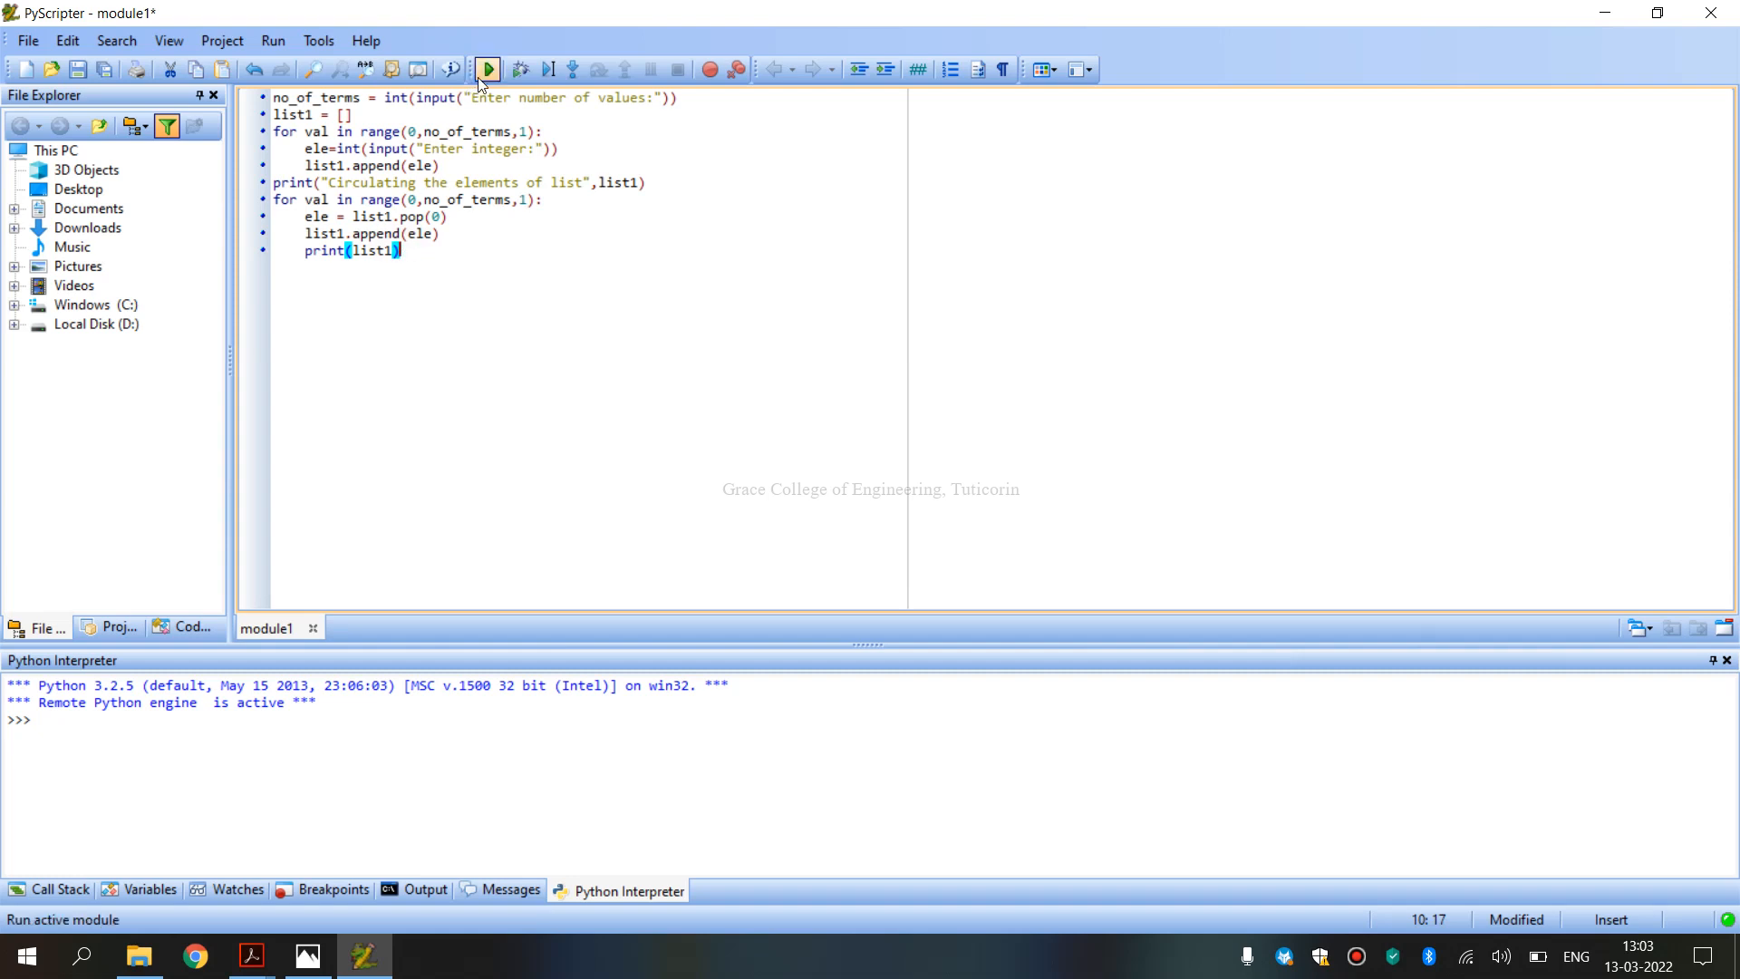
mouse_move(485, 69)
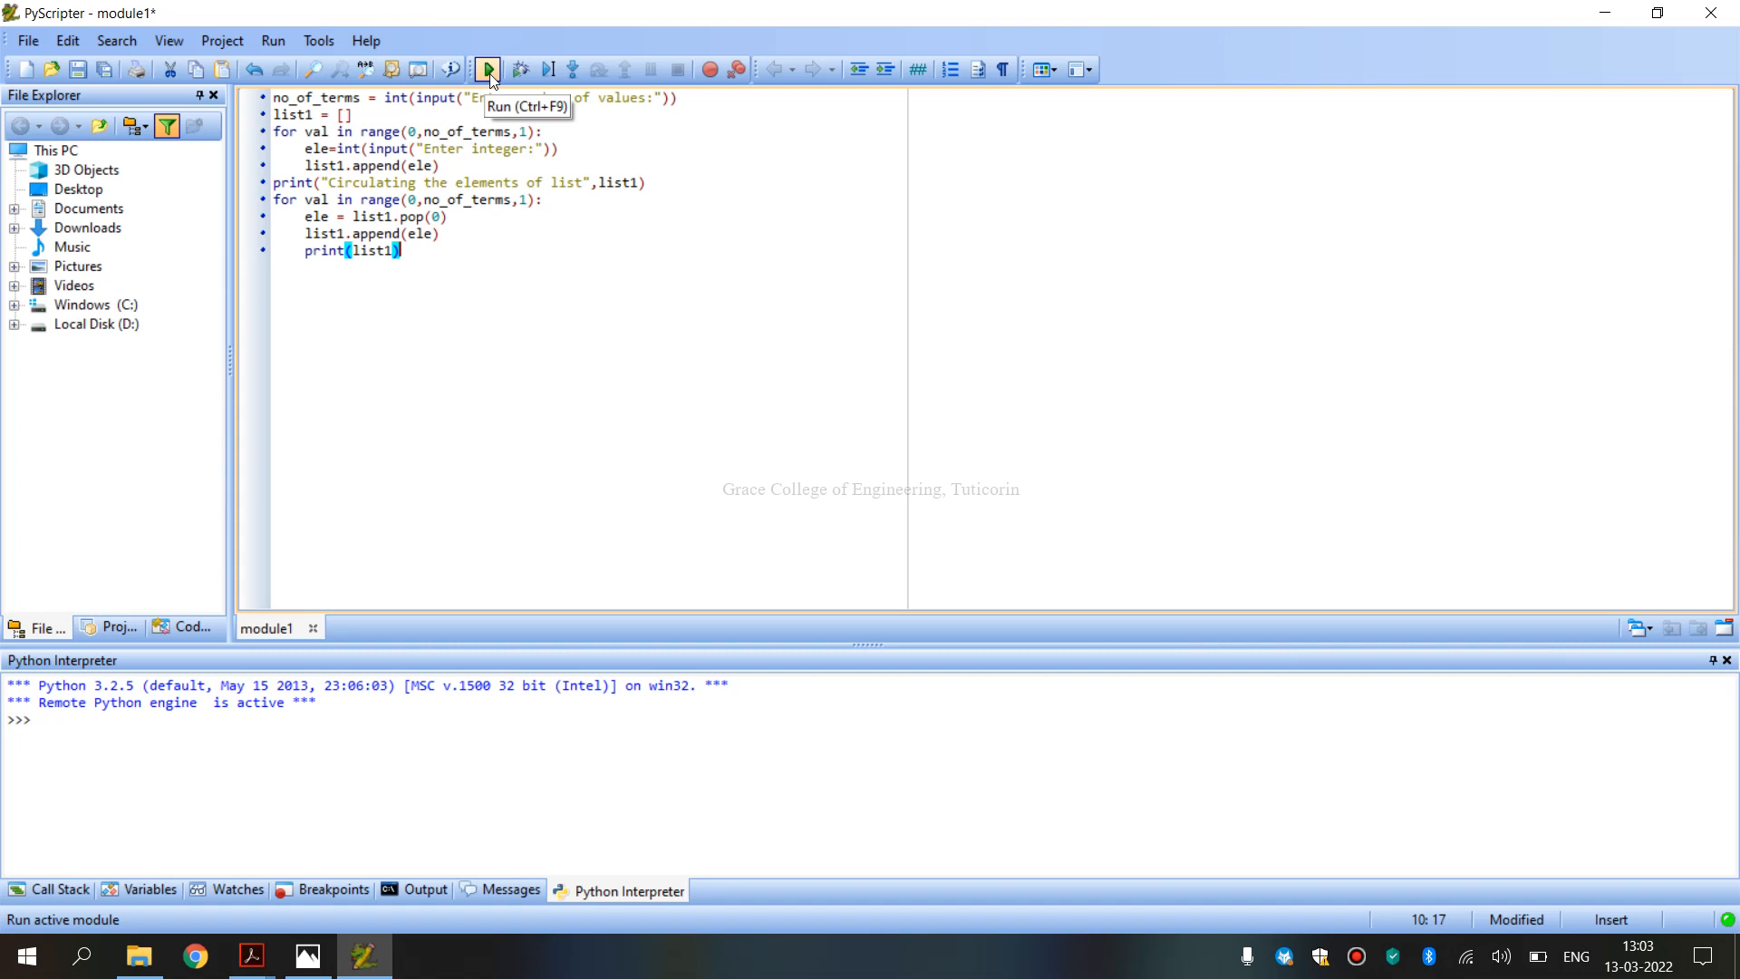
Run the active list-circulation module so the interpreter reinitializes.
left_click(486, 69)
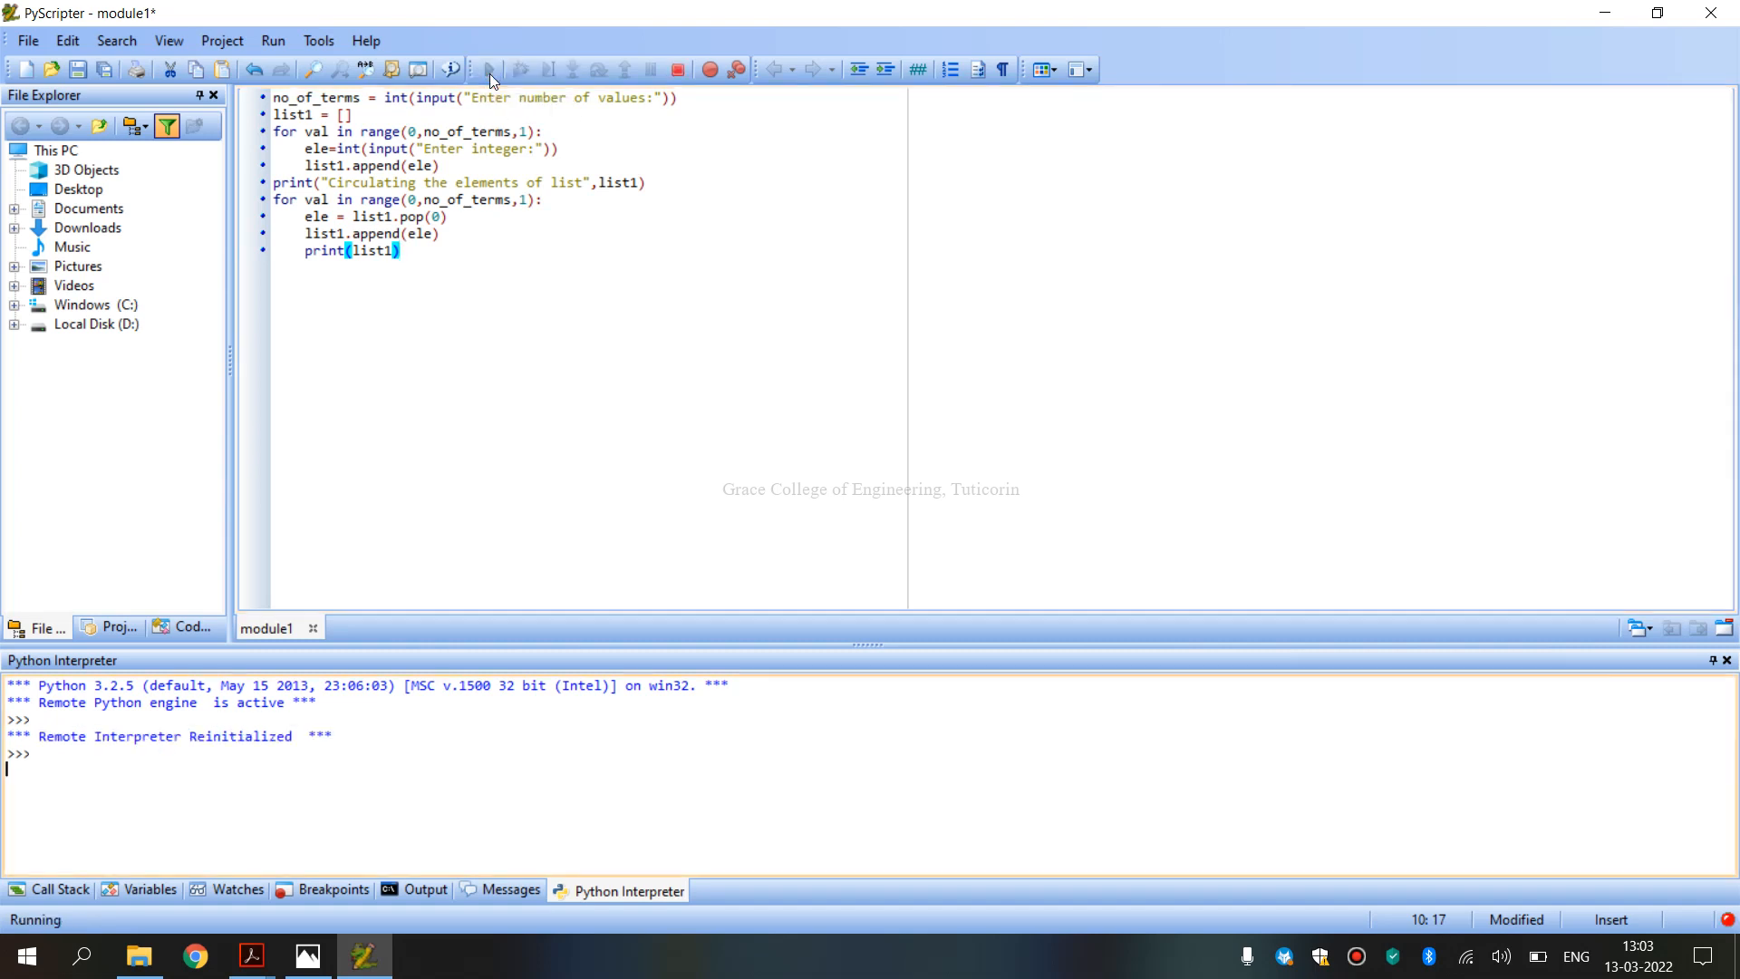
Enter 4 as the count, then the values 5, 3, 6, 1 in the input dialogs.
left_click(486, 69)
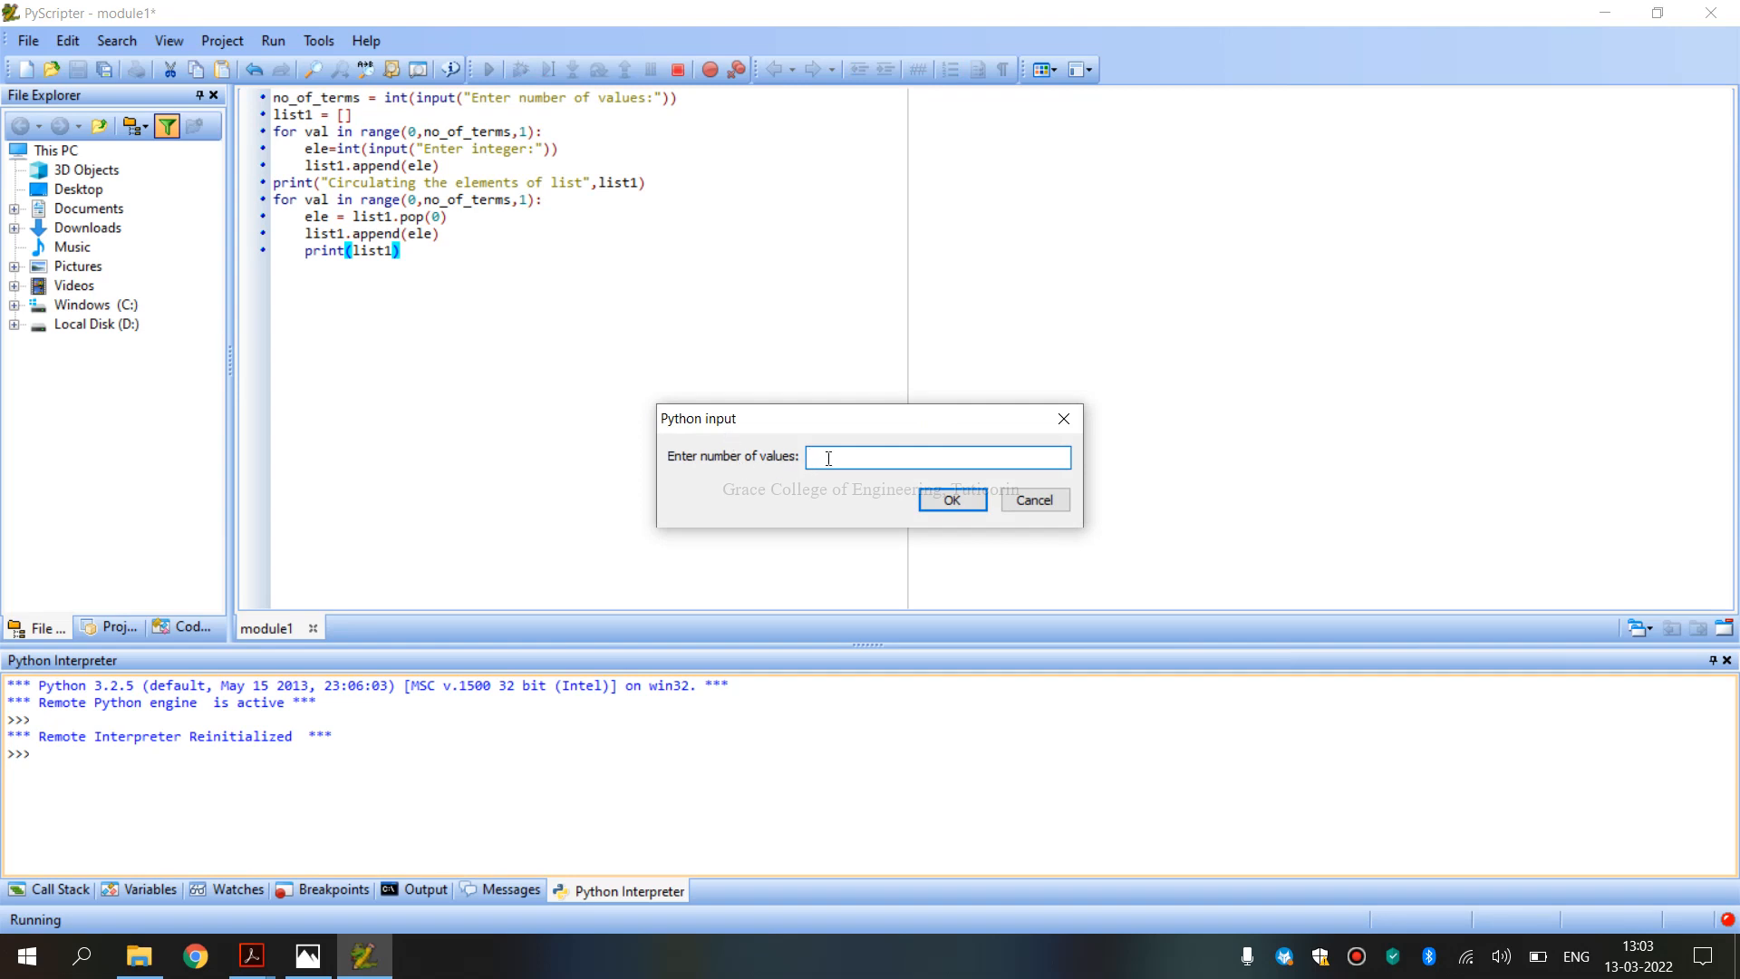
mouse_move(743, 471)
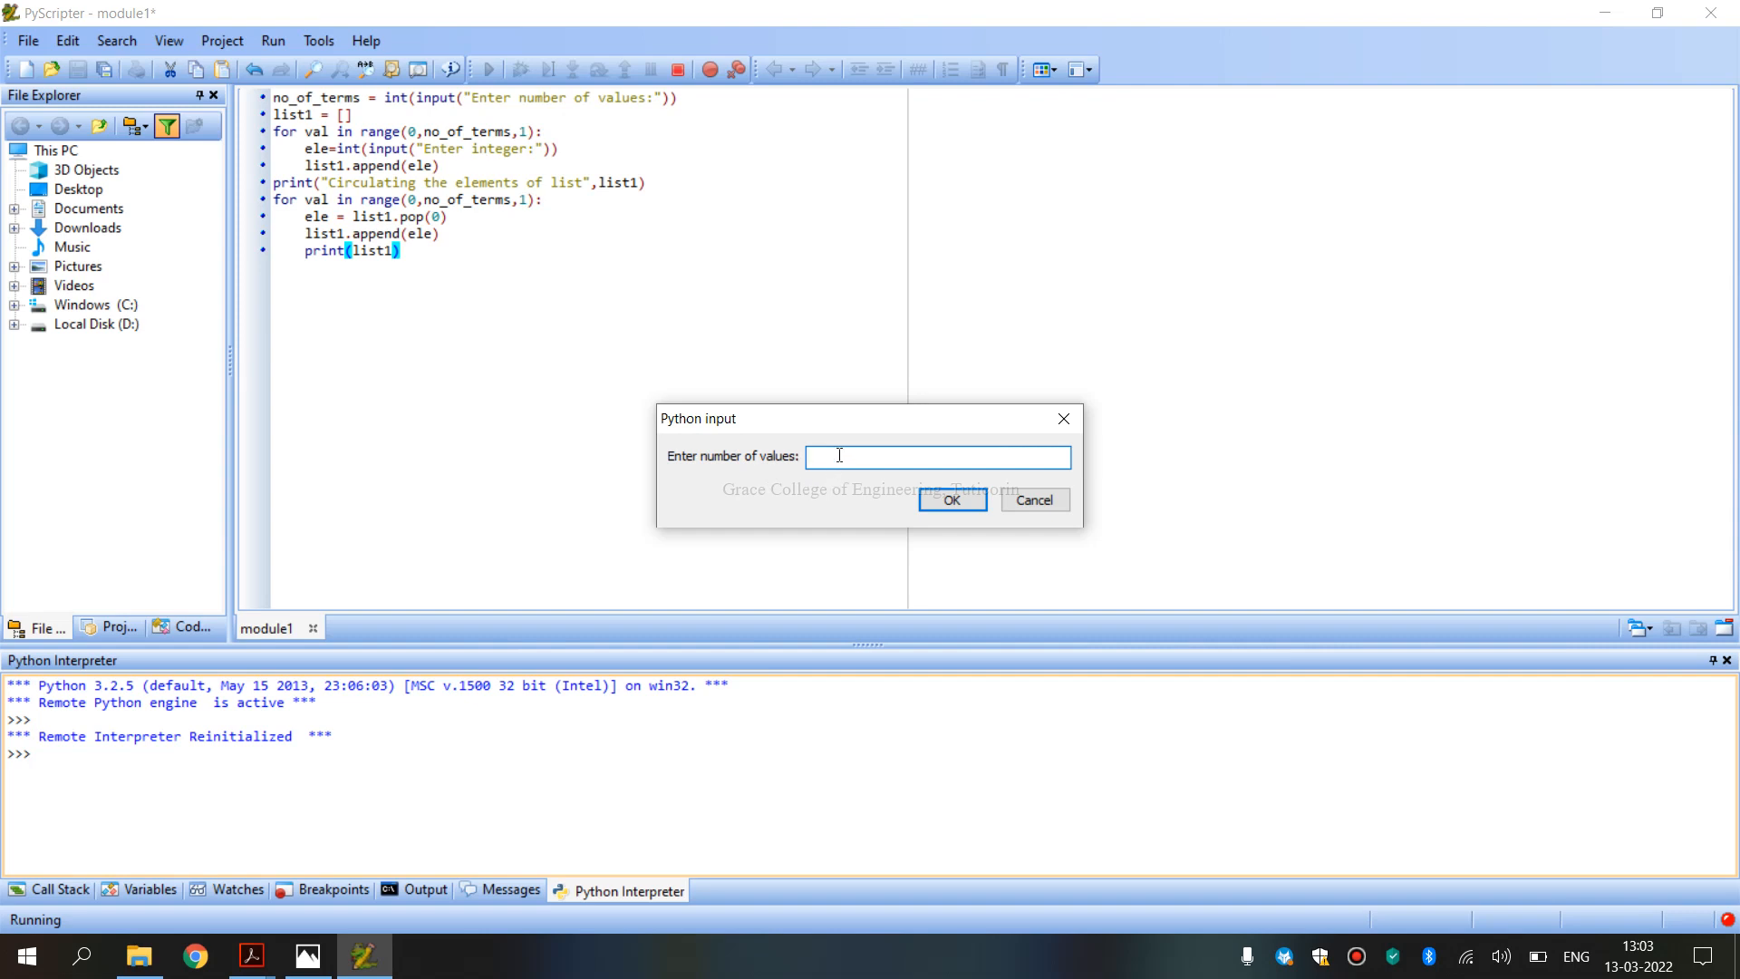
type("4")
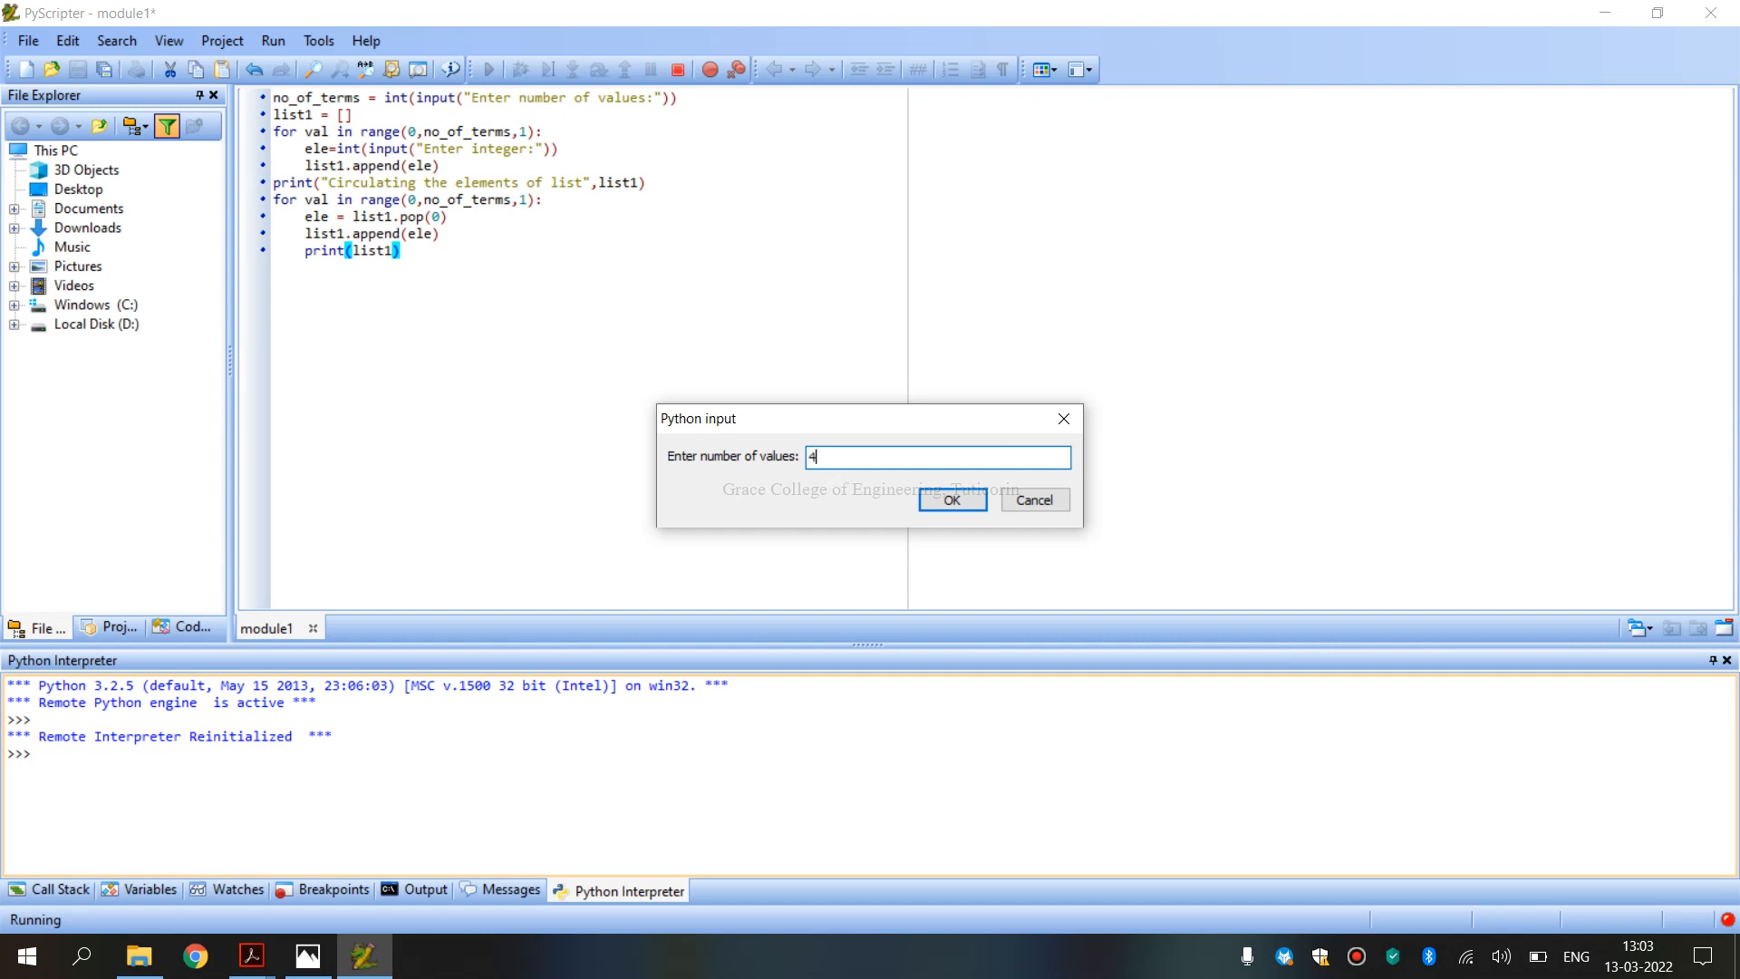
left_click(948, 500)
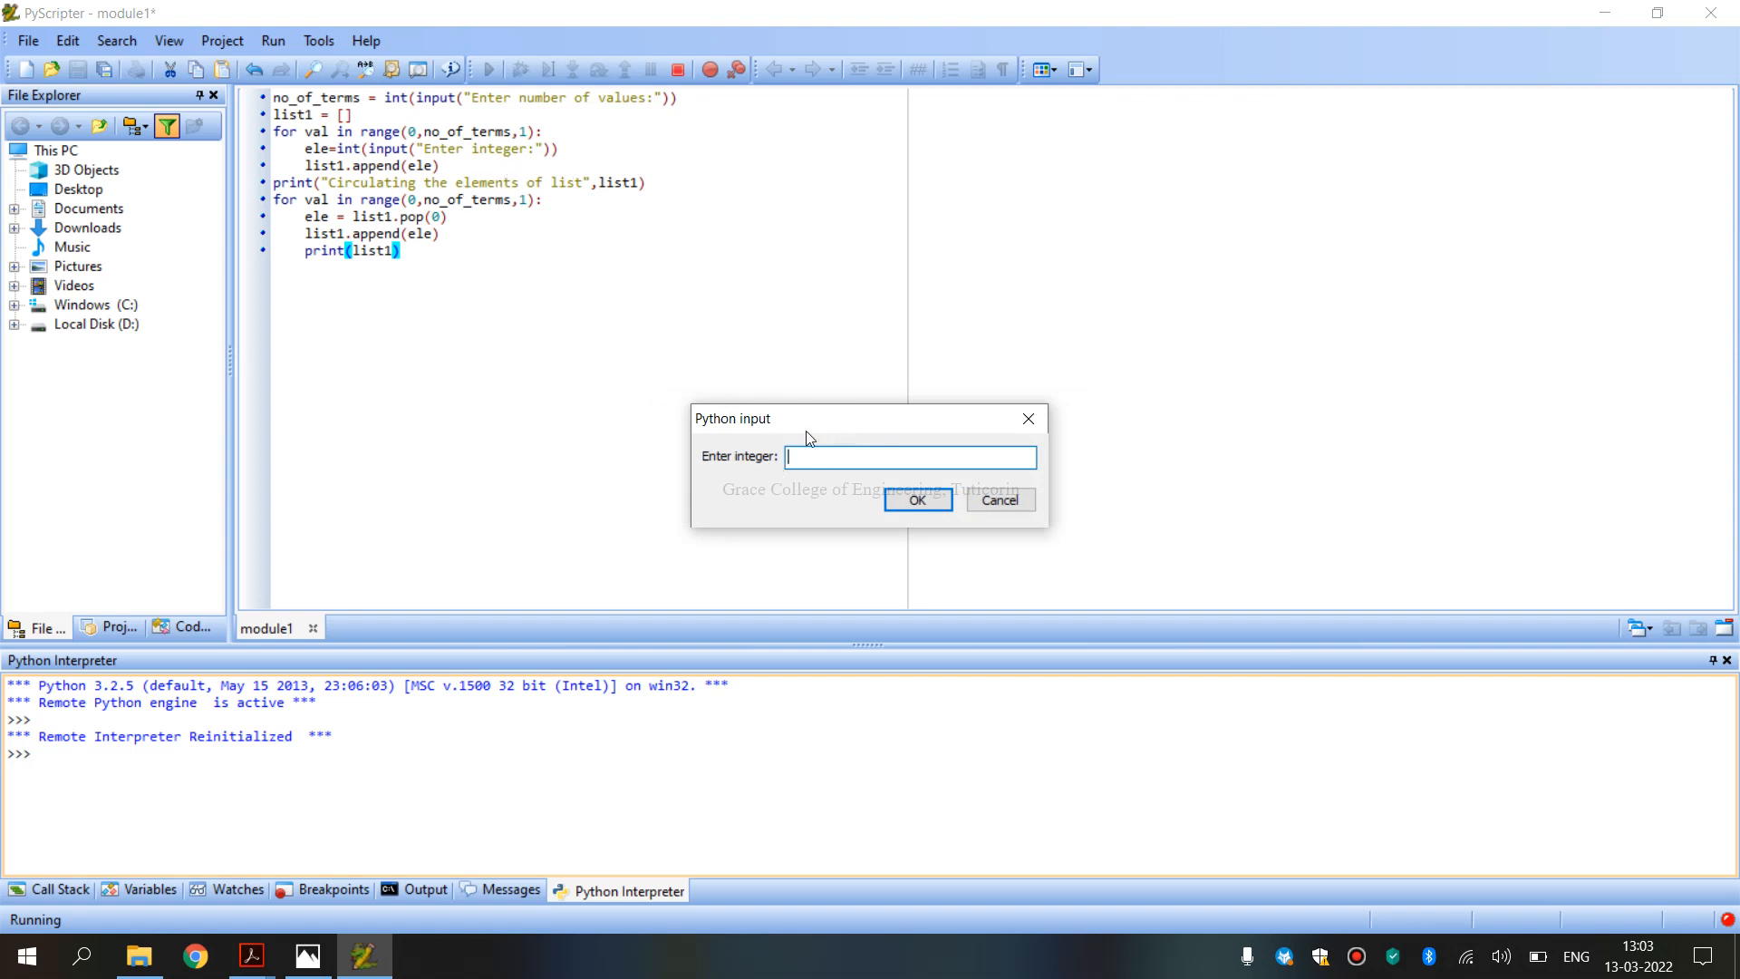
mouse_move(811, 457)
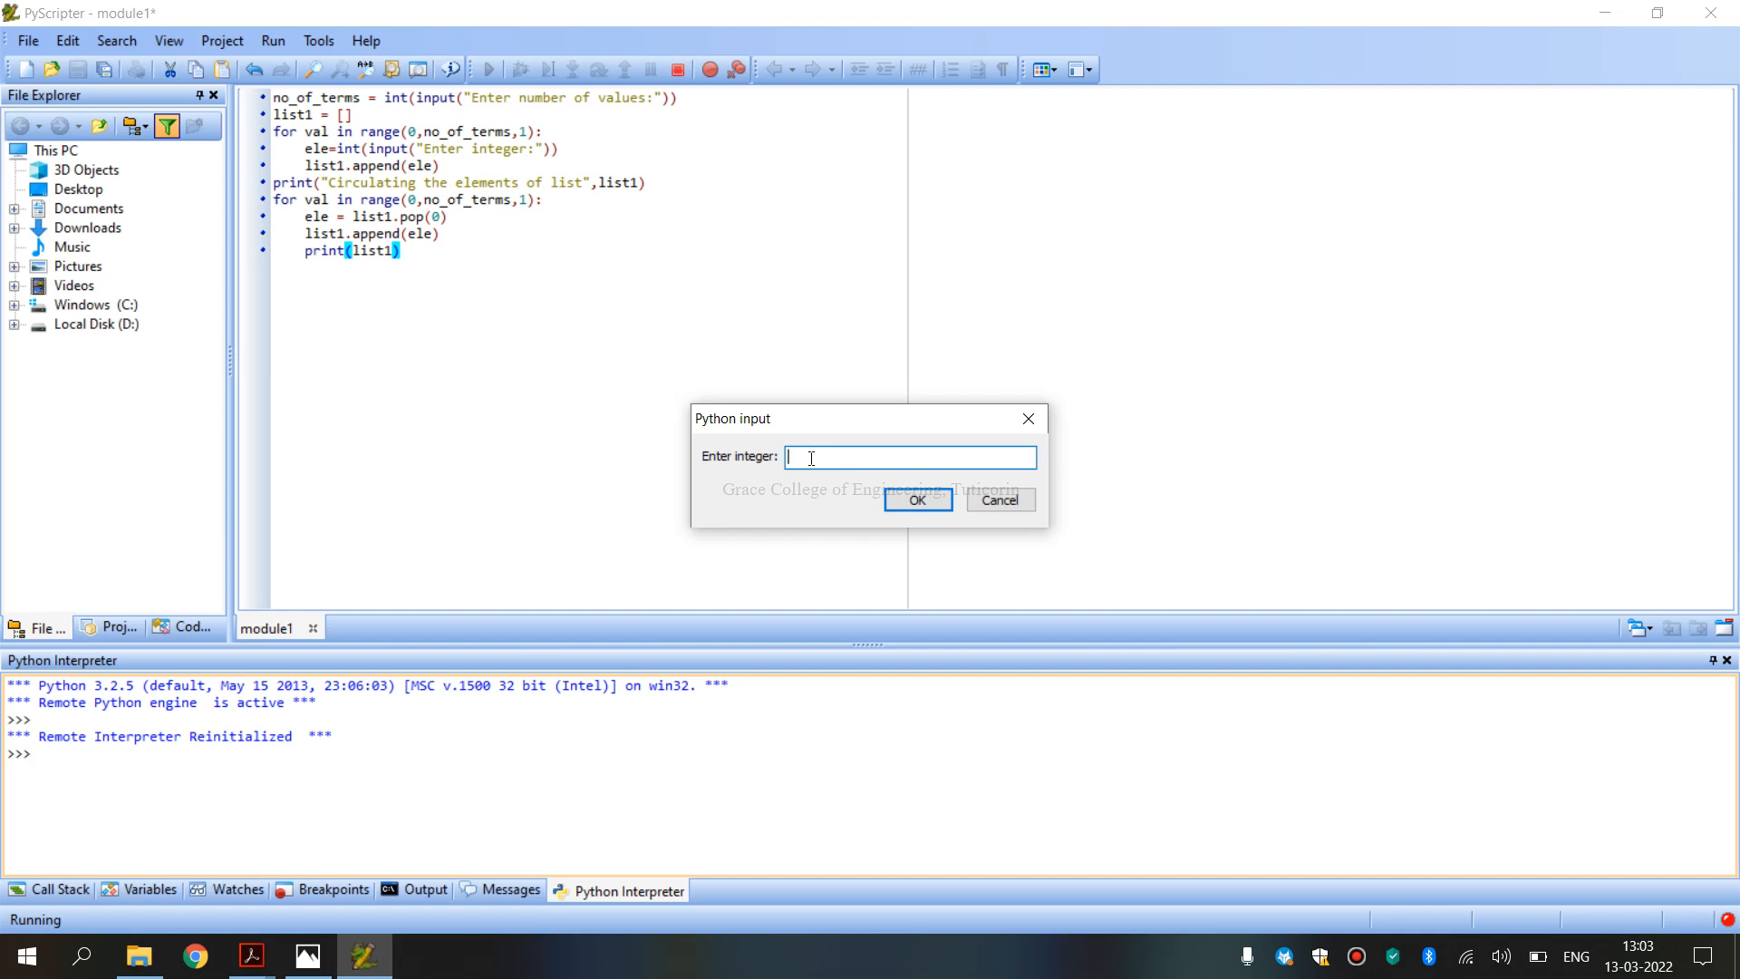
type("5")
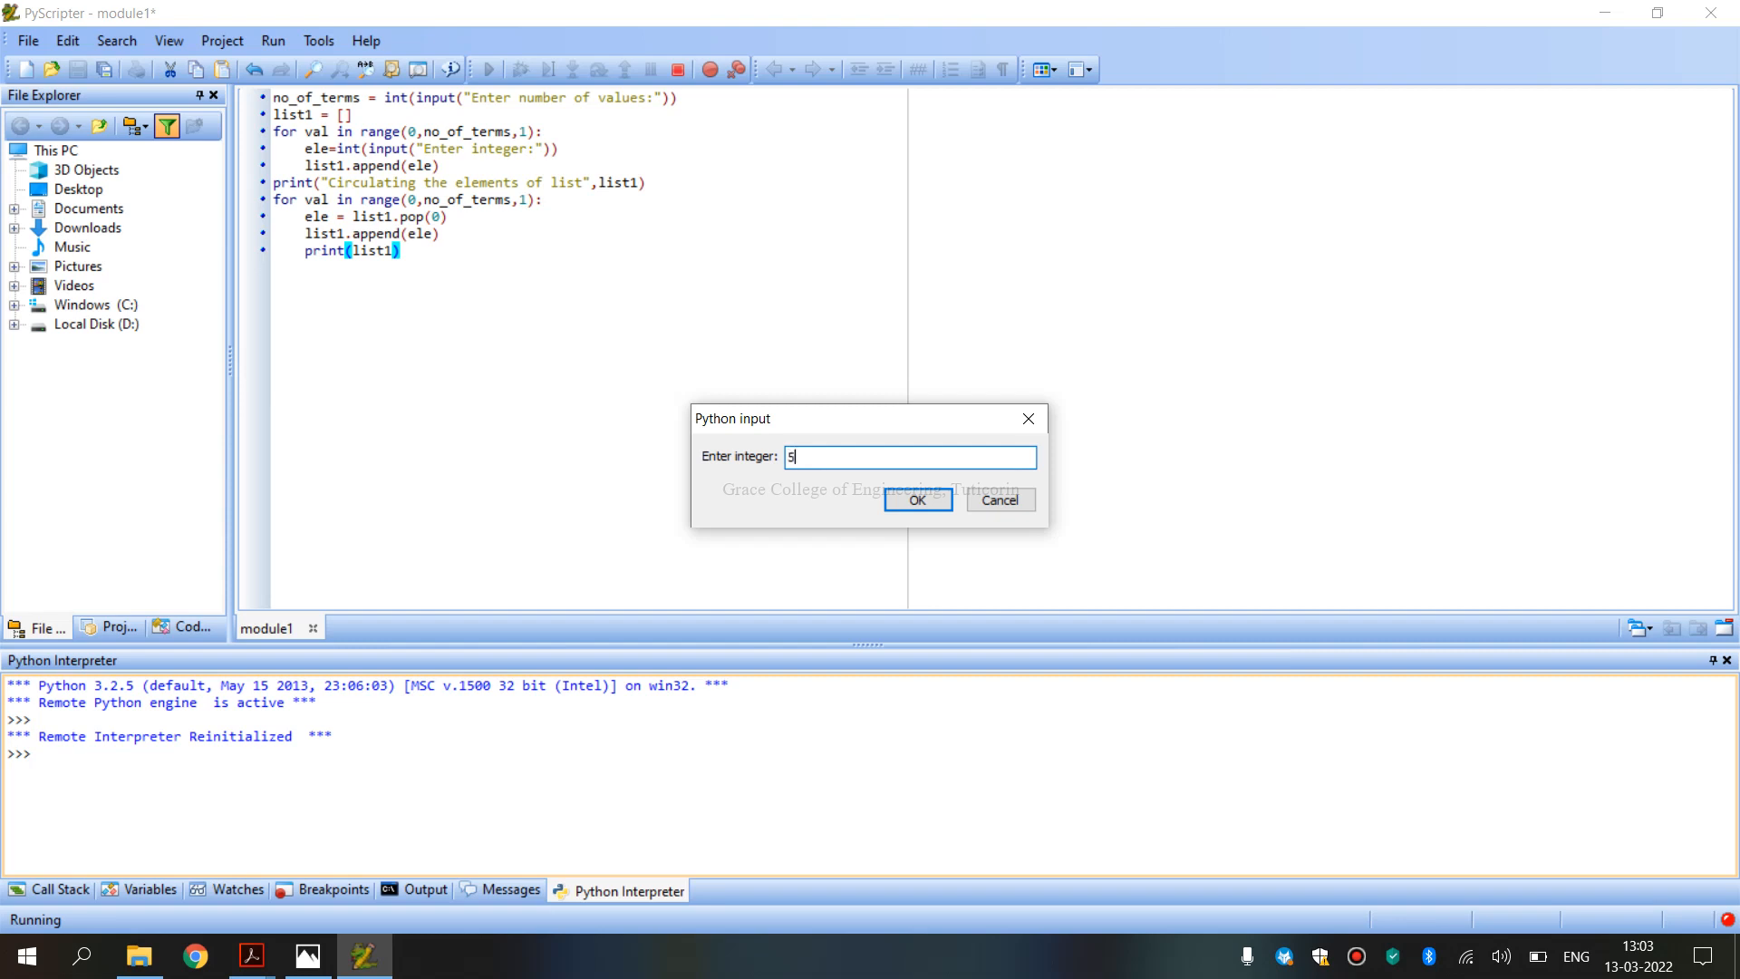
key("Backspace")
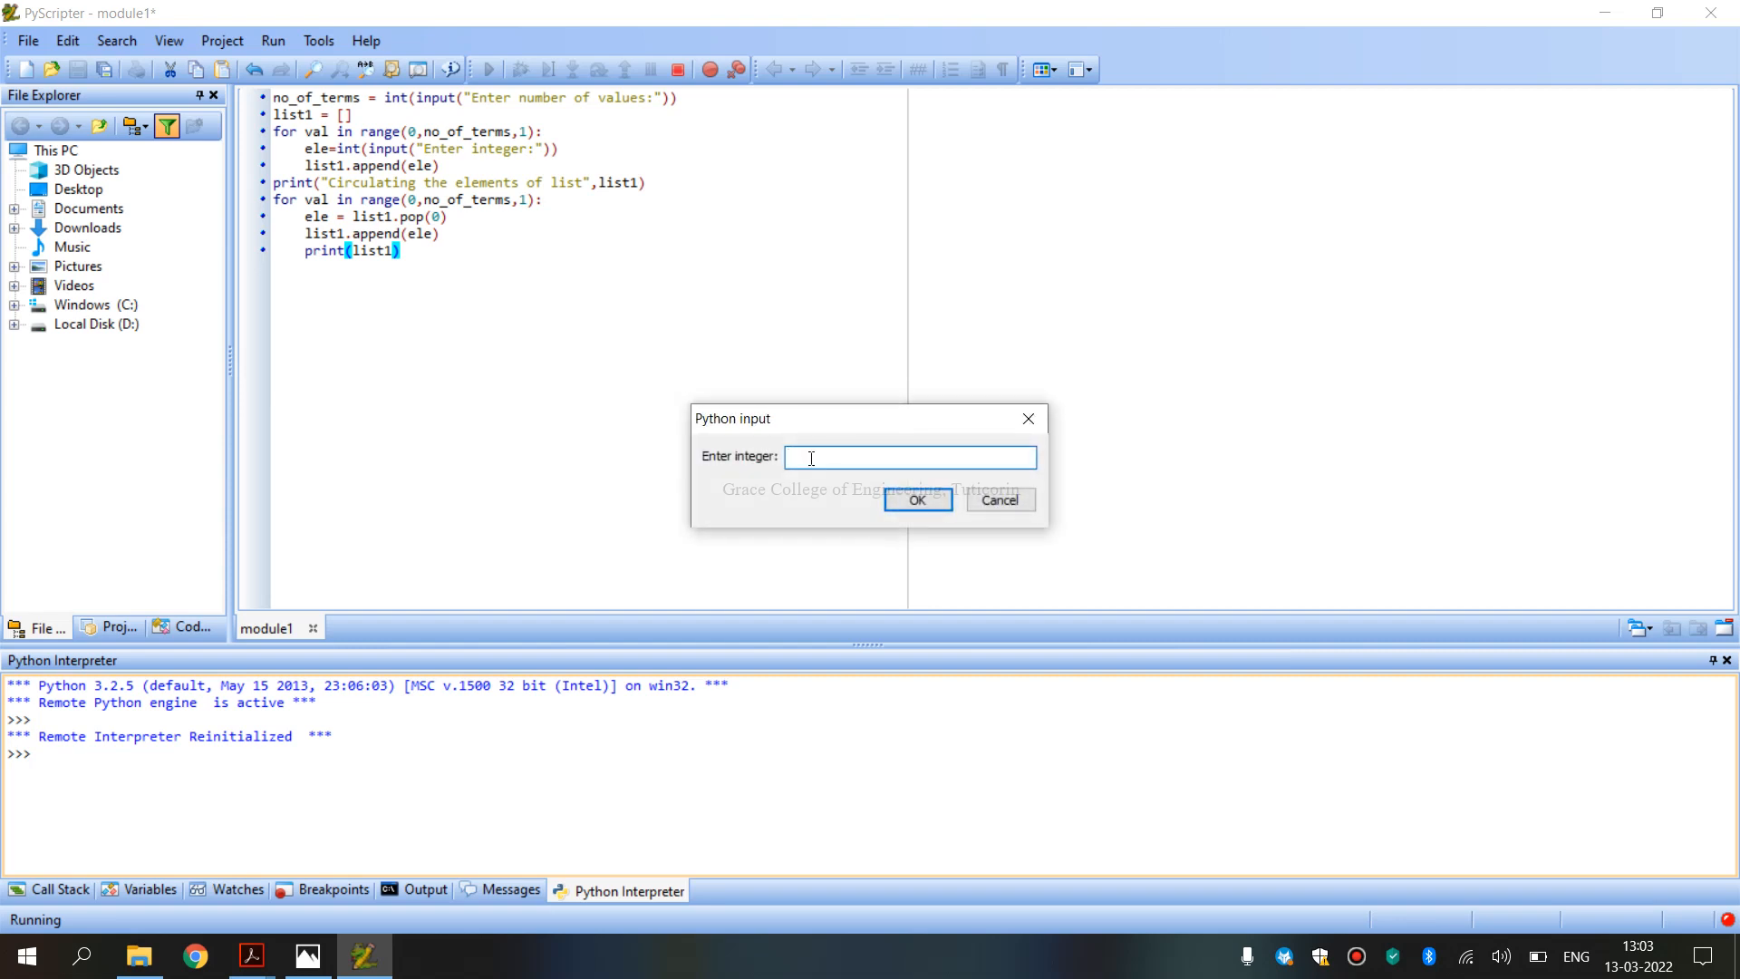
type("1")
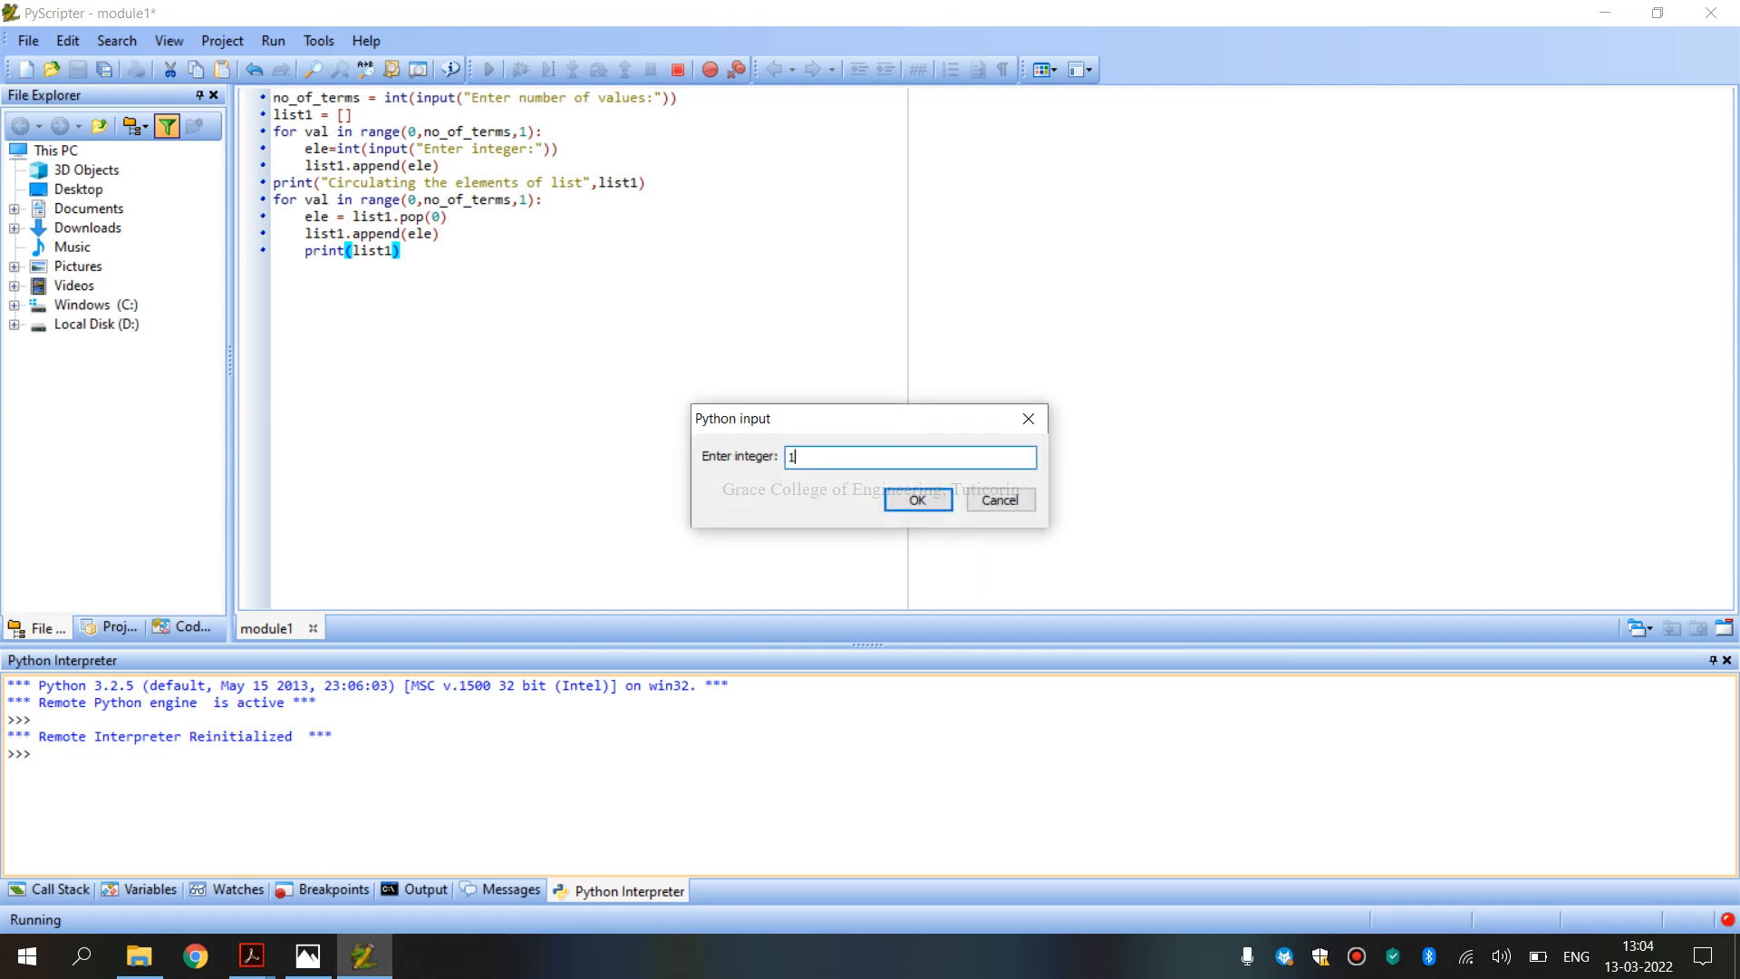
left_click(917, 500)
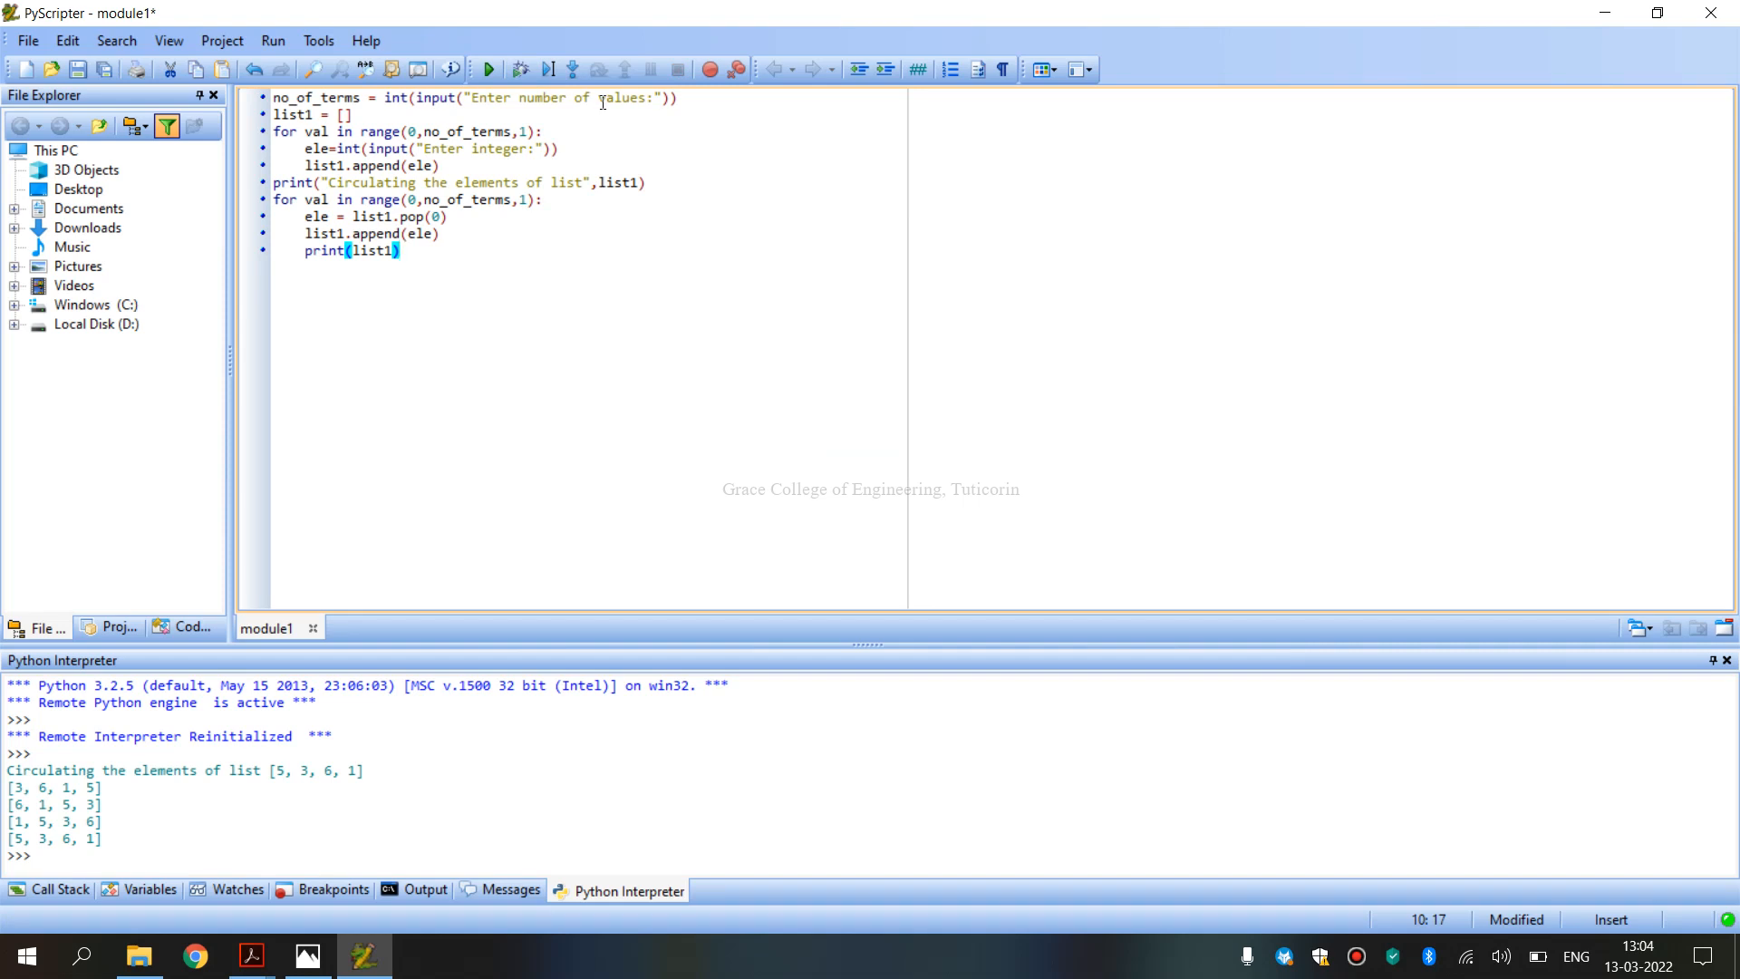
mouse_move(504, 152)
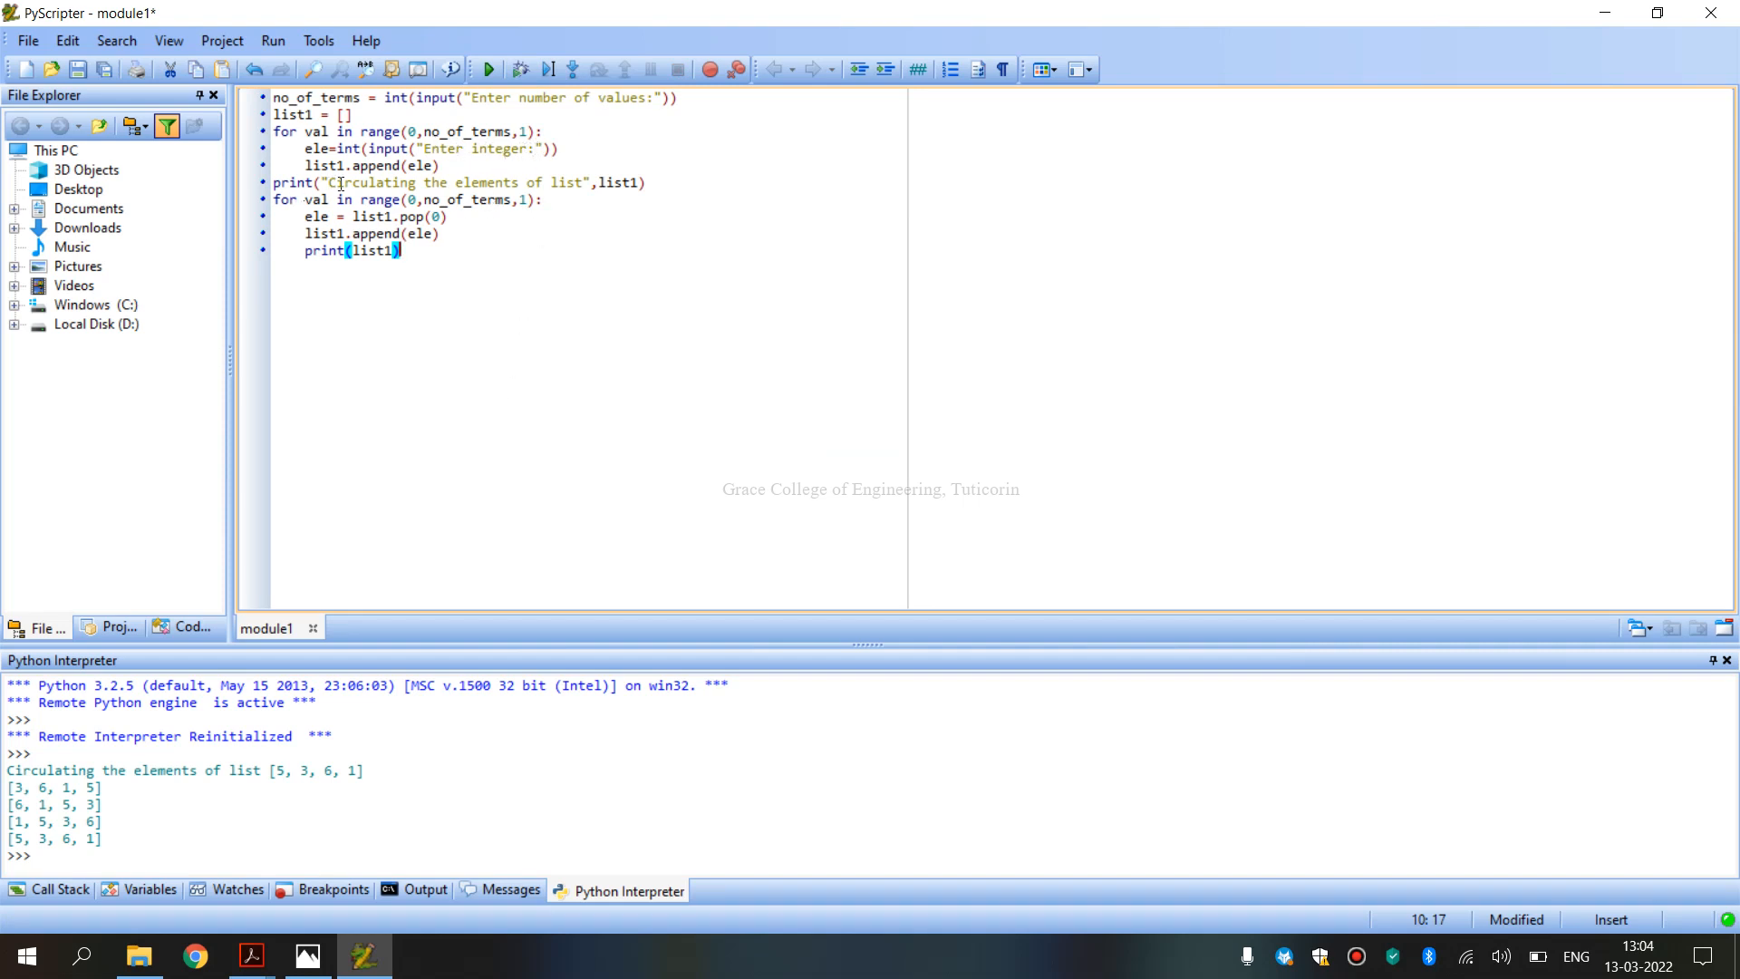
mouse_move(551, 212)
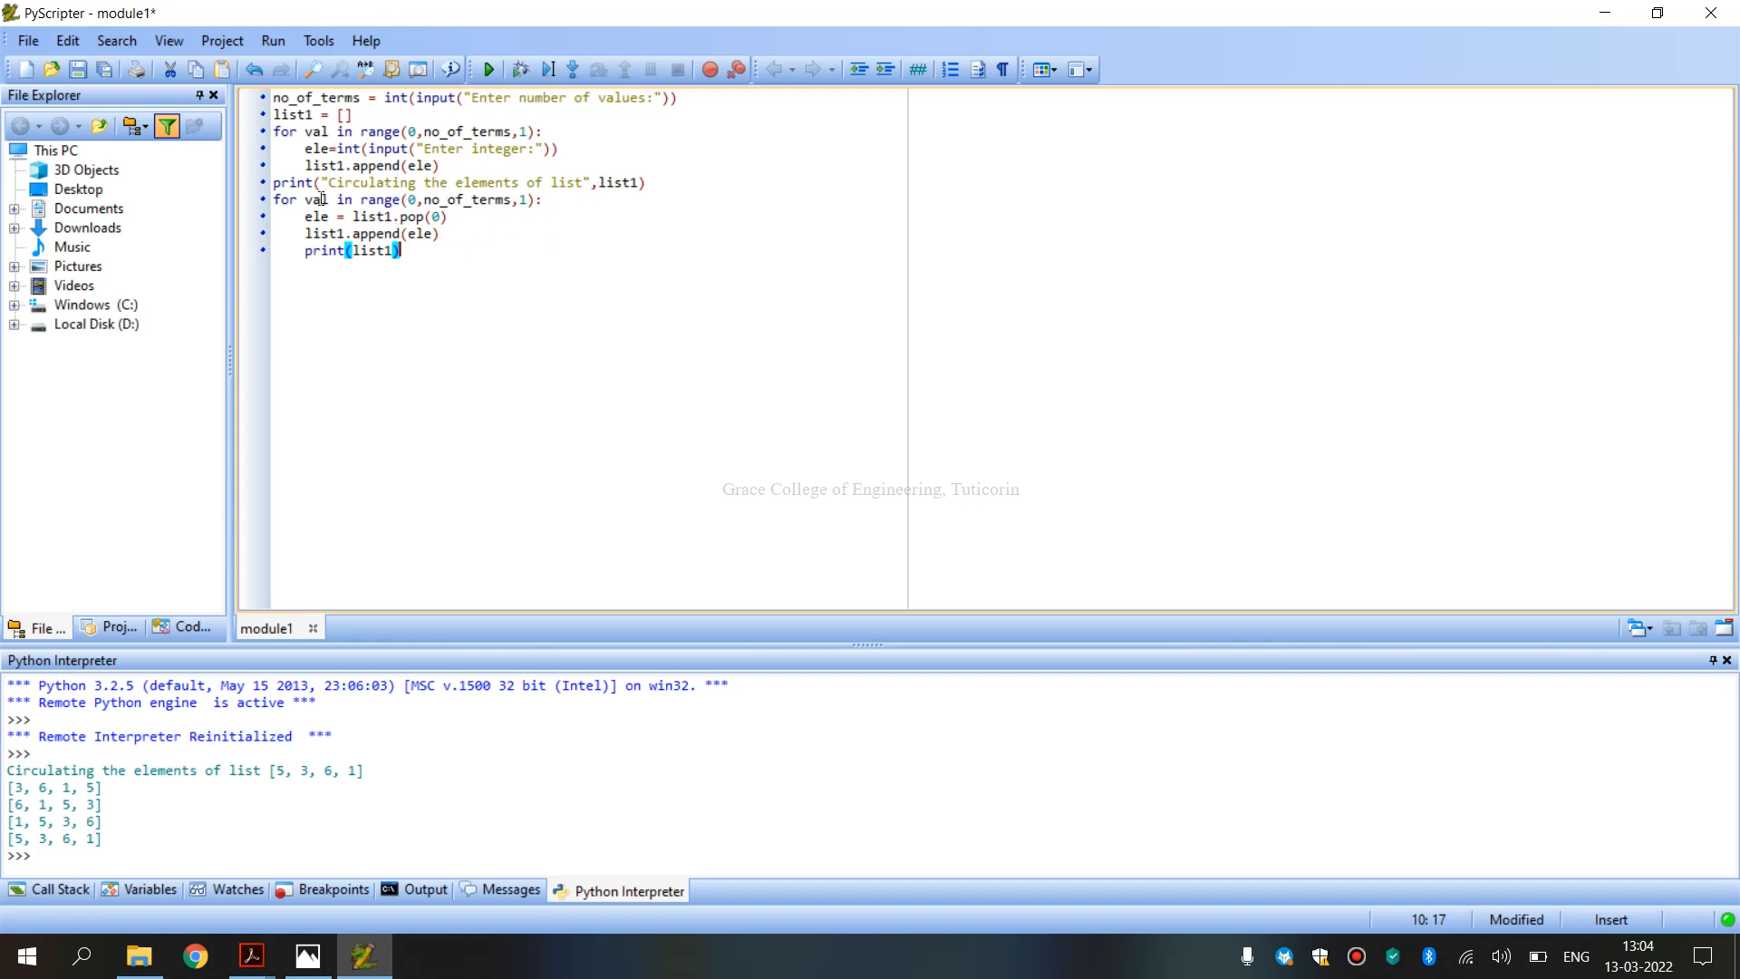
mouse_move(165, 868)
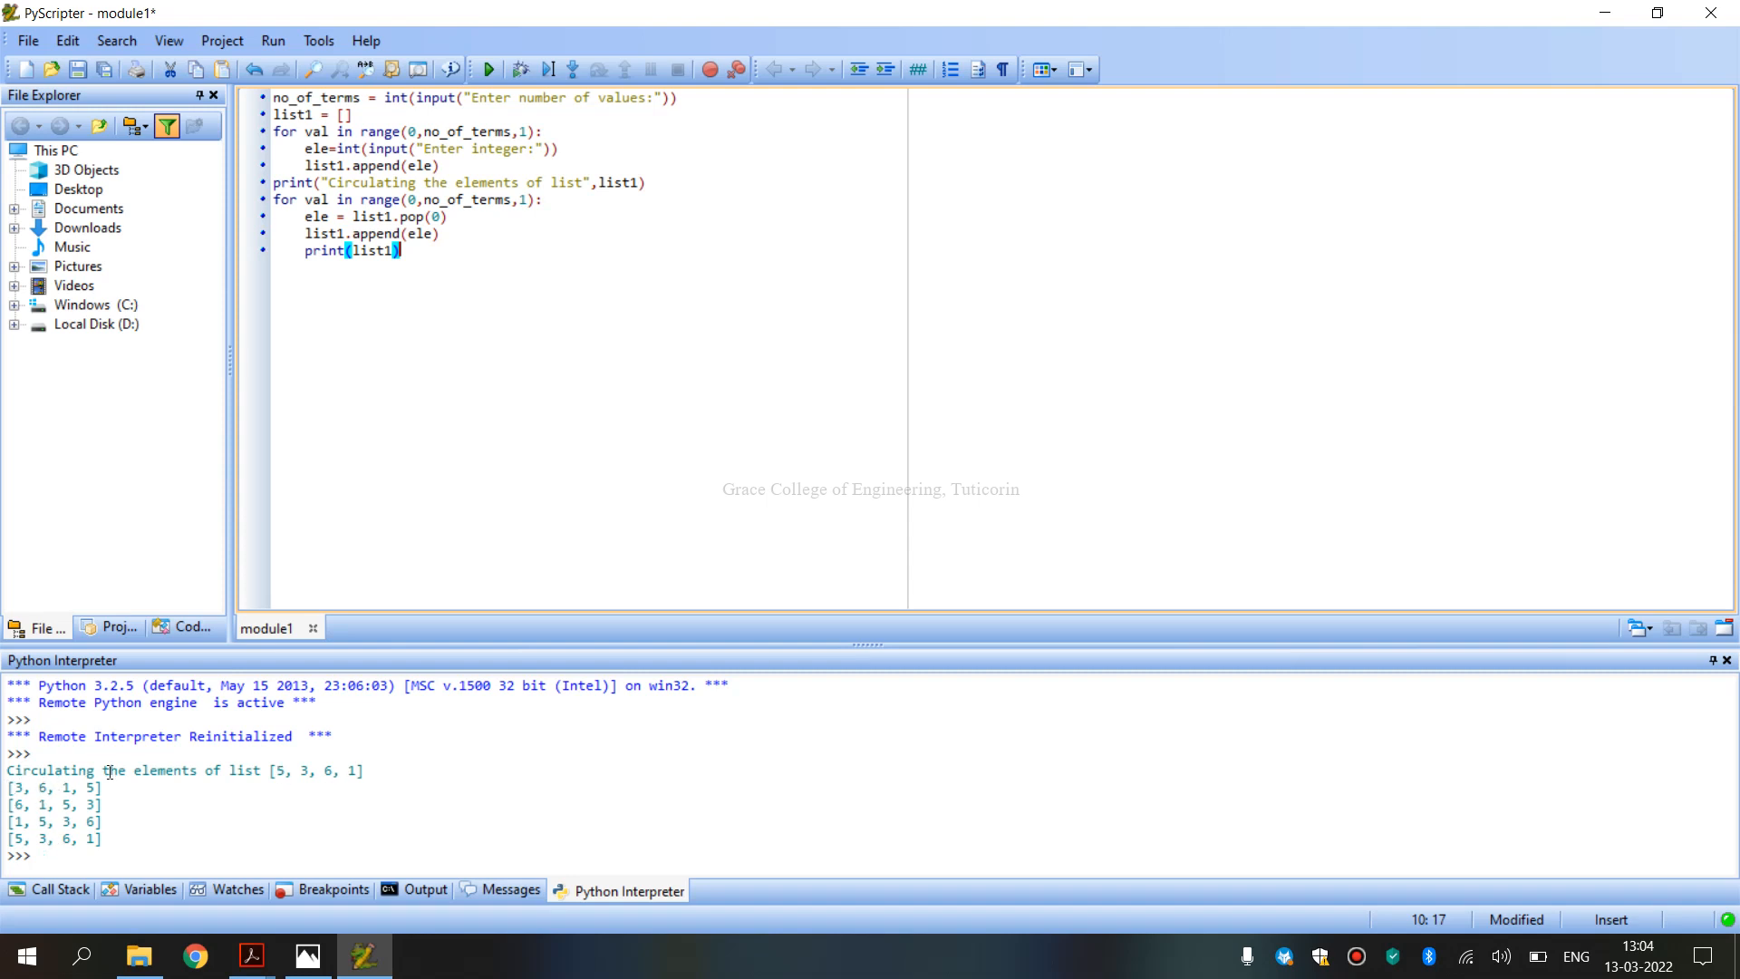
double_click(315, 771)
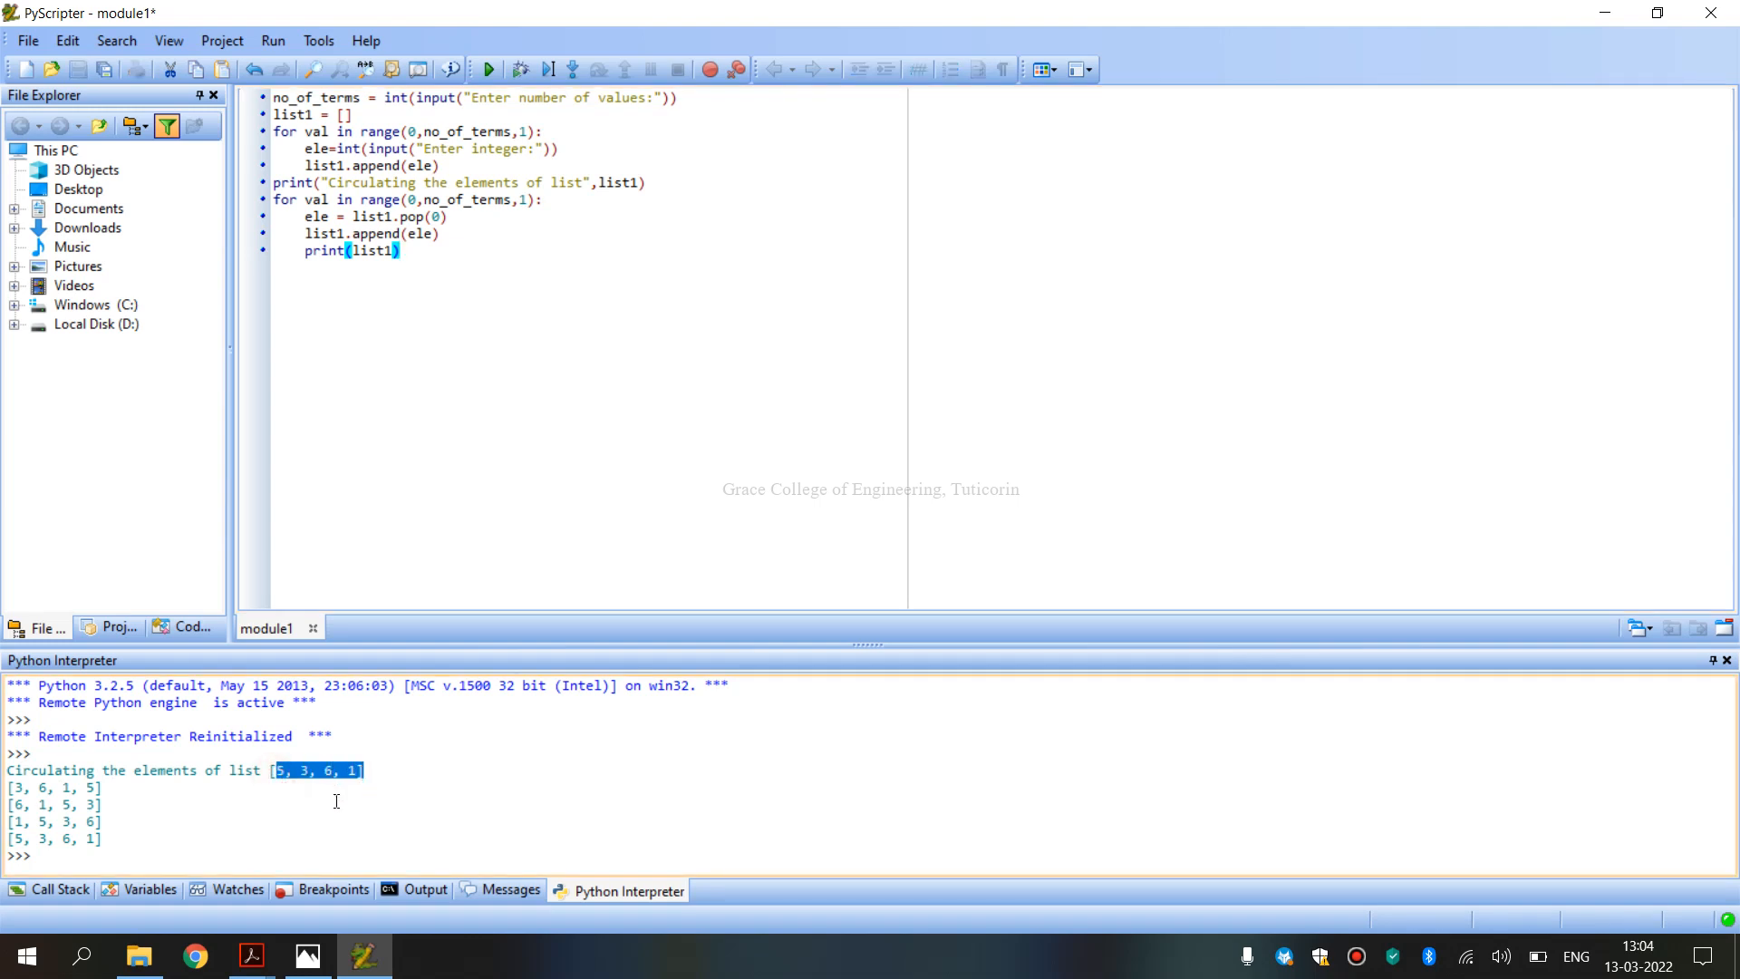
mouse_move(286, 774)
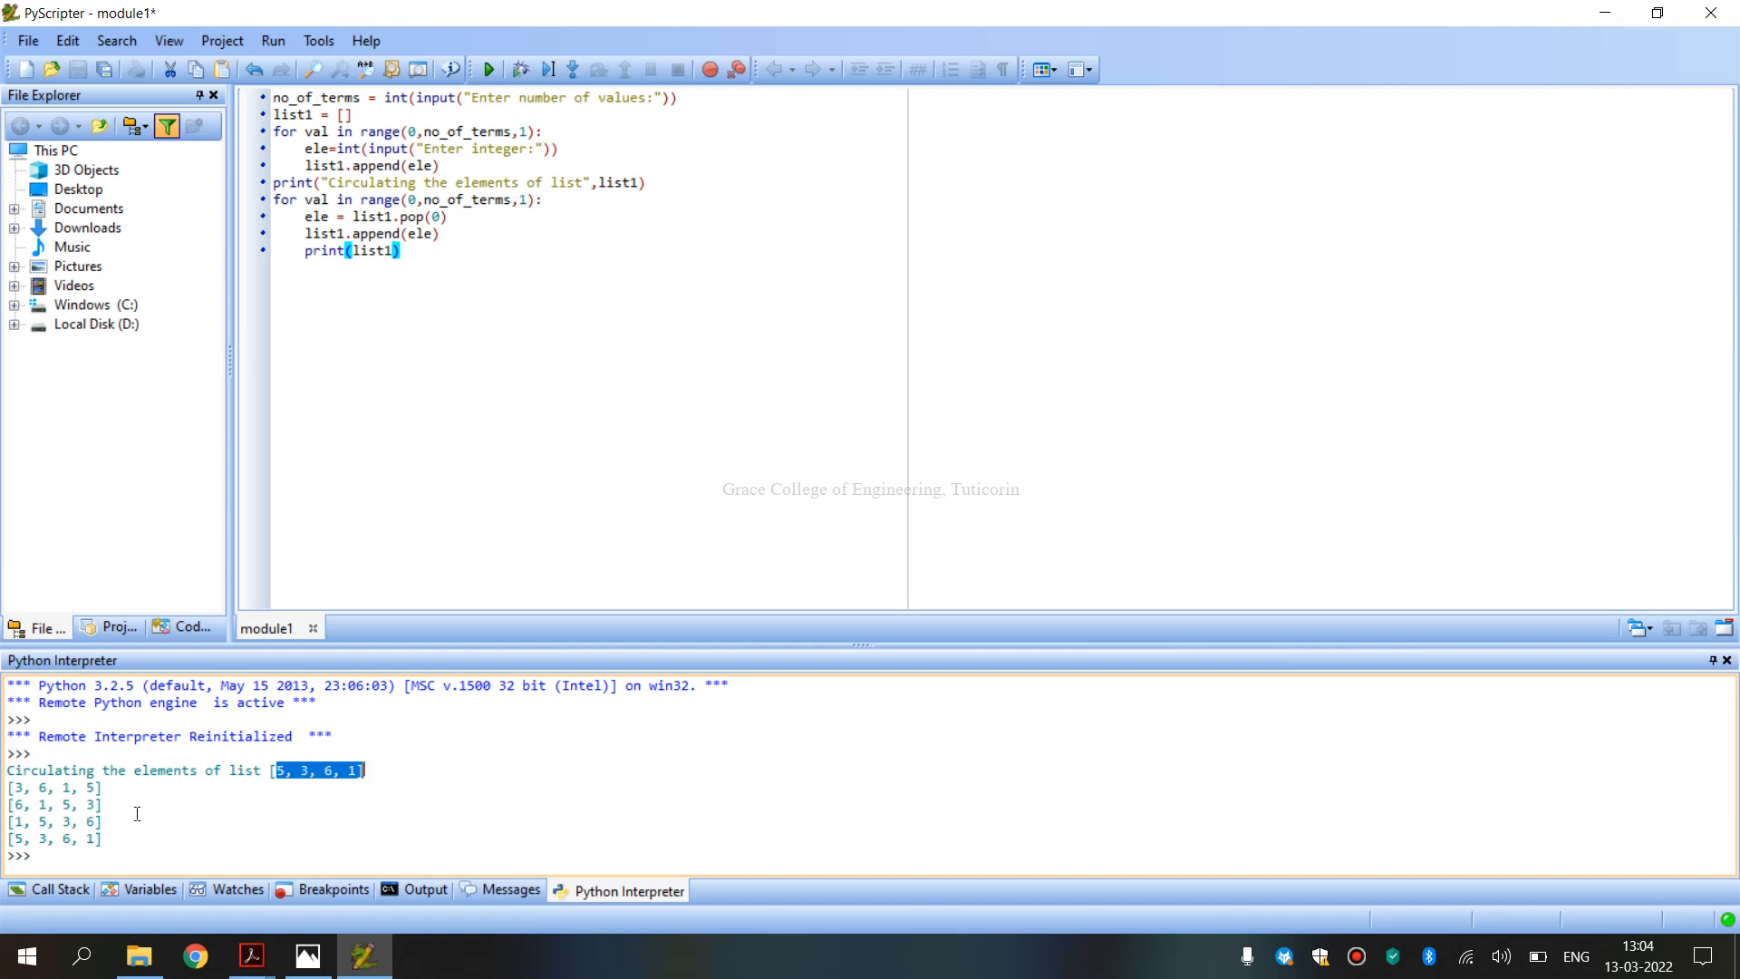
mouse_move(423, 756)
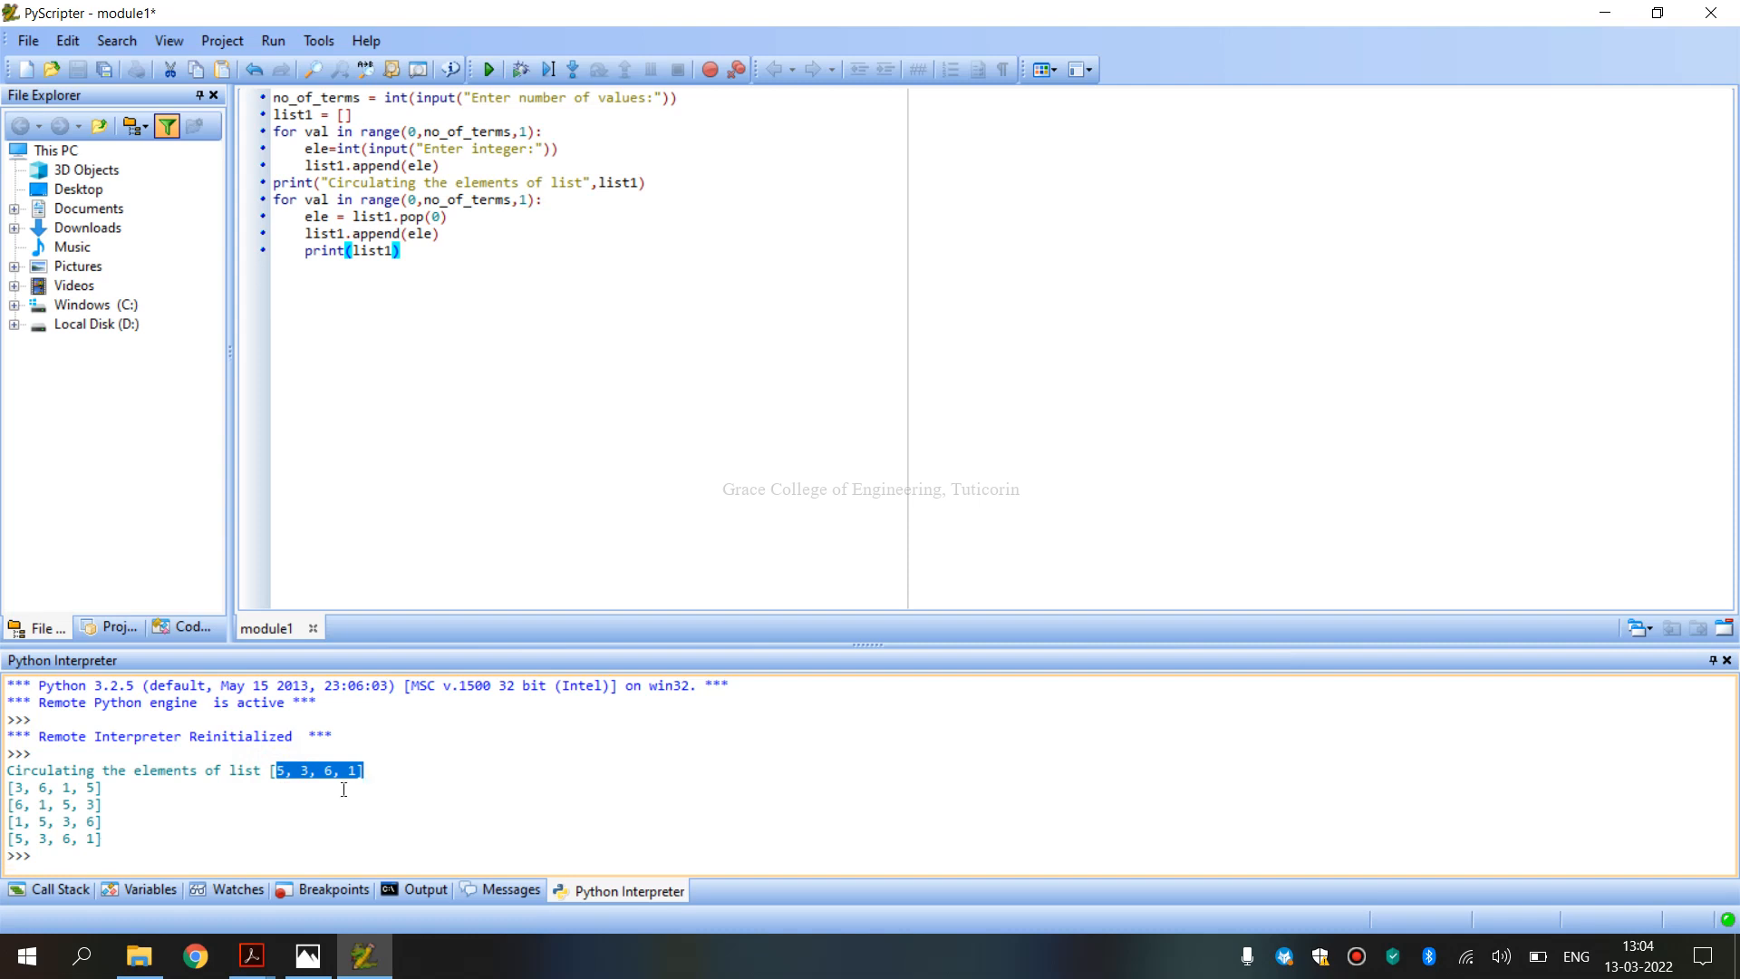
mouse_move(279, 780)
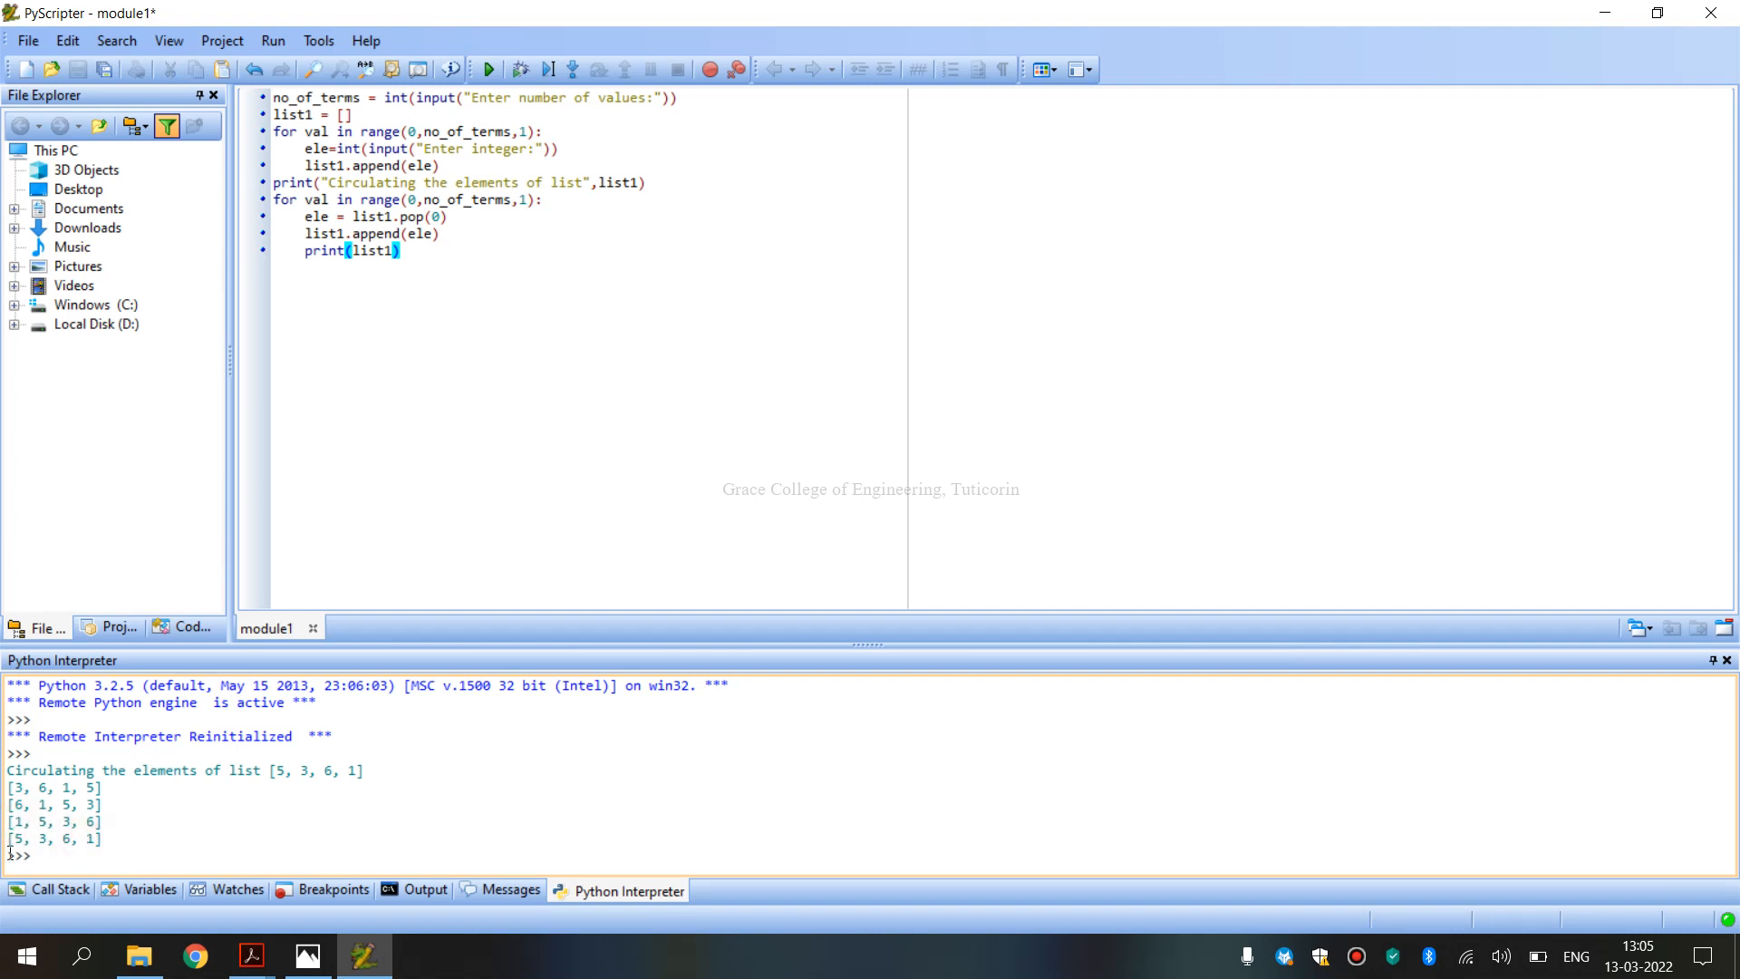
double_click(51, 837)
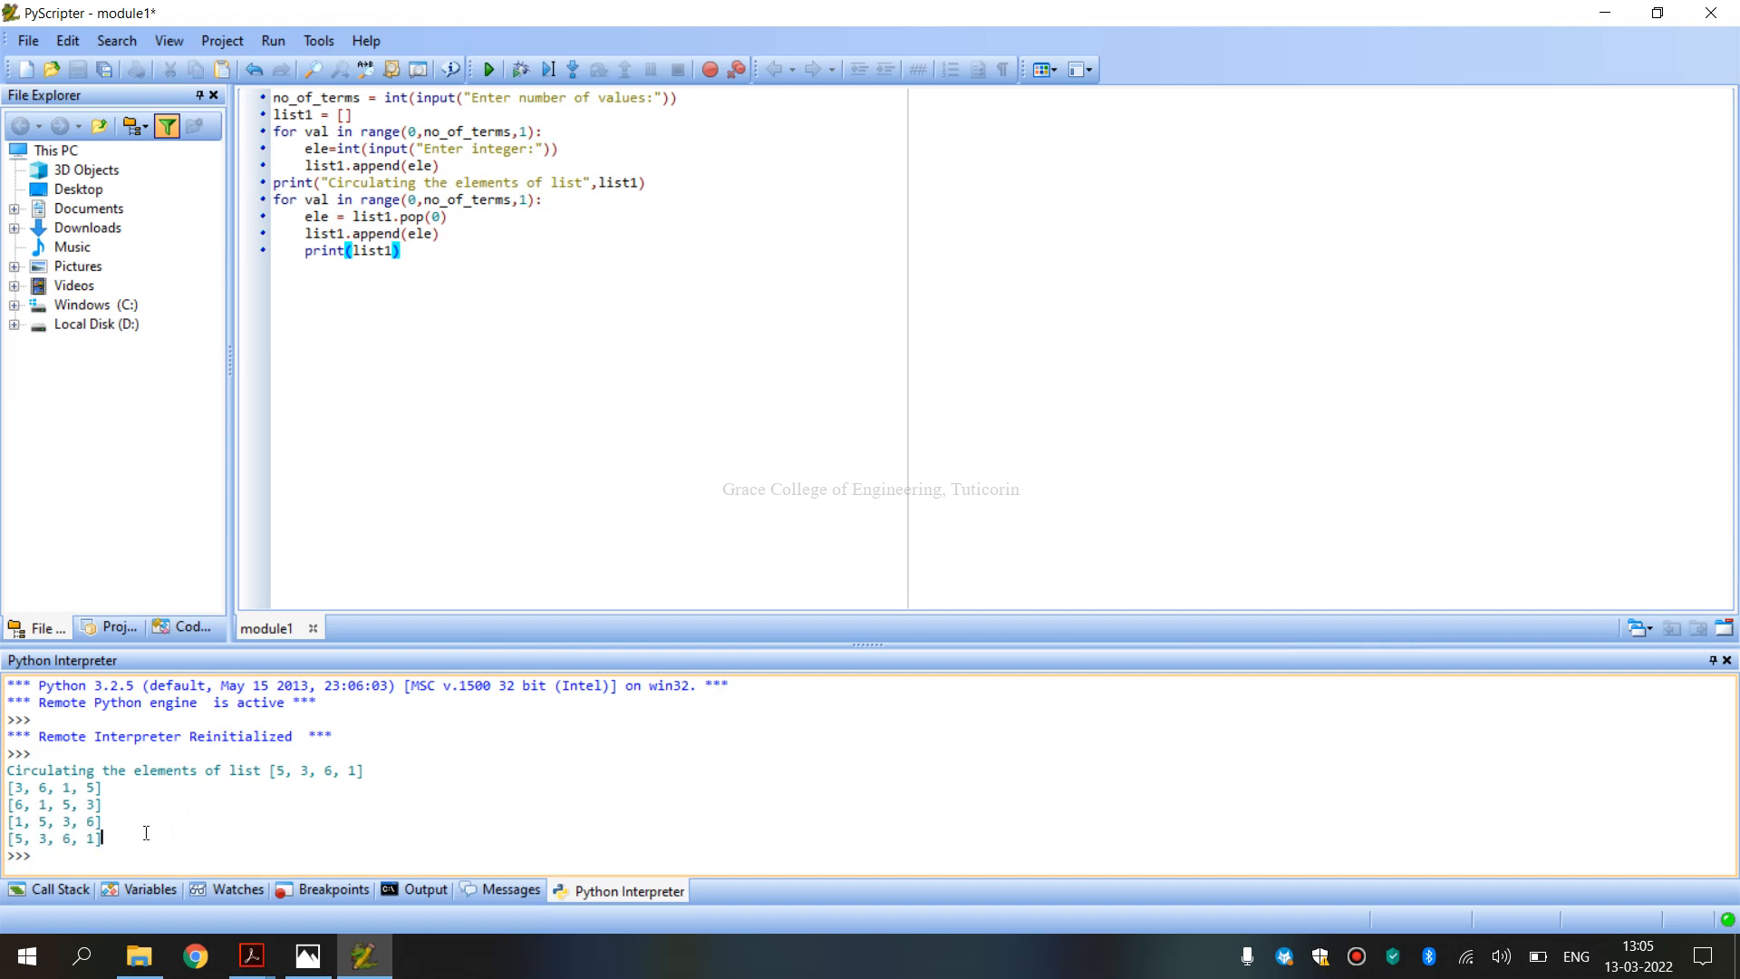
double_click(316, 770)
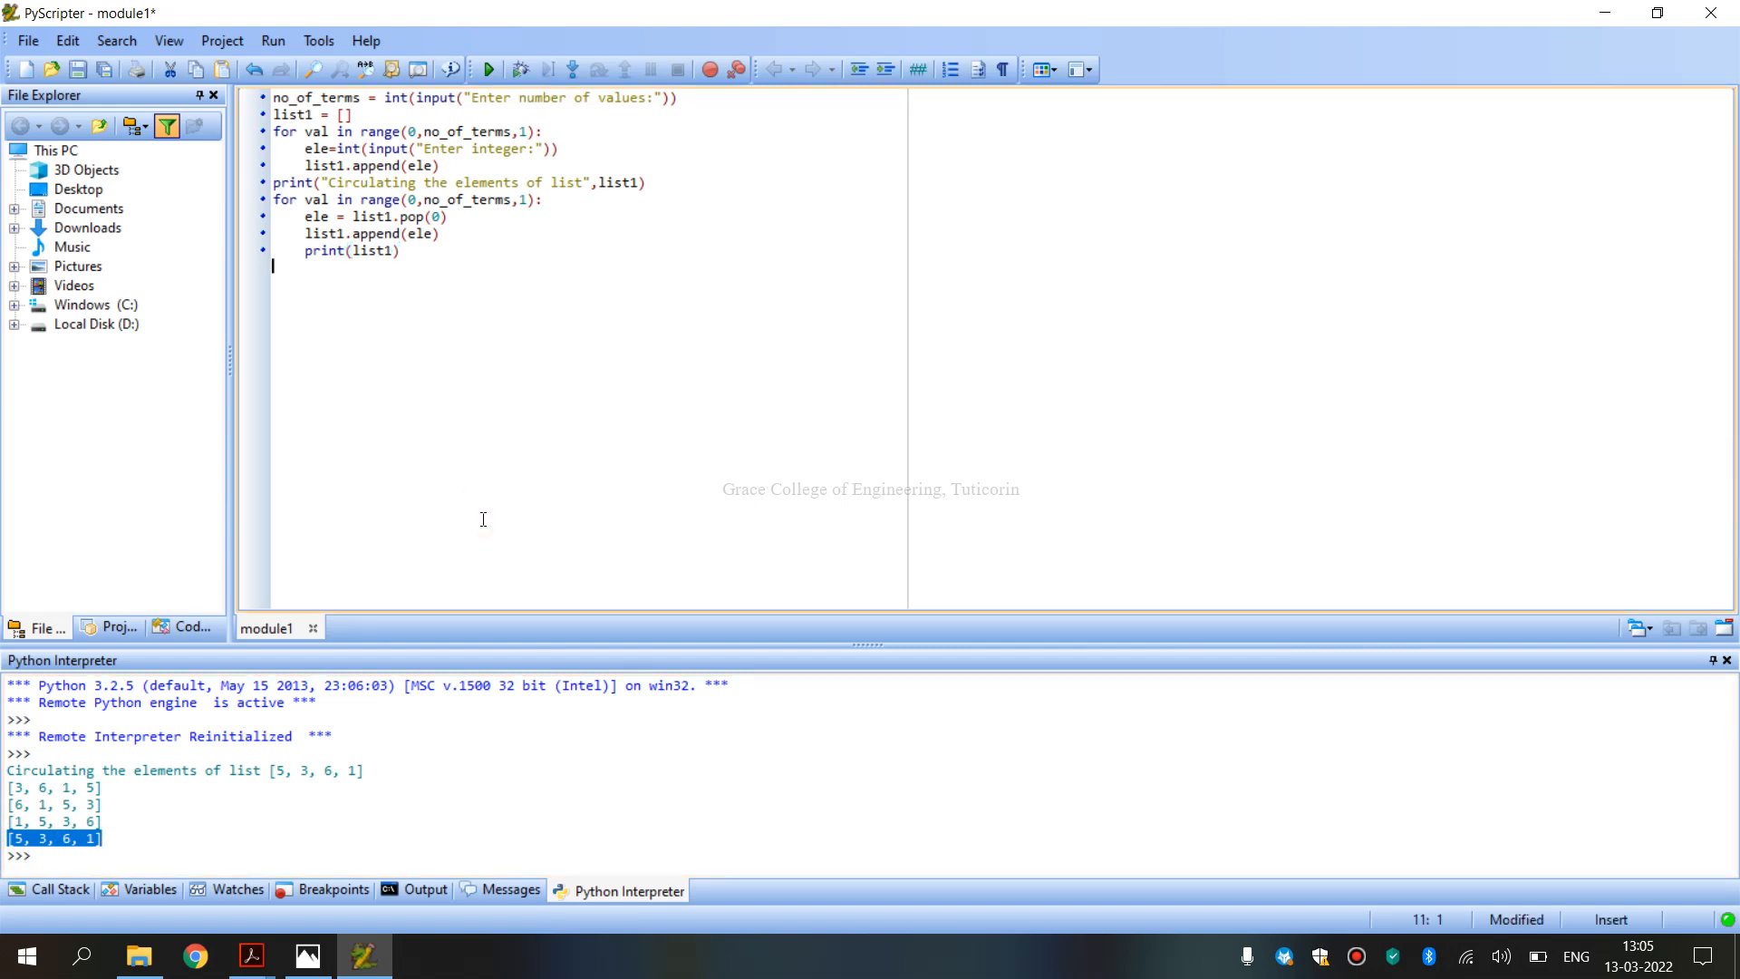
mouse_move(337, 493)
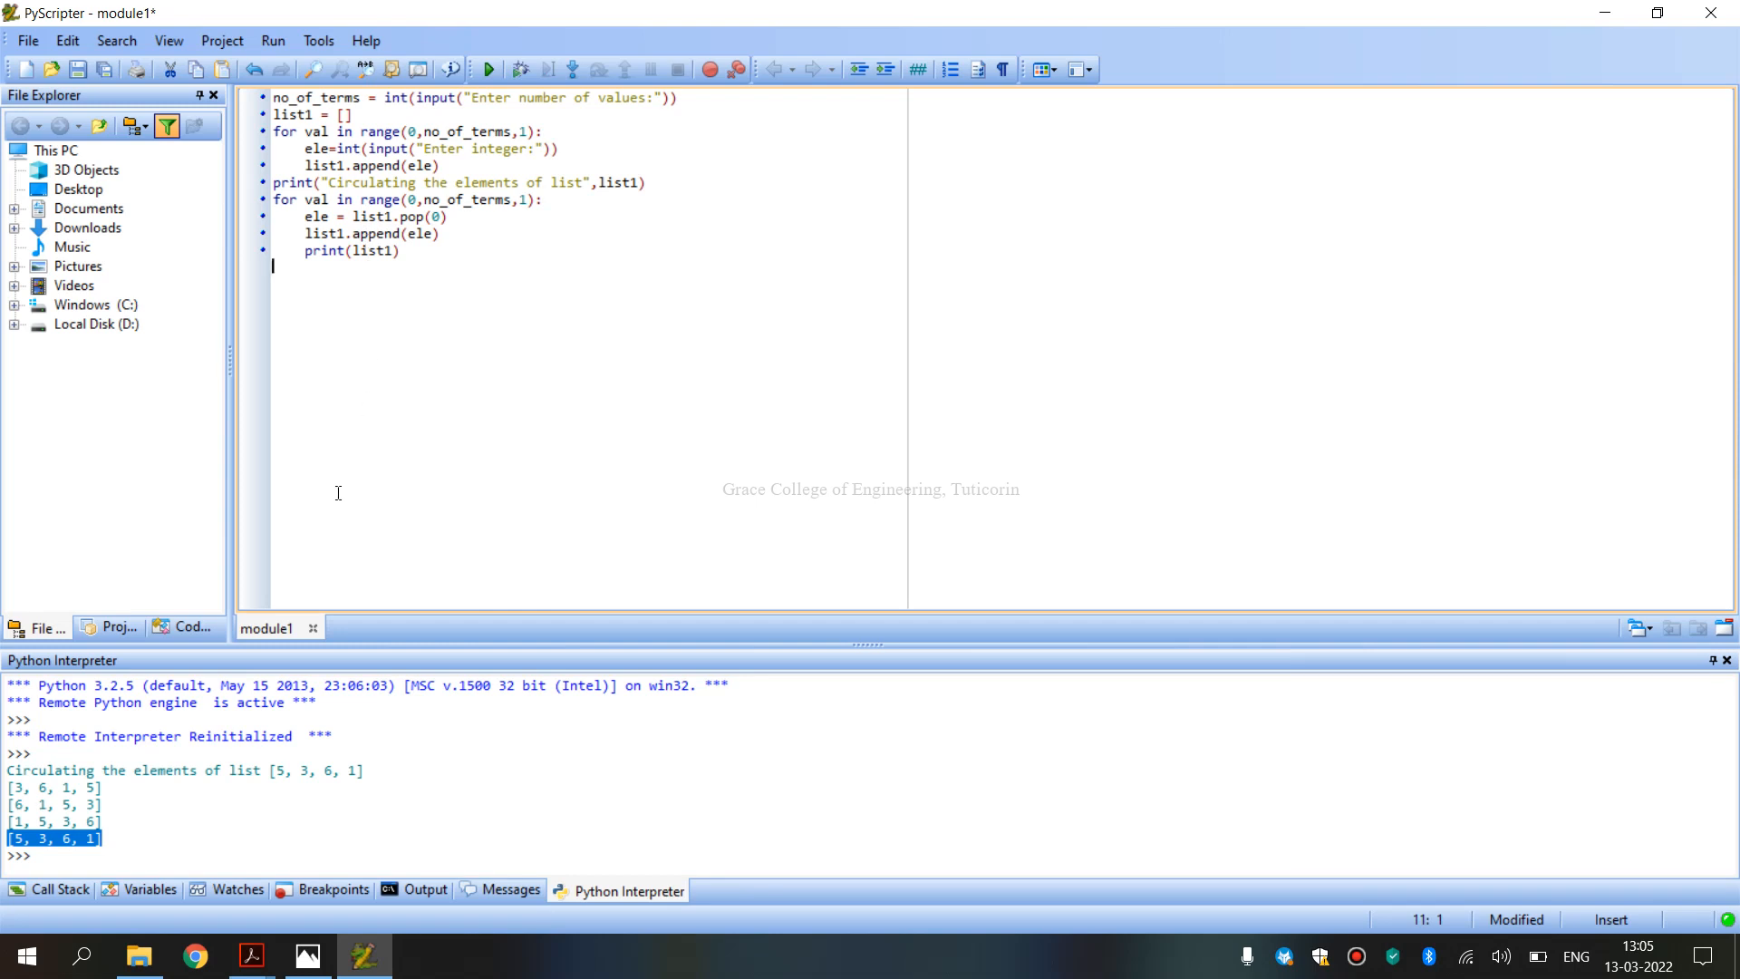
mouse_move(192, 957)
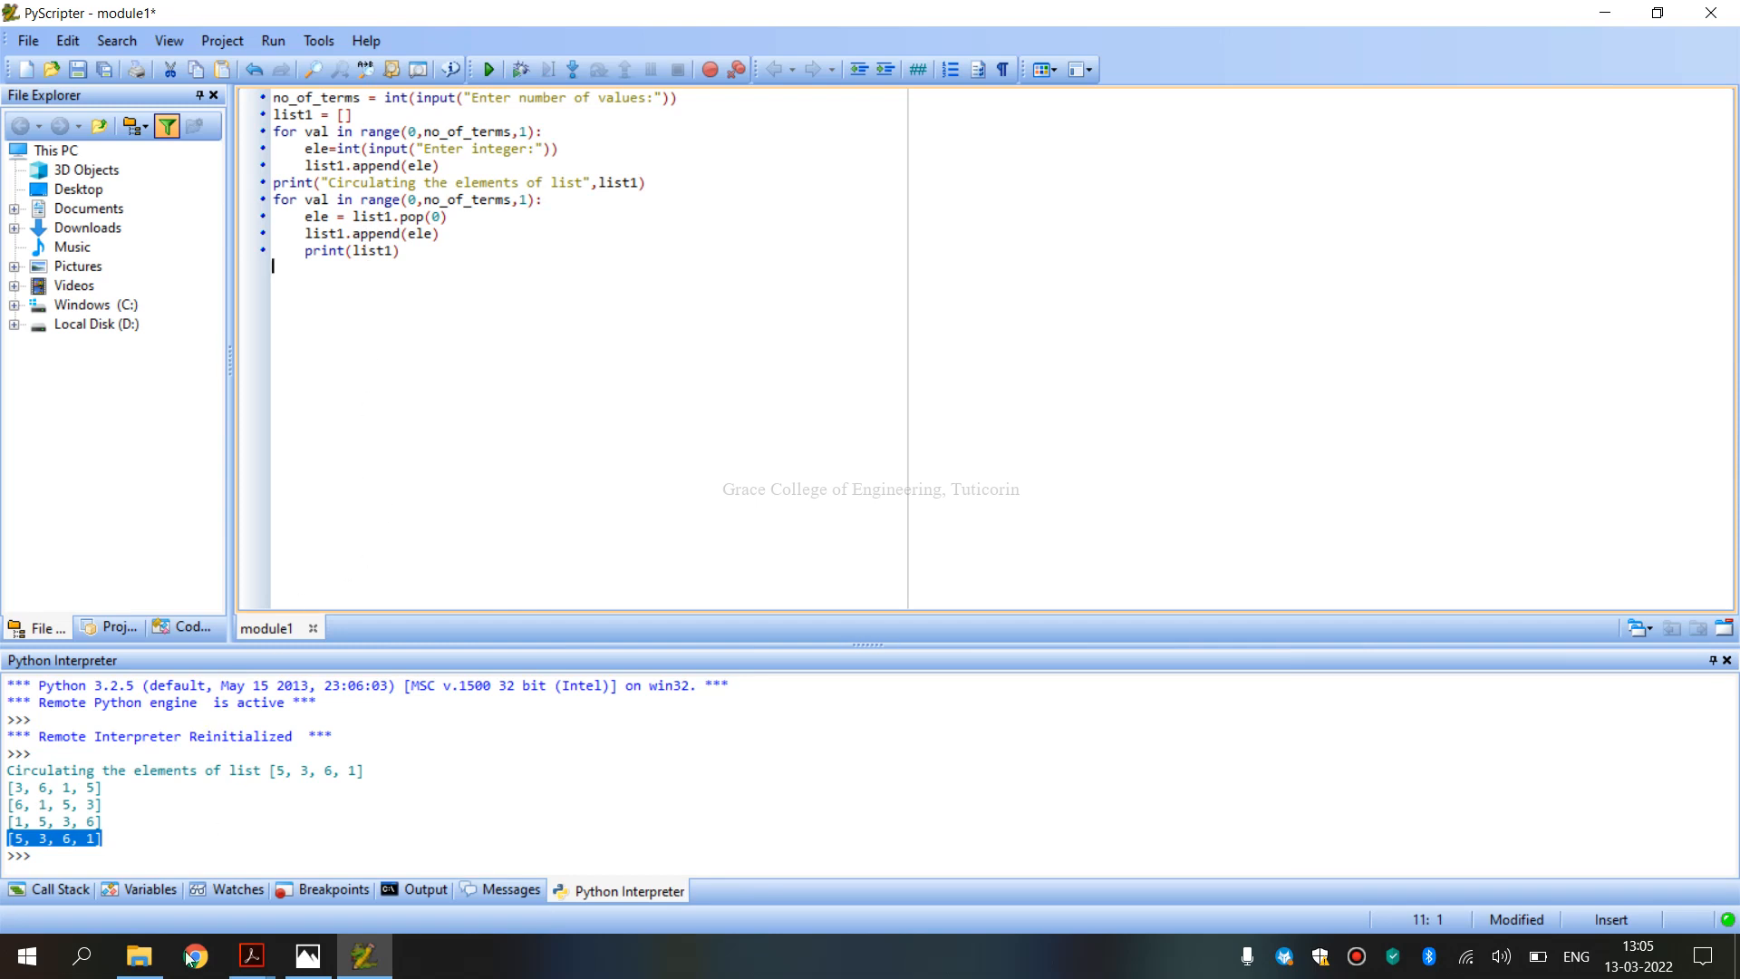
Select Python 3 as the language for the pasted code in OnlineGDB.
left_click(194, 955)
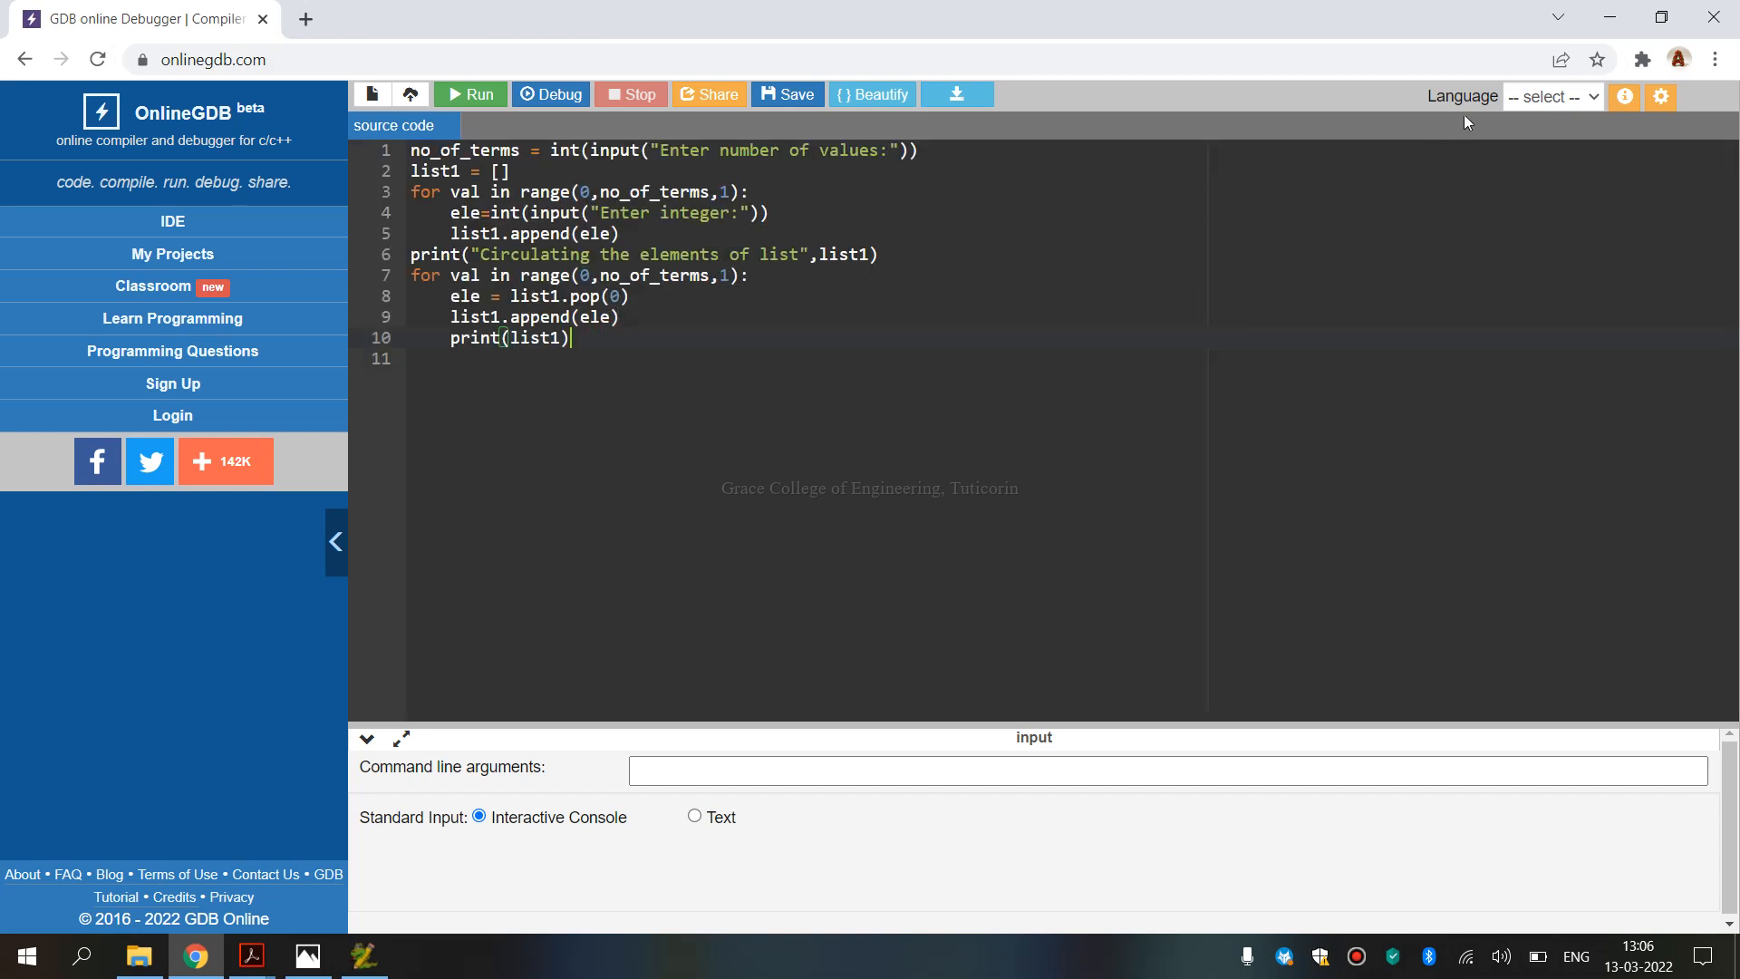
left_click(1551, 96)
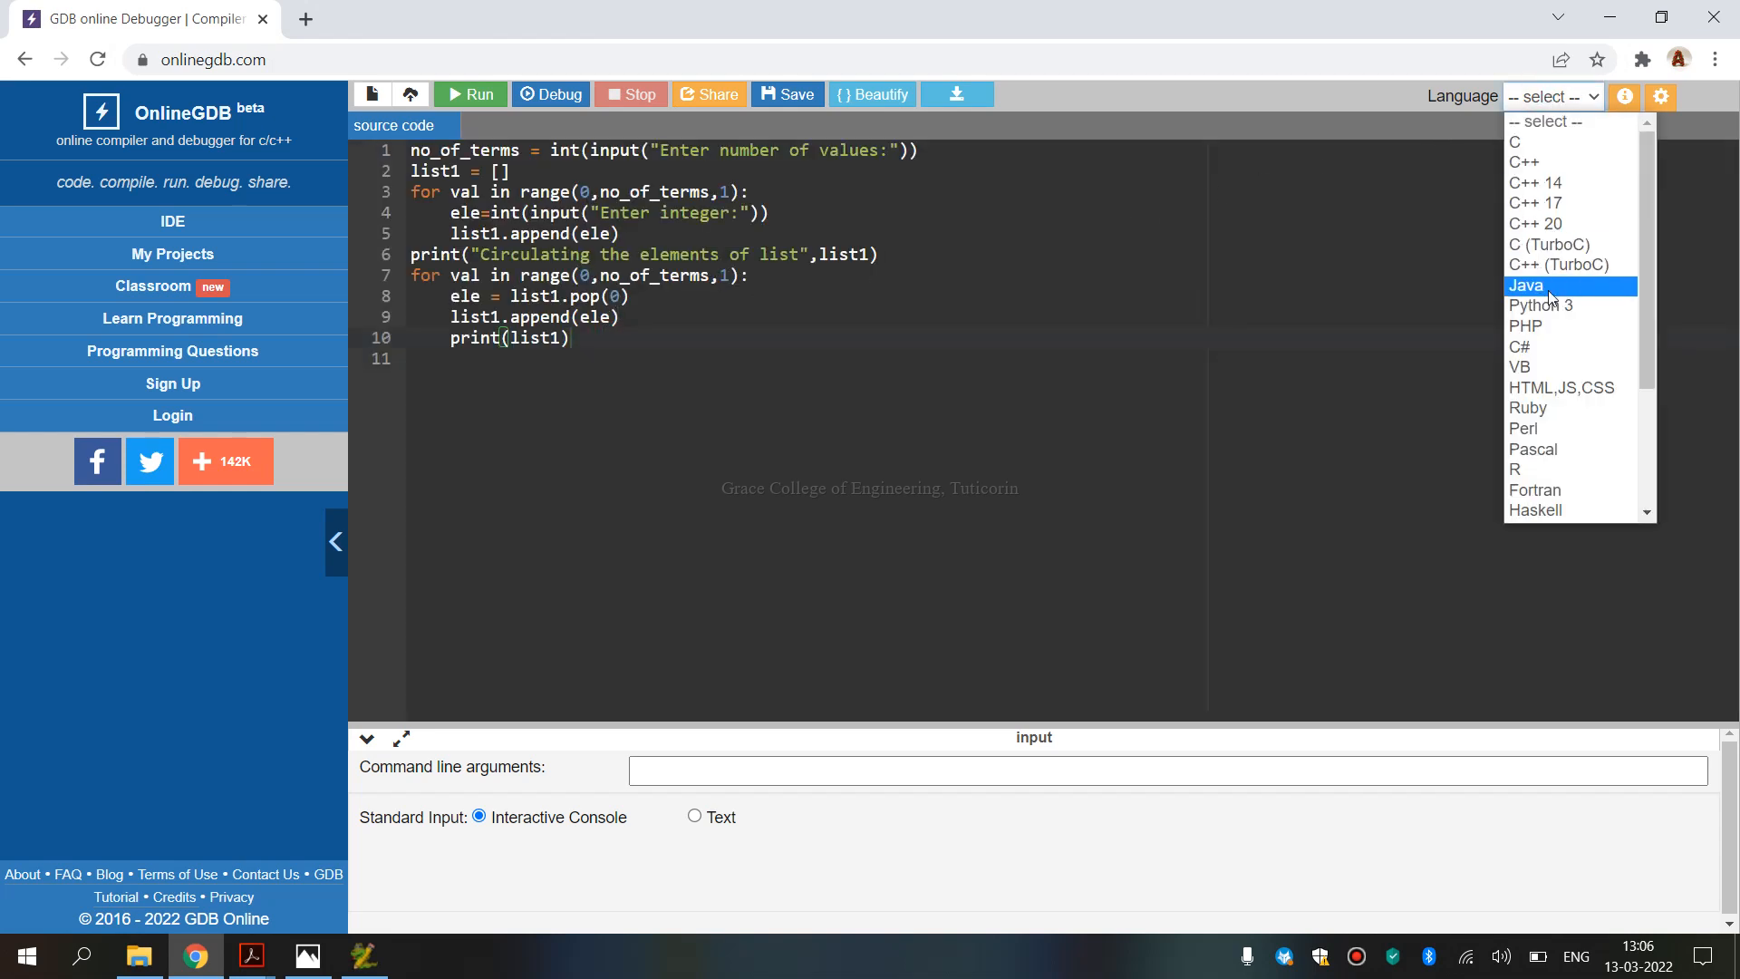
mouse_move(1540, 304)
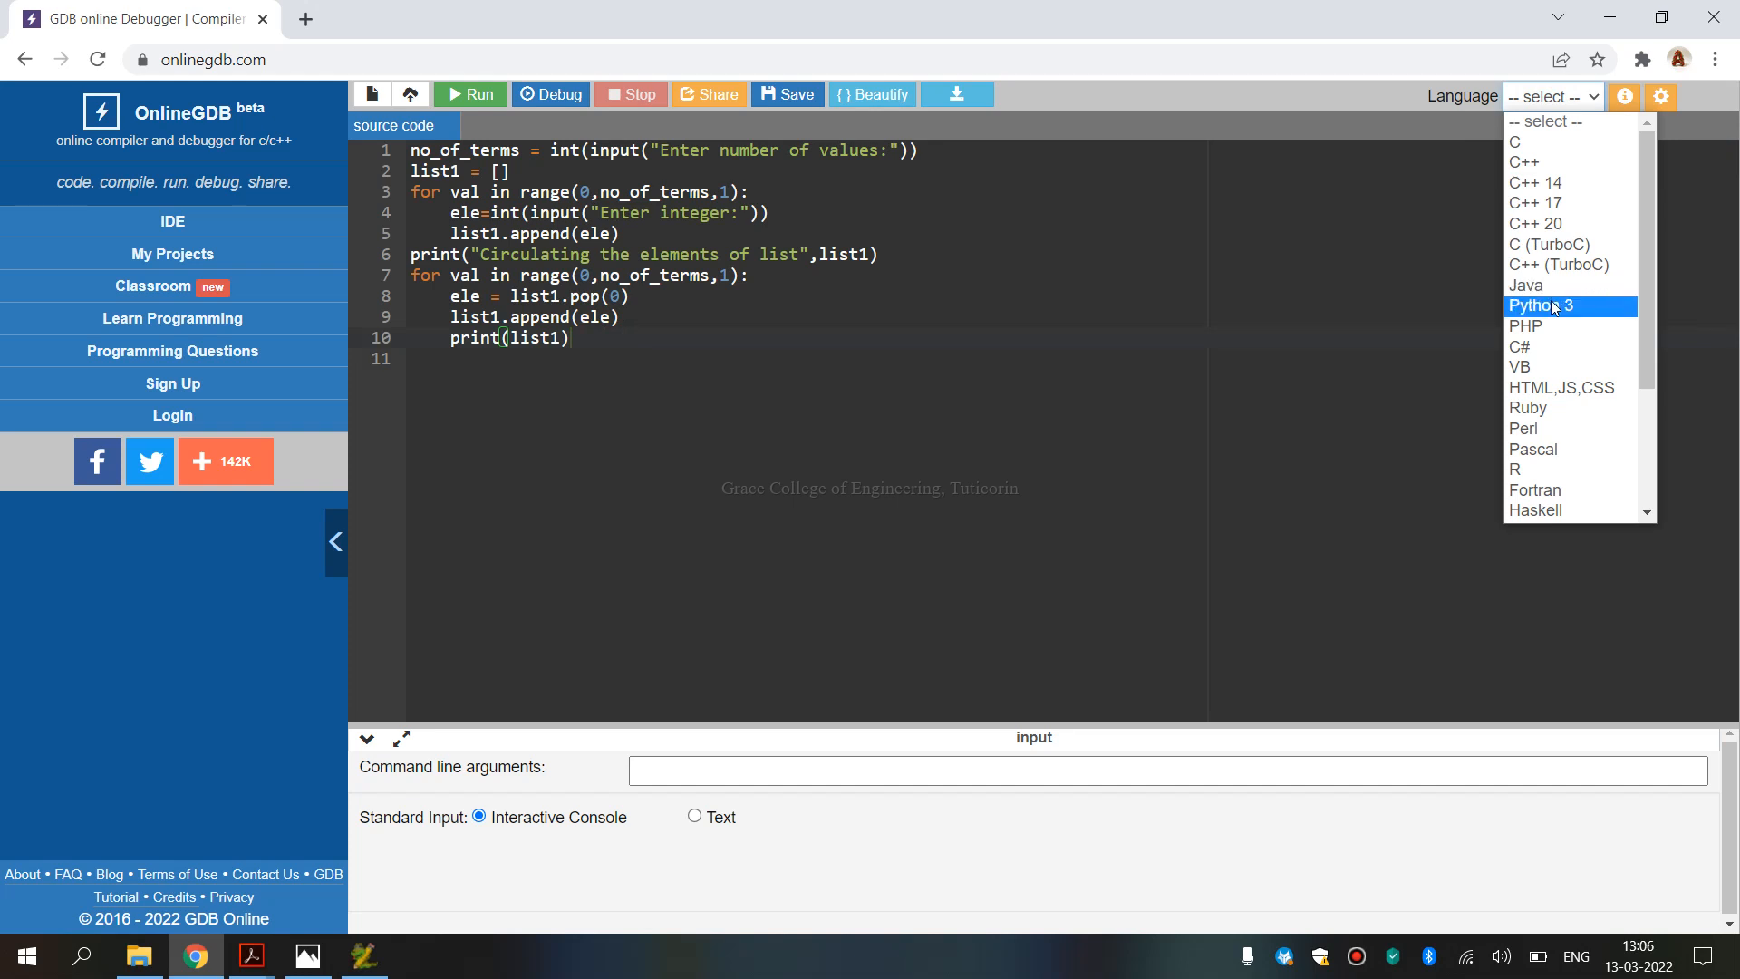
left_click(1540, 305)
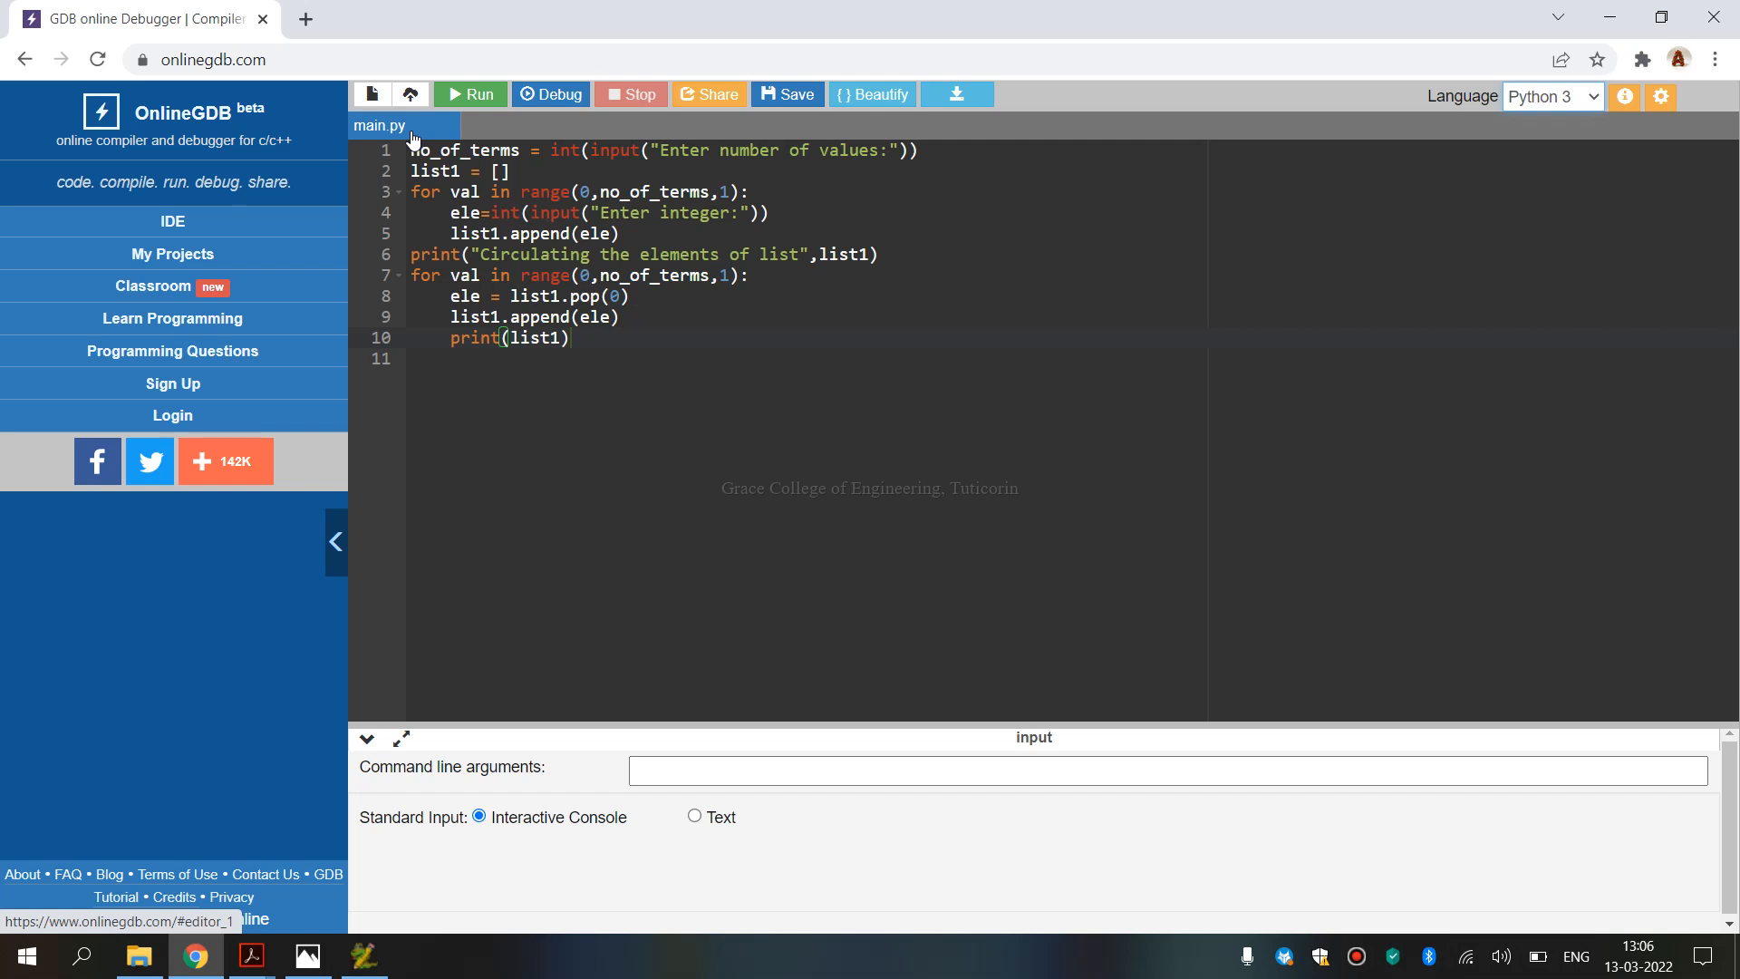
mouse_move(471, 94)
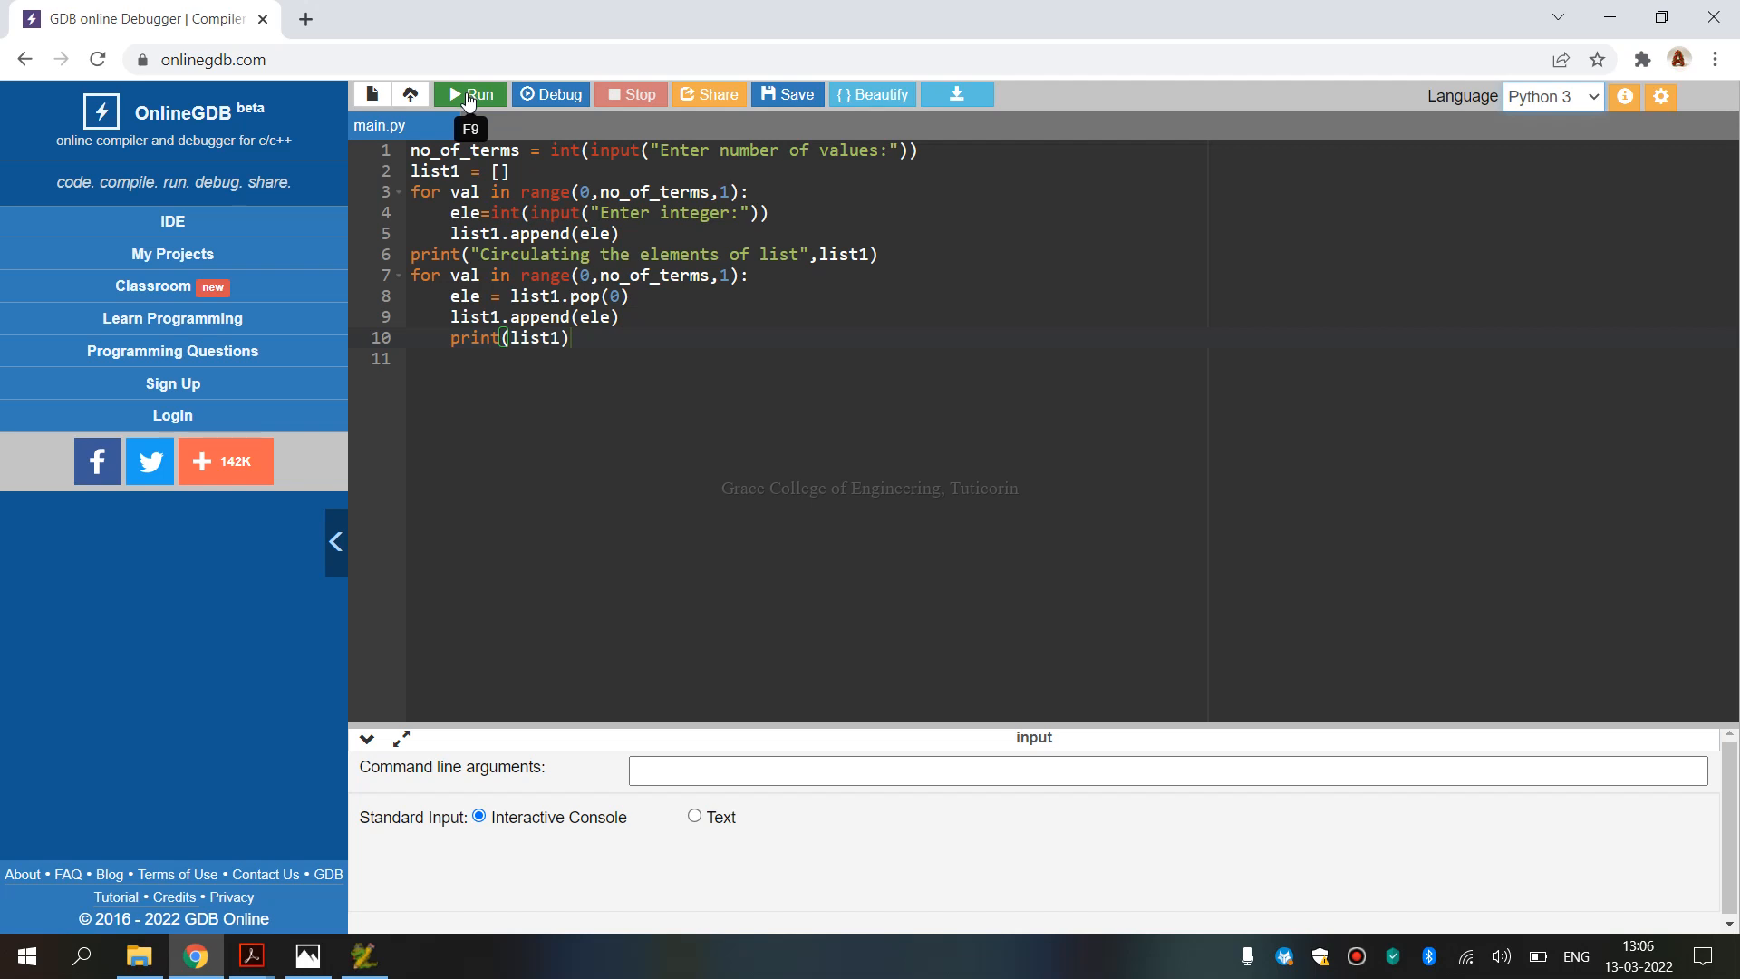
Run main.py and enter 4 as the count, then the integers 5, 3, 6, 1 in the console.
left_click(471, 95)
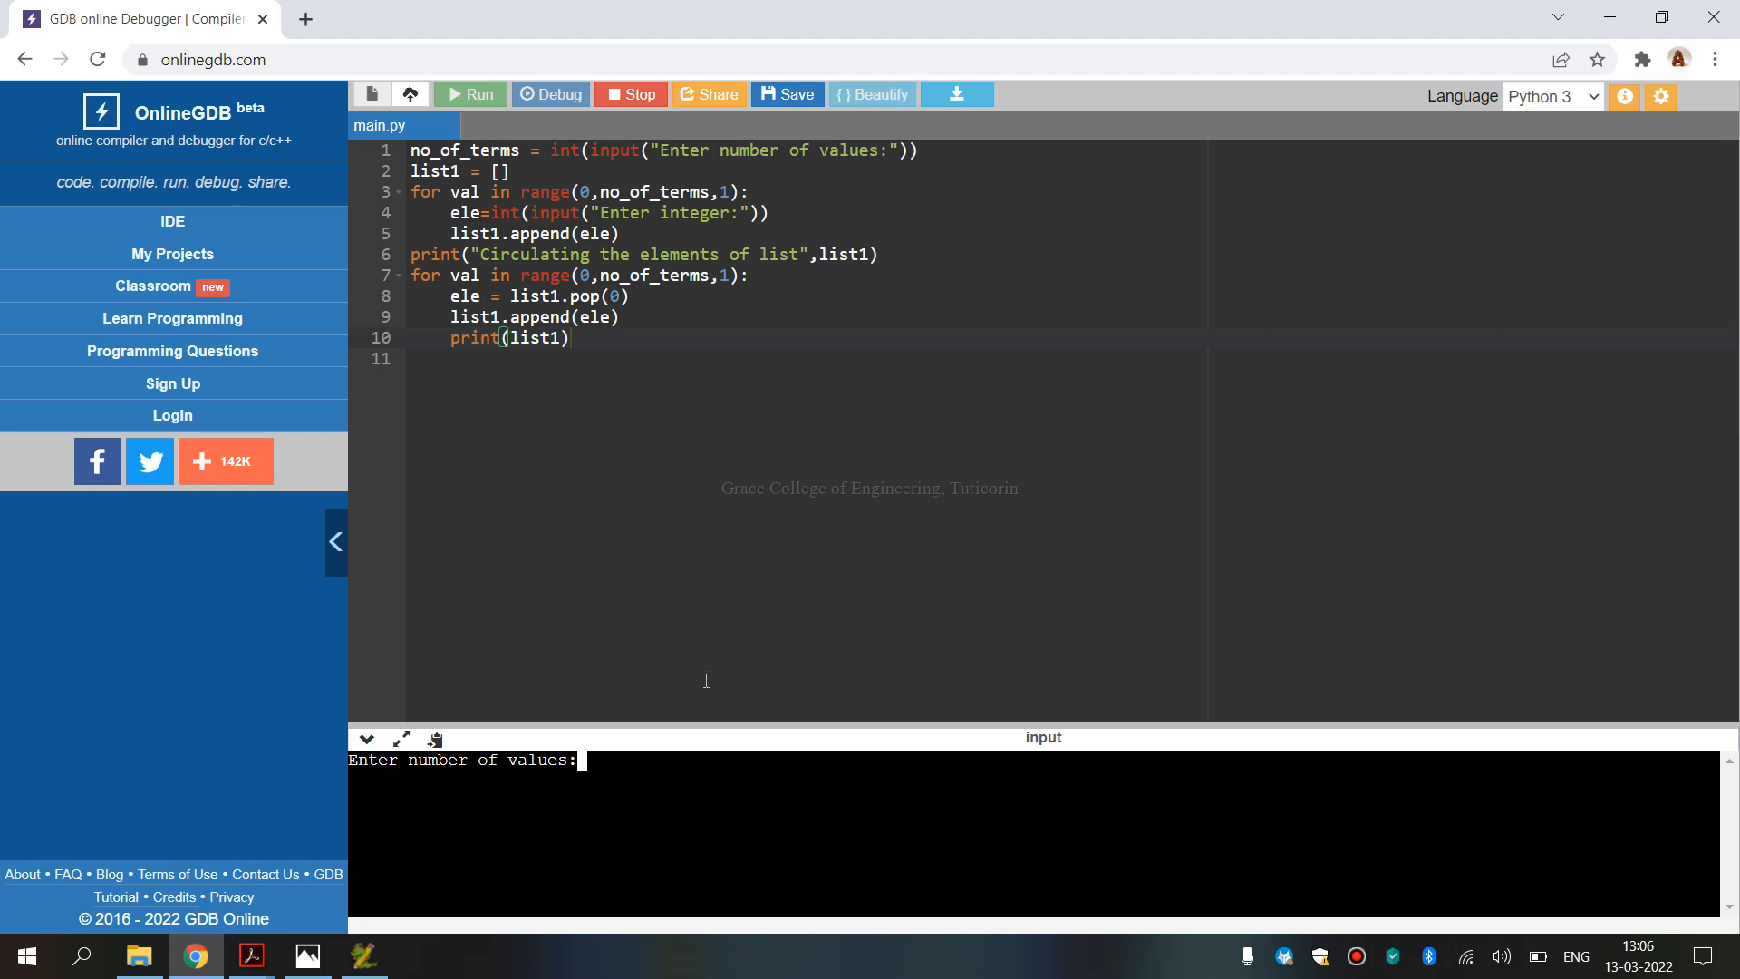
mouse_move(606, 754)
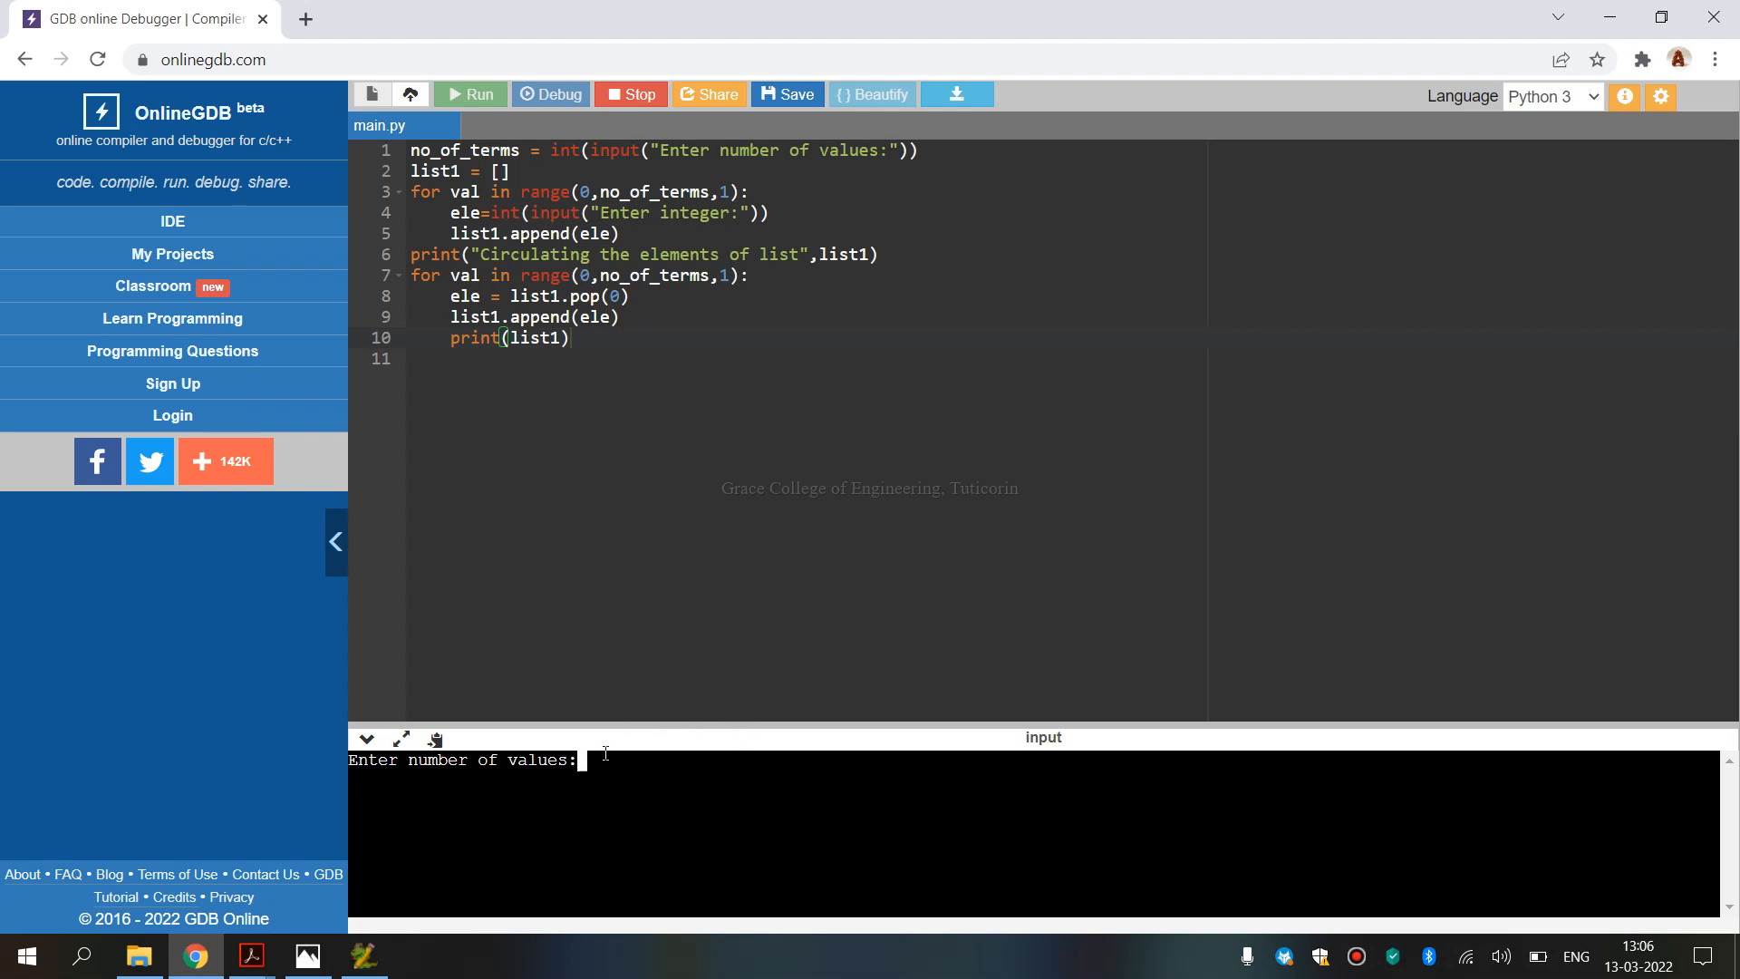
type("4")
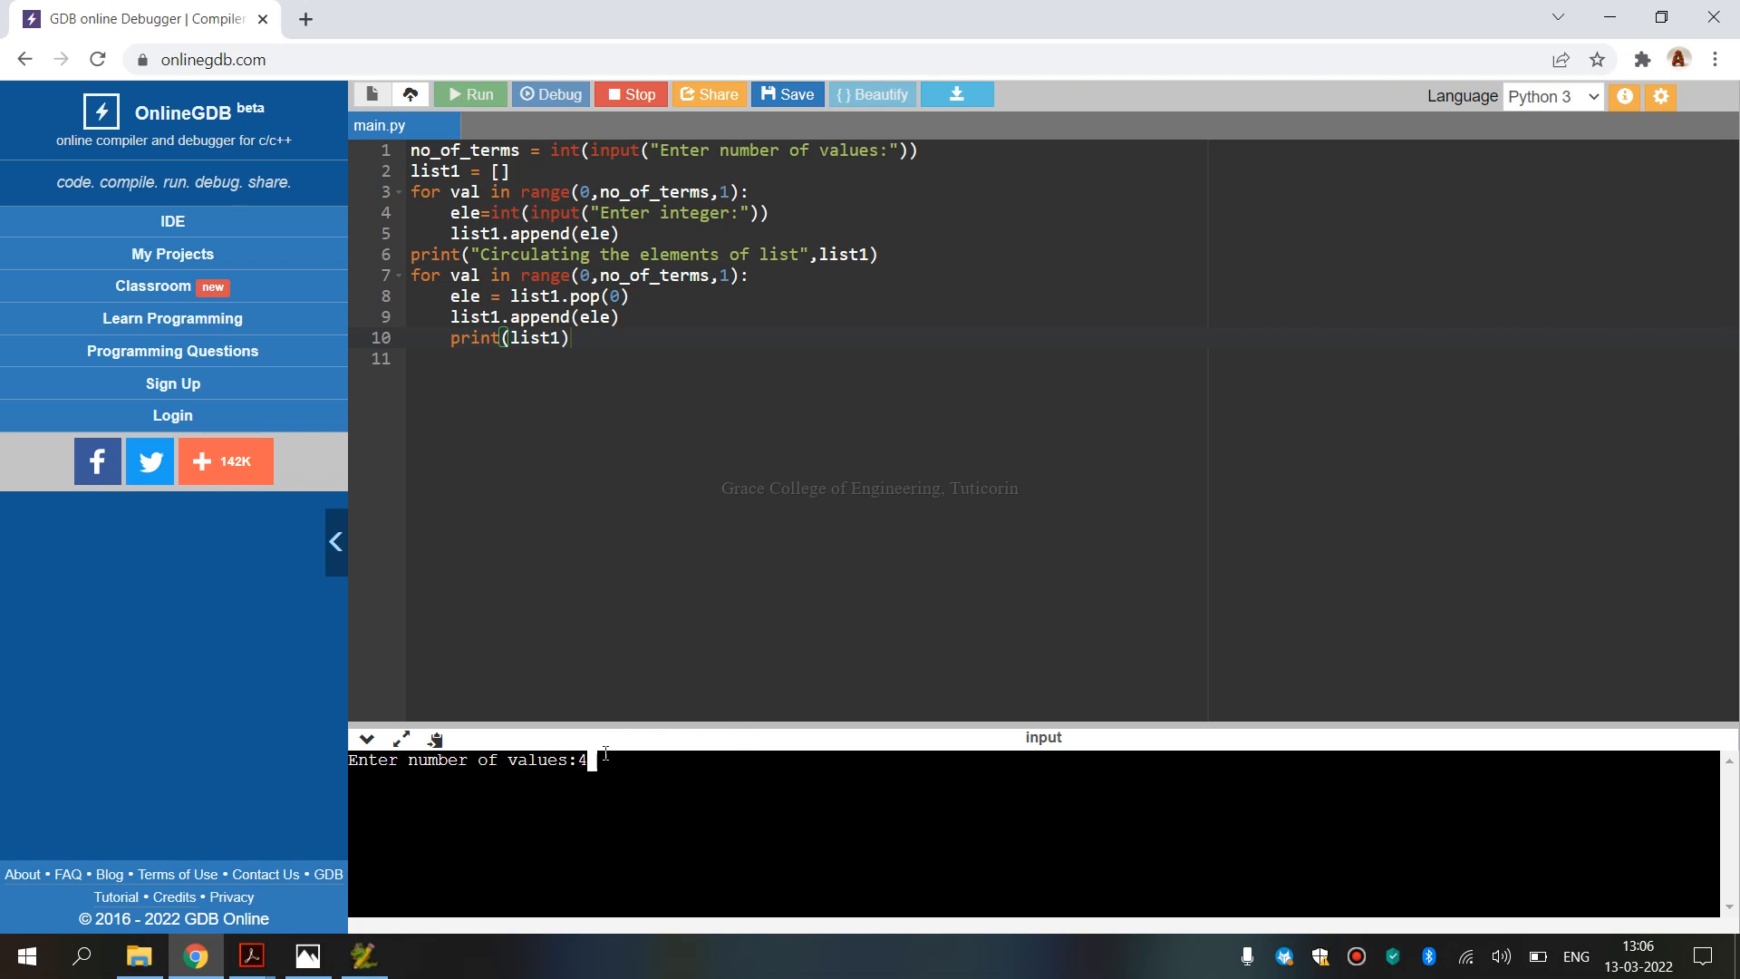
key("Return")
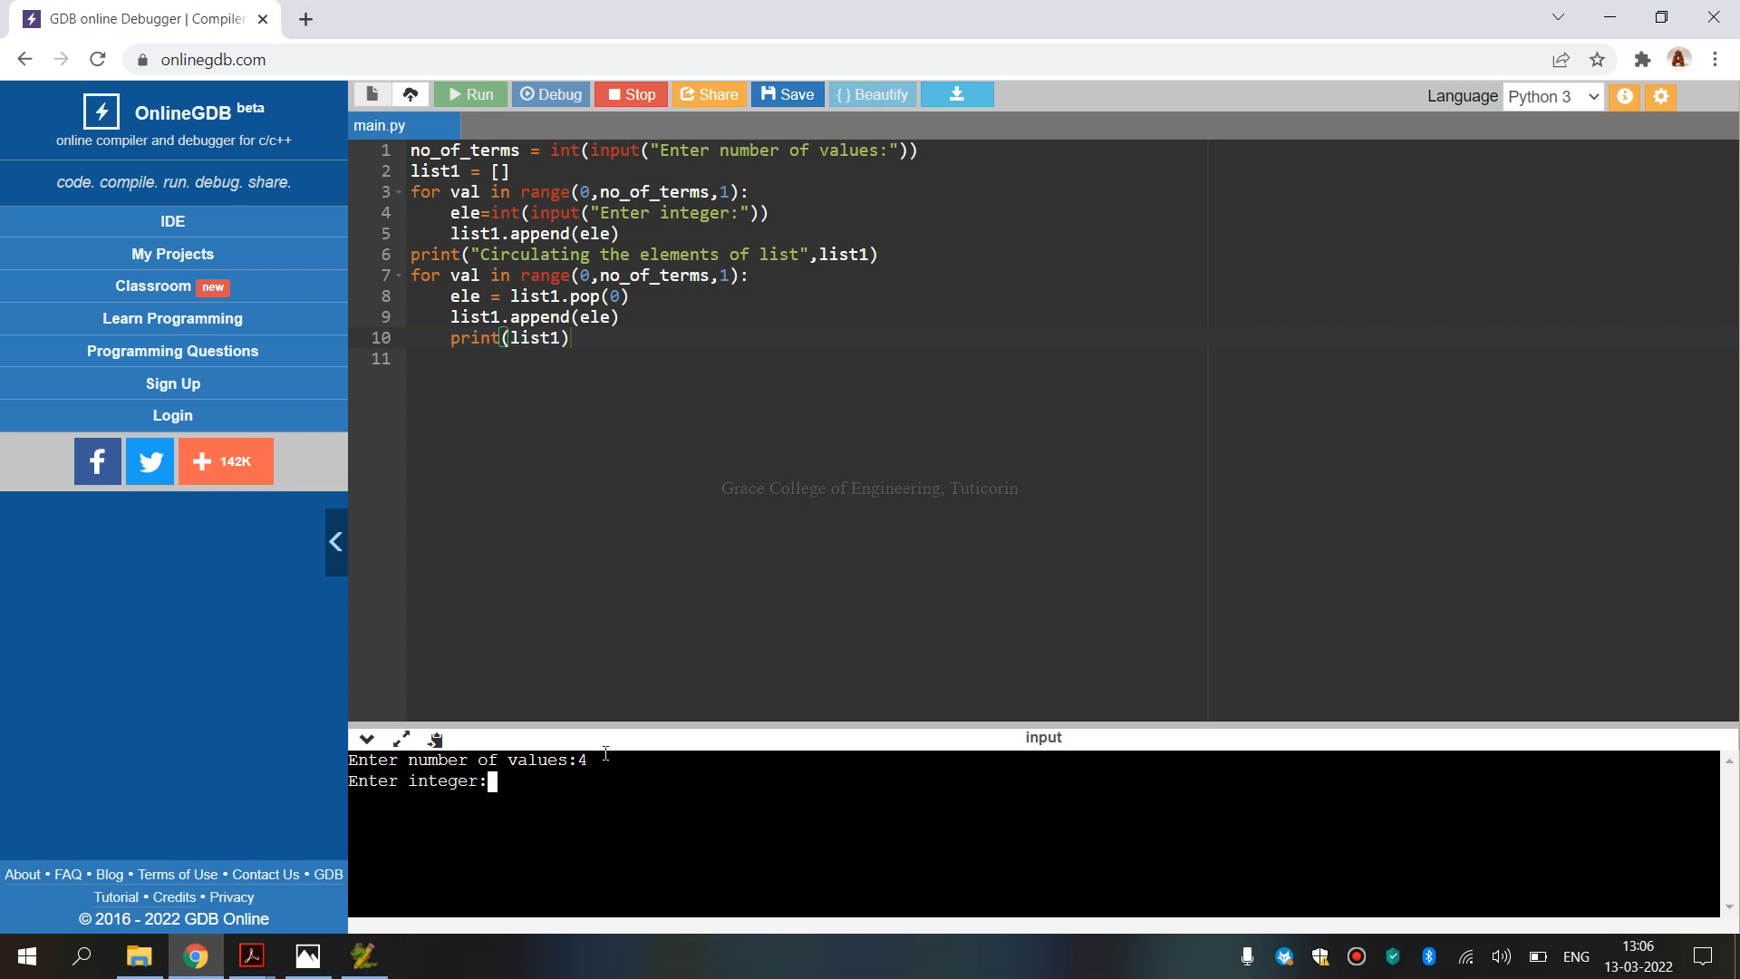
type("5")
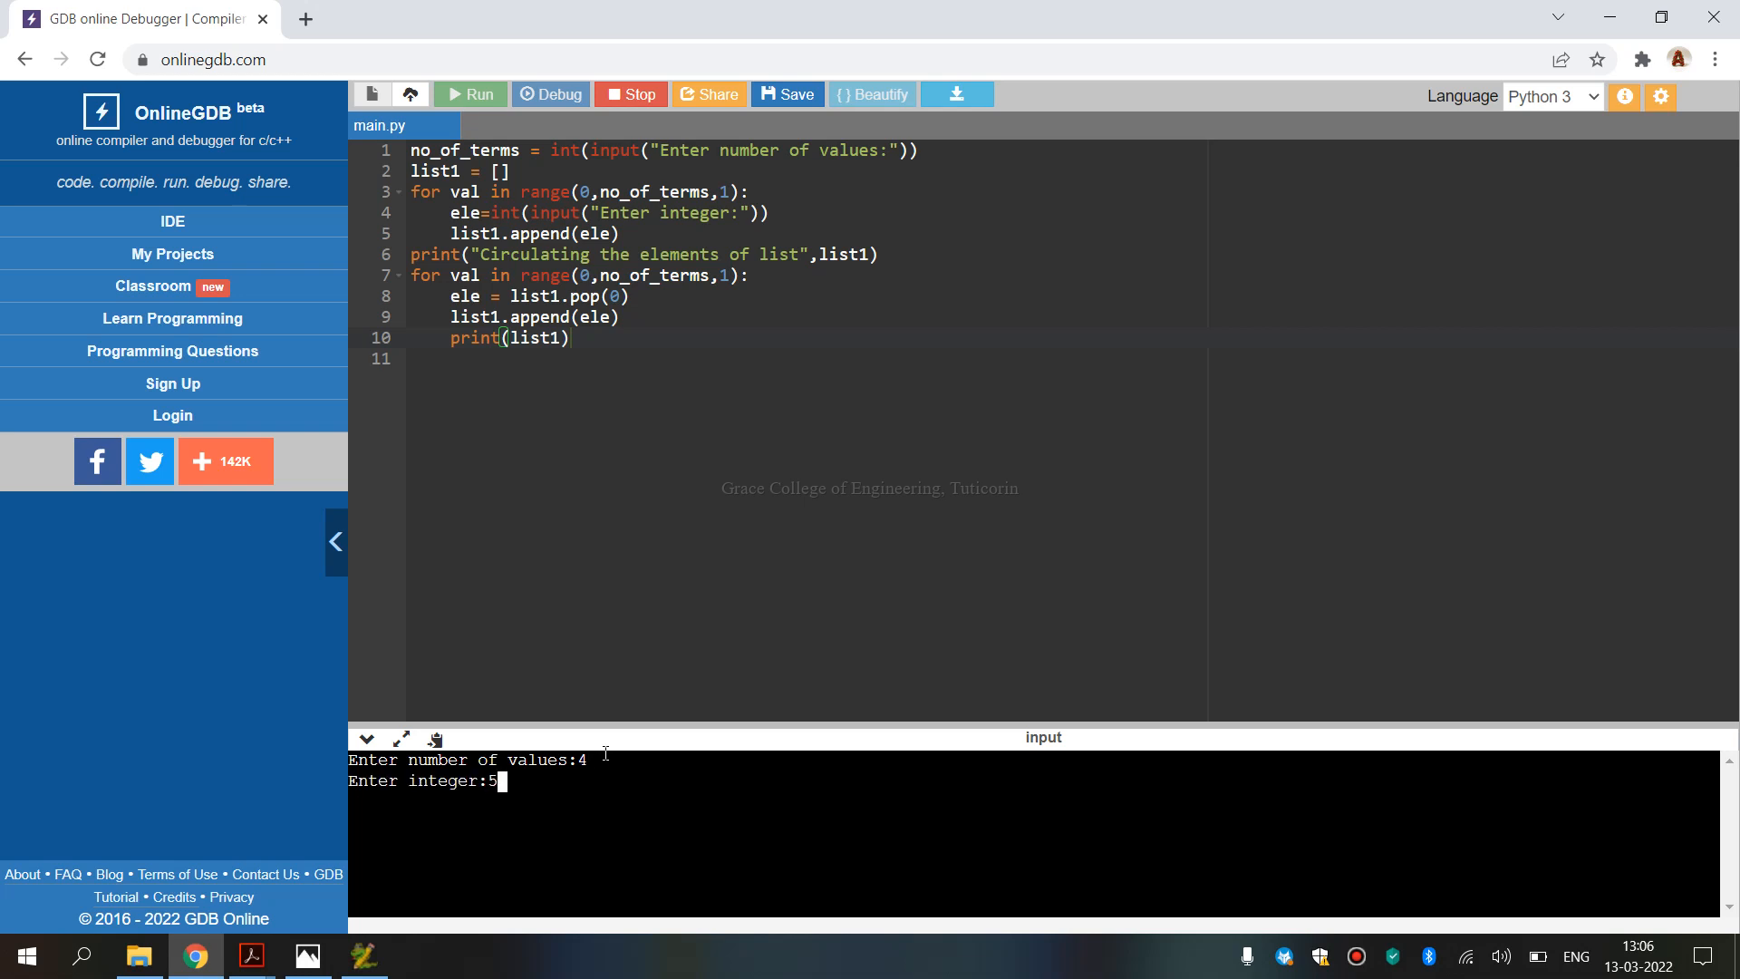
key("Return")
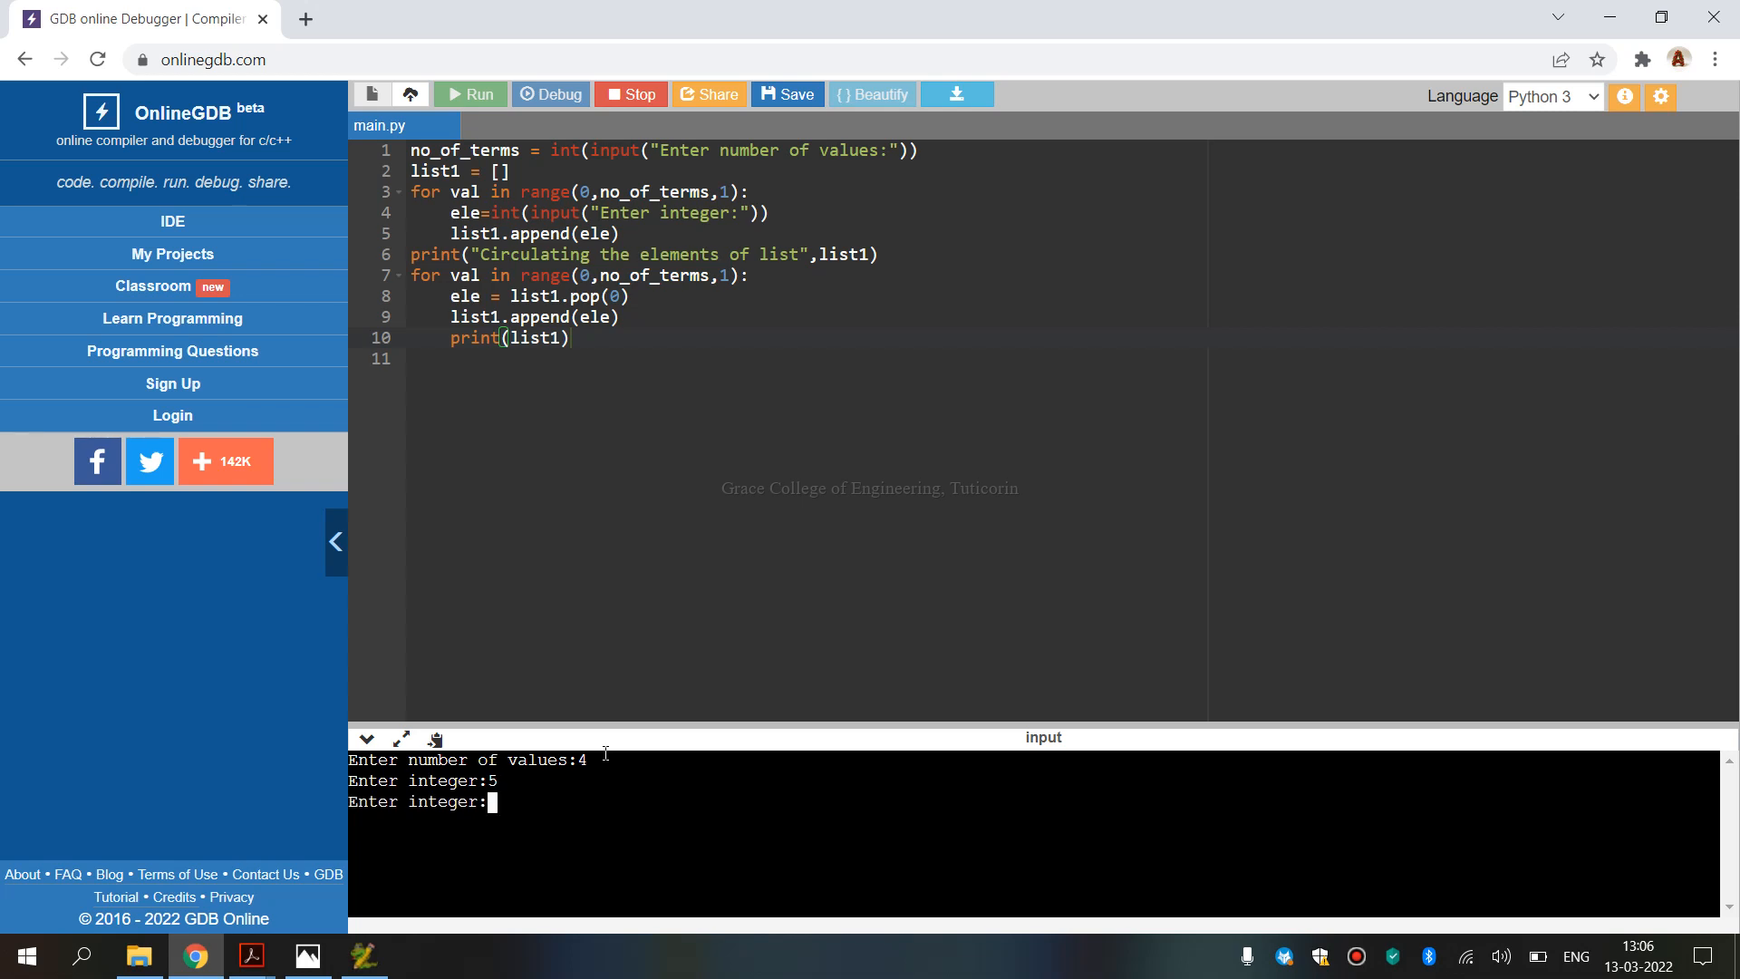
type("3")
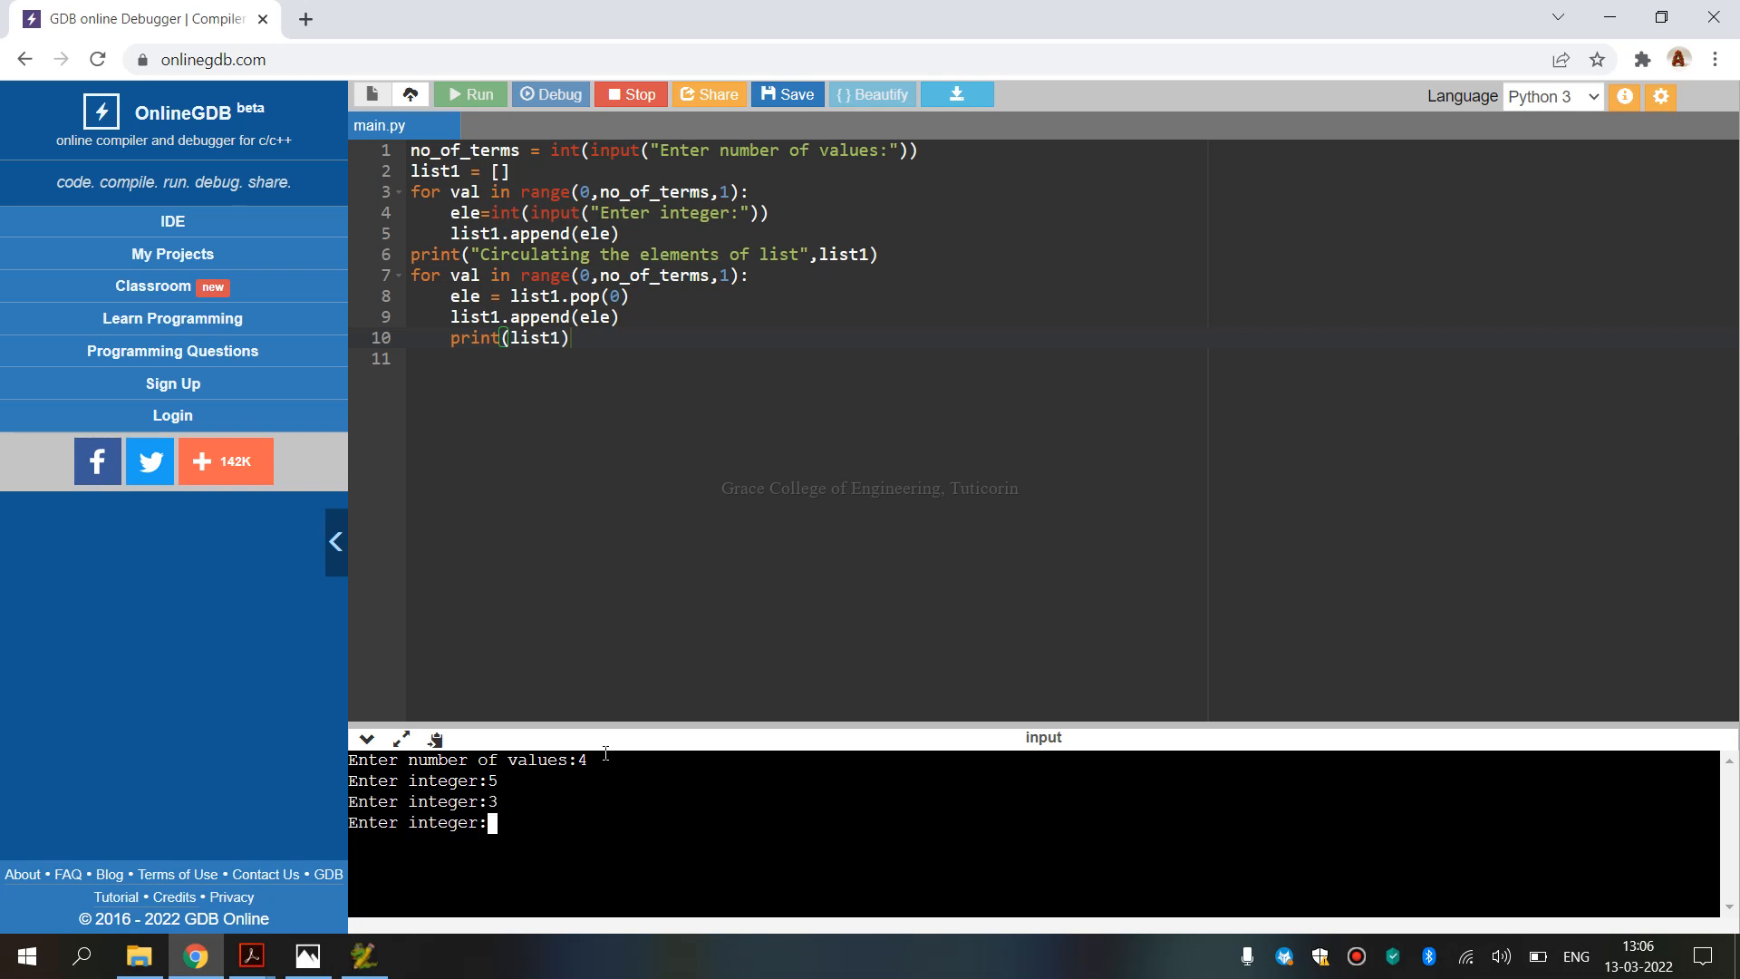
type("6")
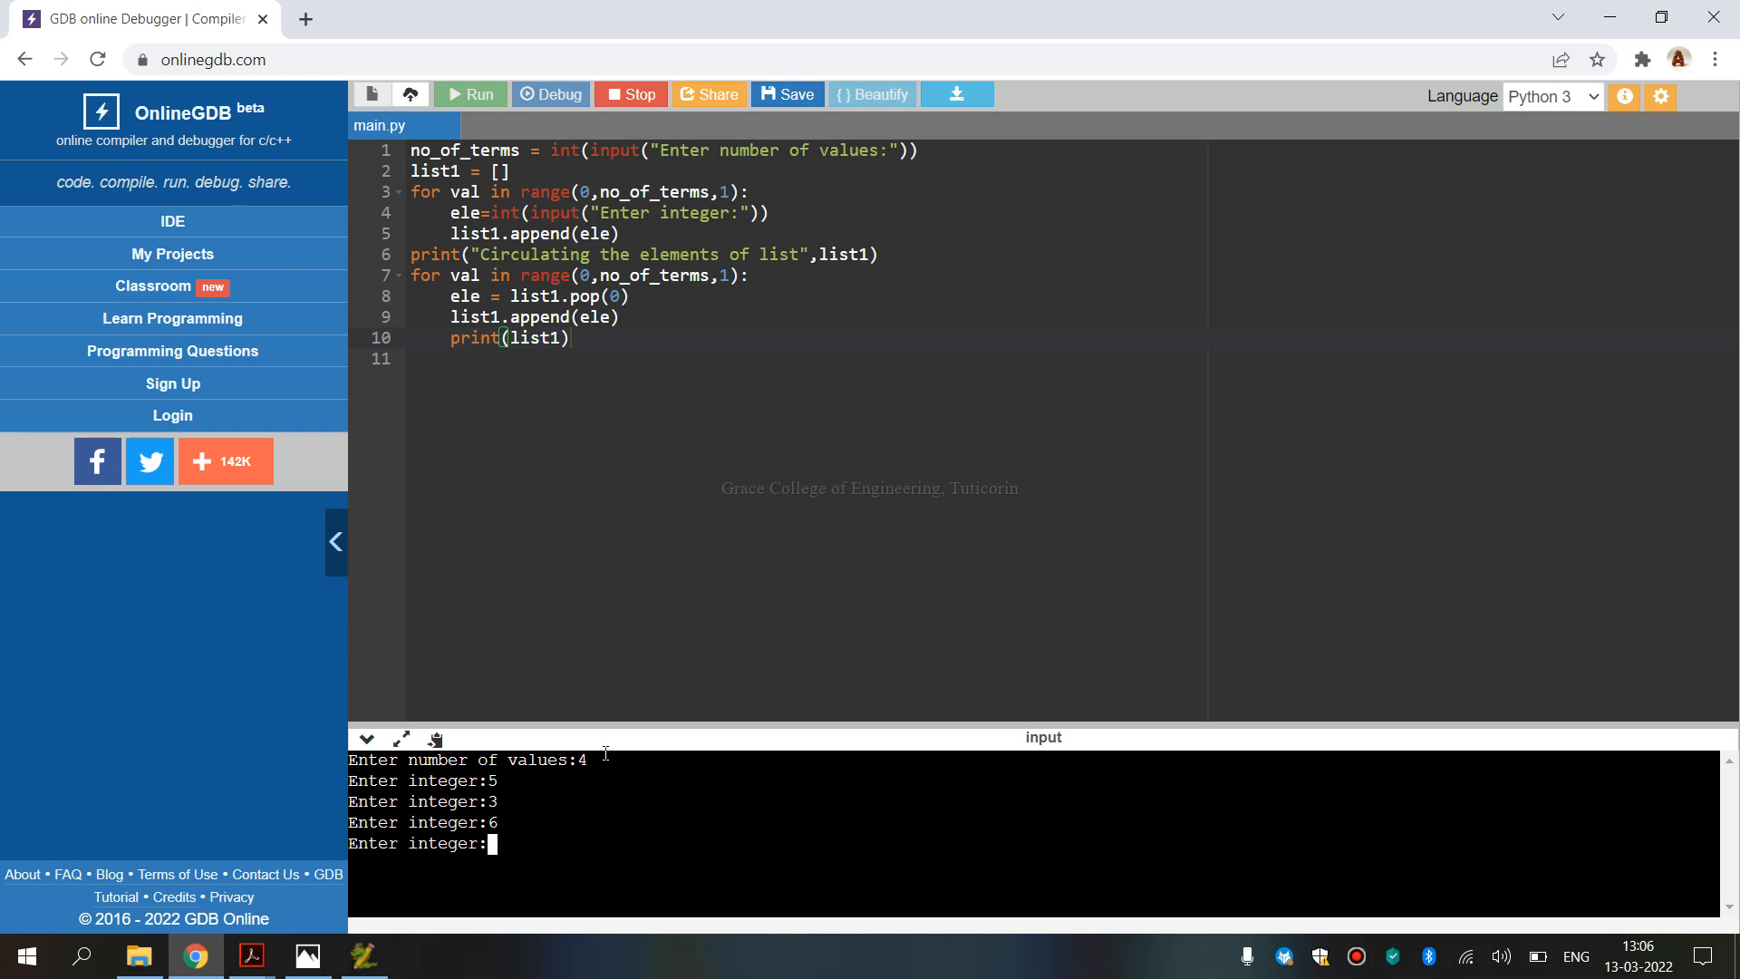
type("1")
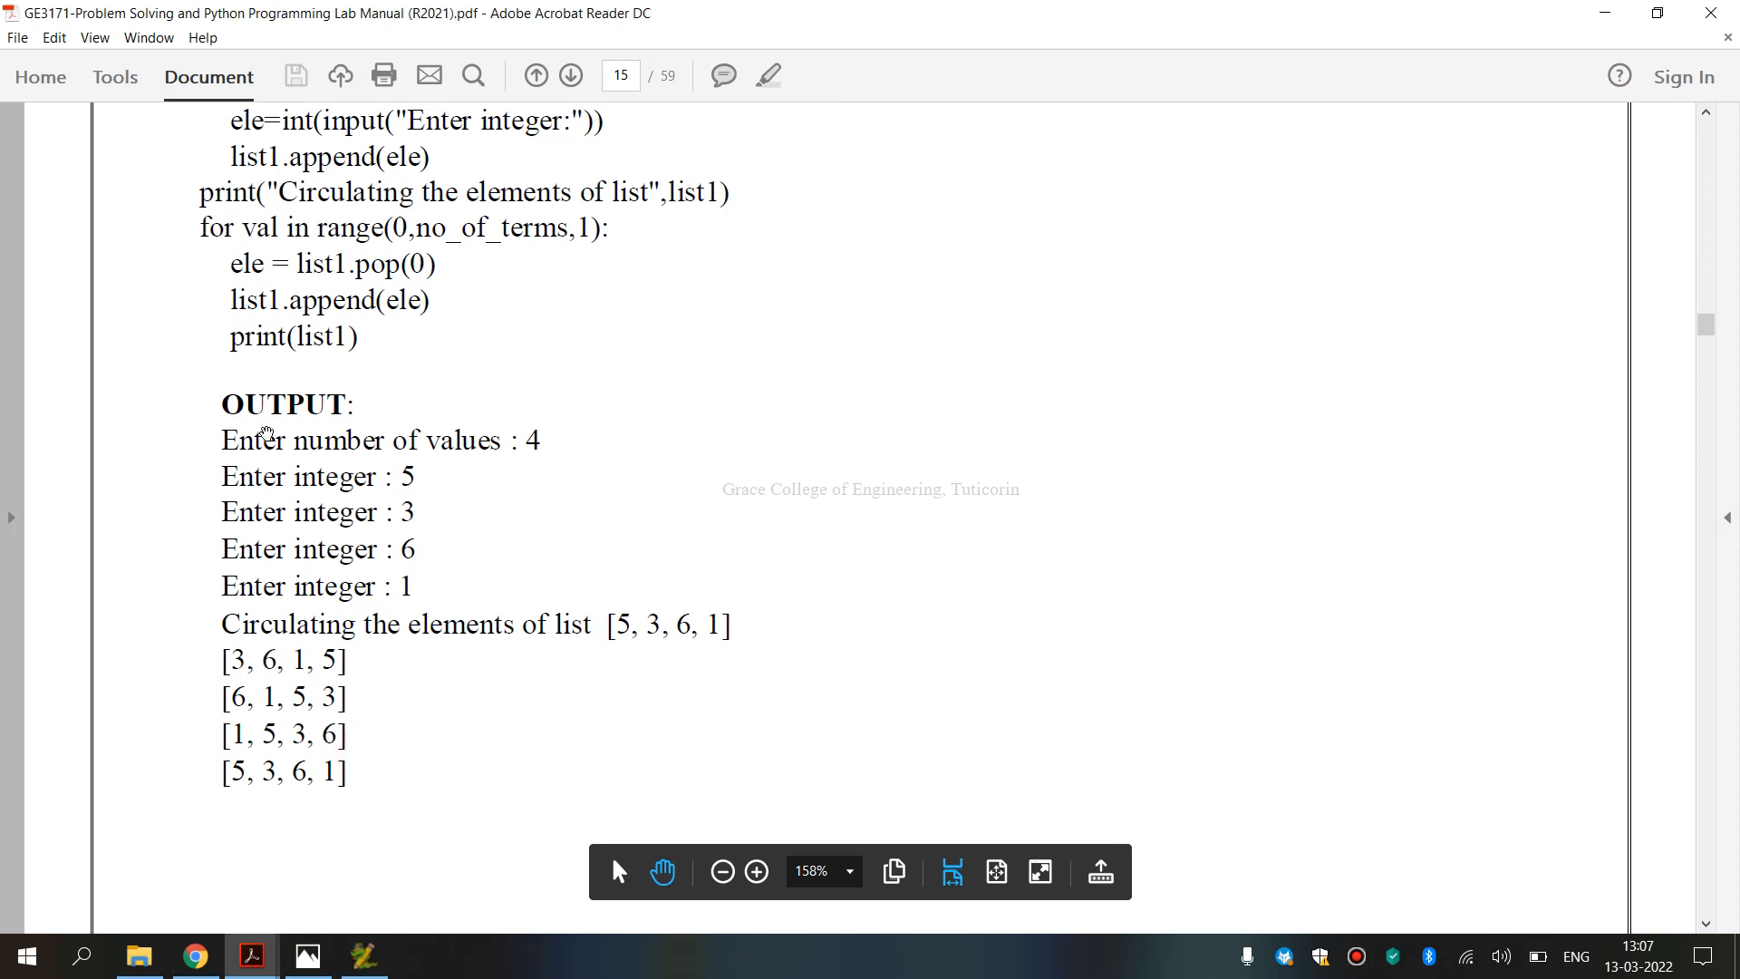
Scroll the manual to the RESULT heading, then bring up PyScripter's run results.
scroll("down", 3)
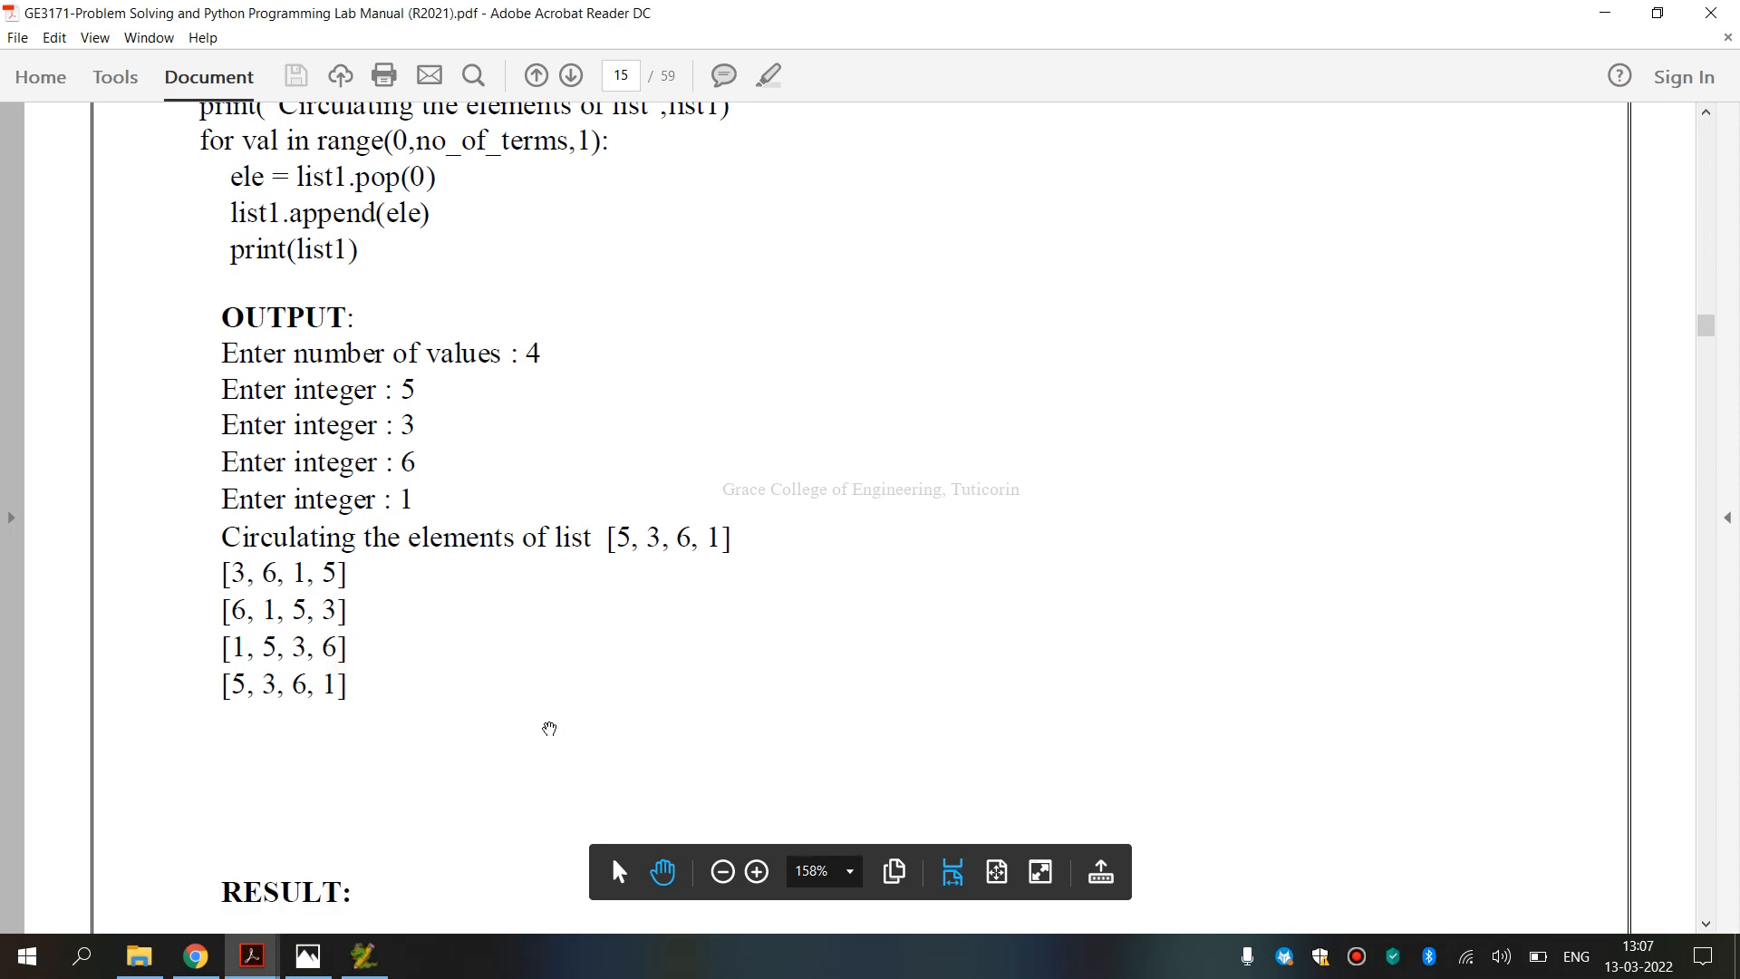
scroll("down", 3)
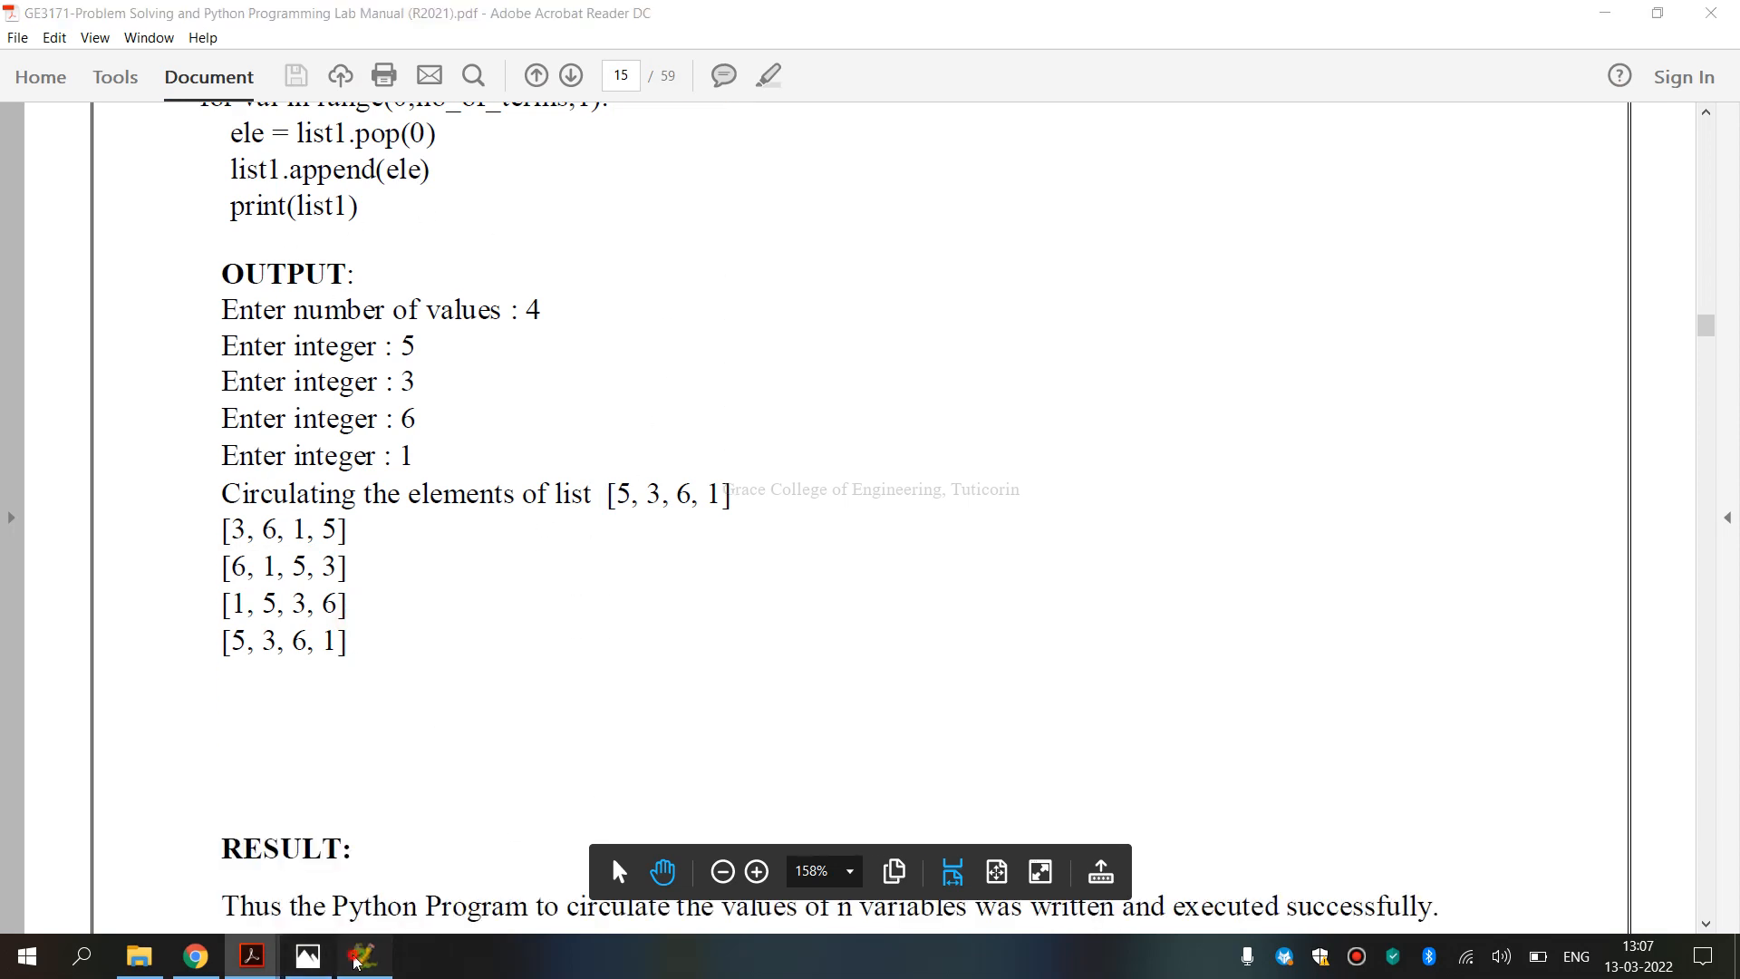
left_click(365, 955)
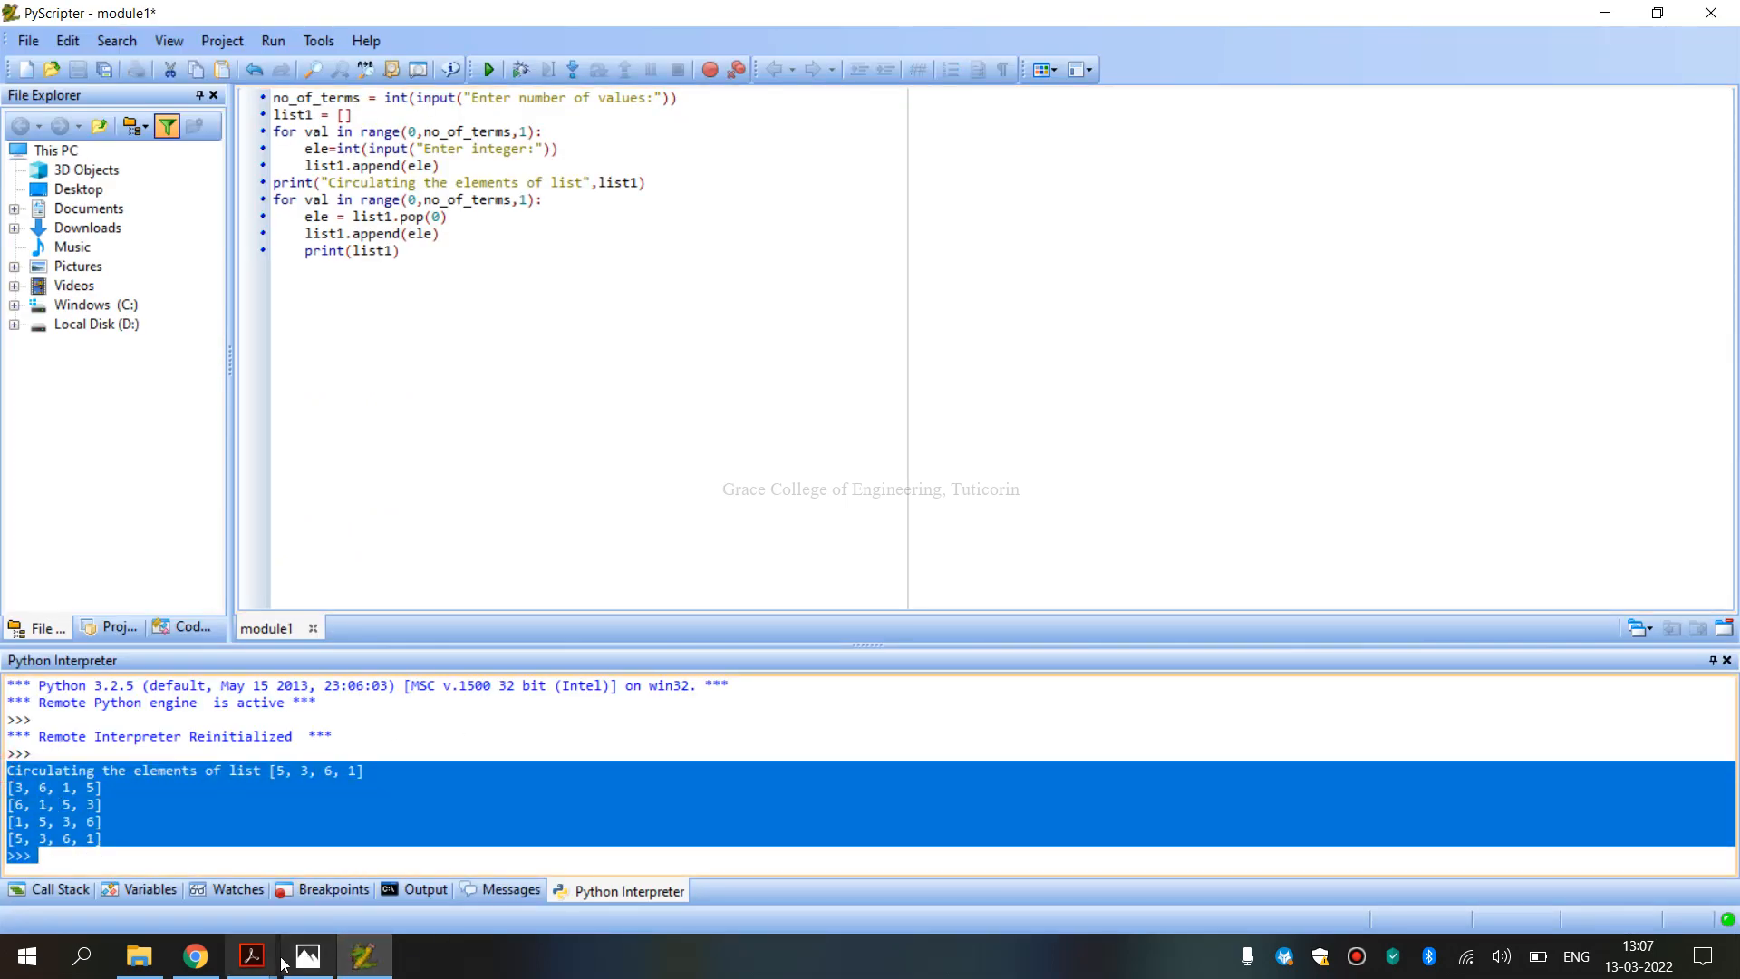
Return to OnlineGDB's console showing [5, 3, 6, 1], its four rotations and exit code 0.
left_click(194, 955)
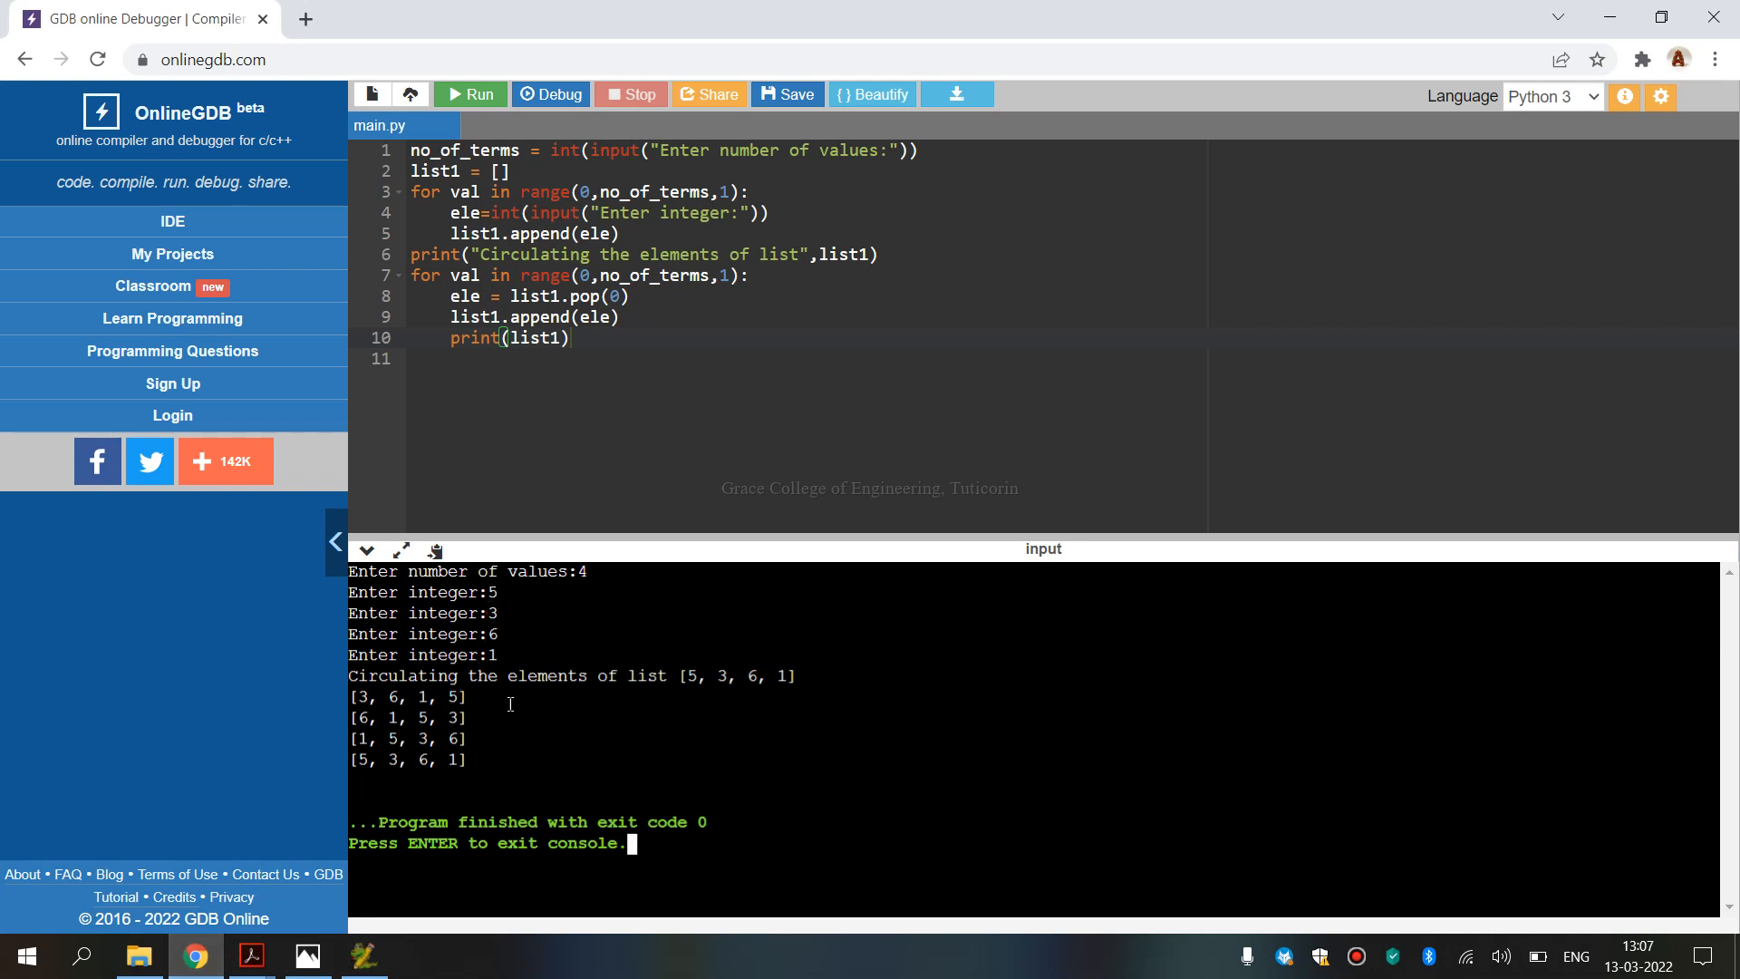
mouse_move(252, 956)
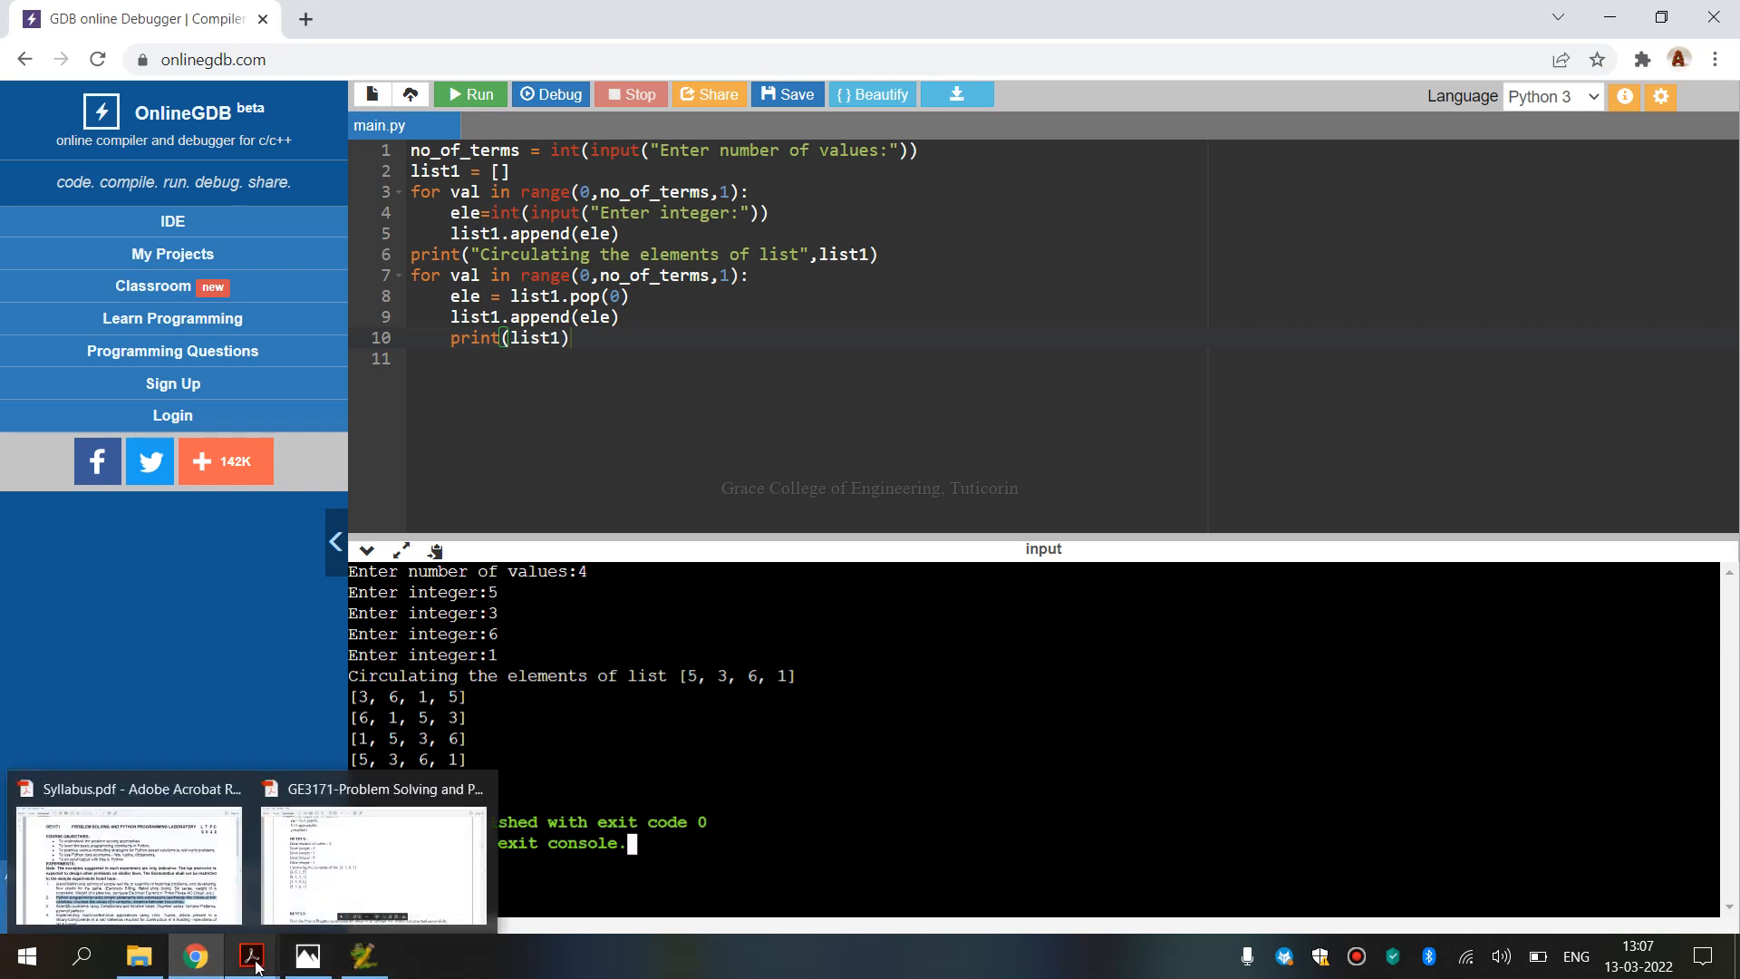
left_click(373, 866)
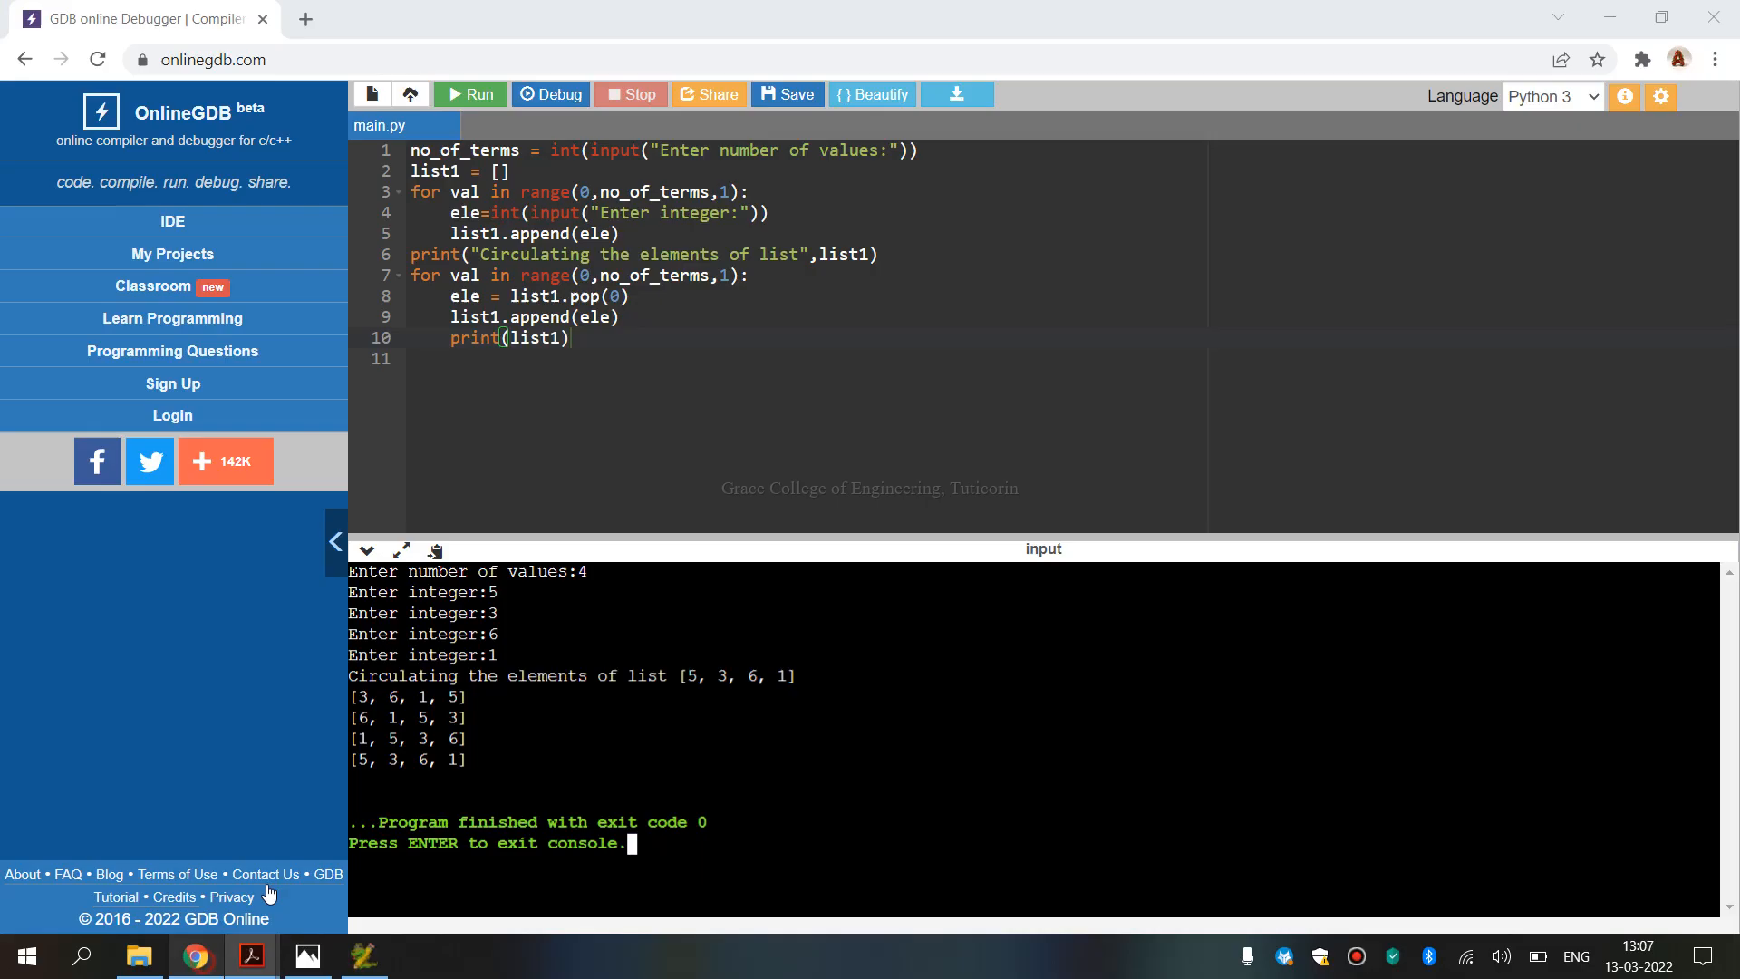
mouse_move(286, 973)
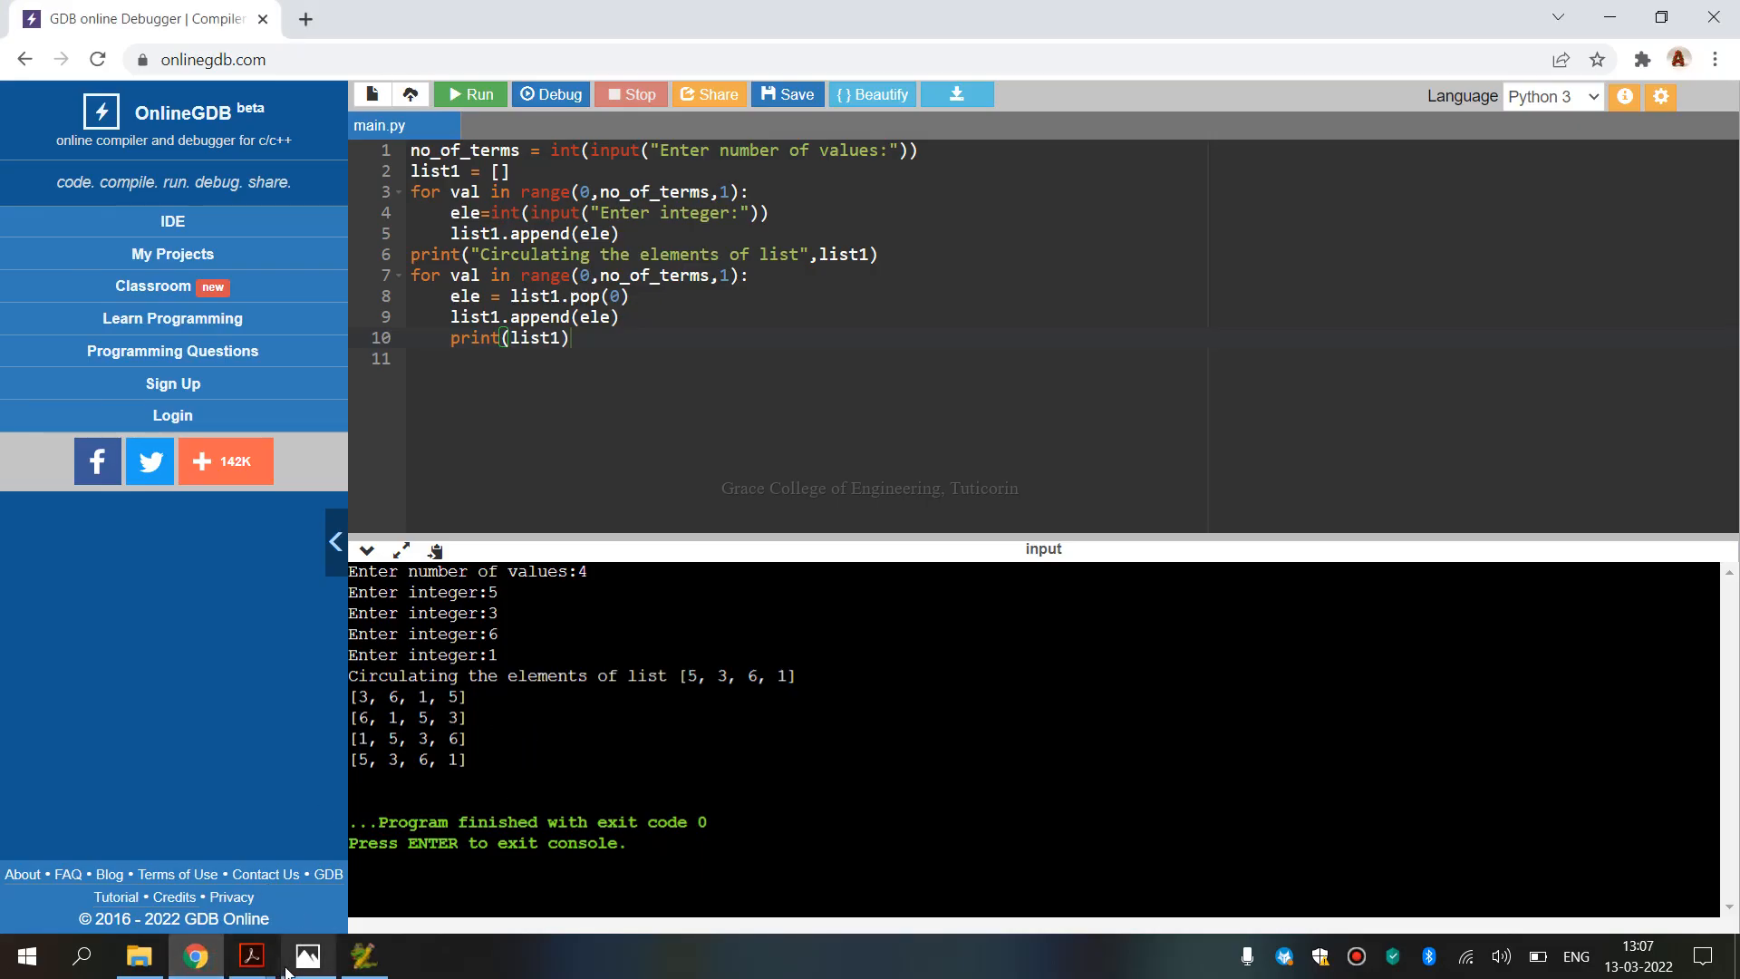
Switch back to the manual's page 15 expected output for comparison.
left_click(248, 955)
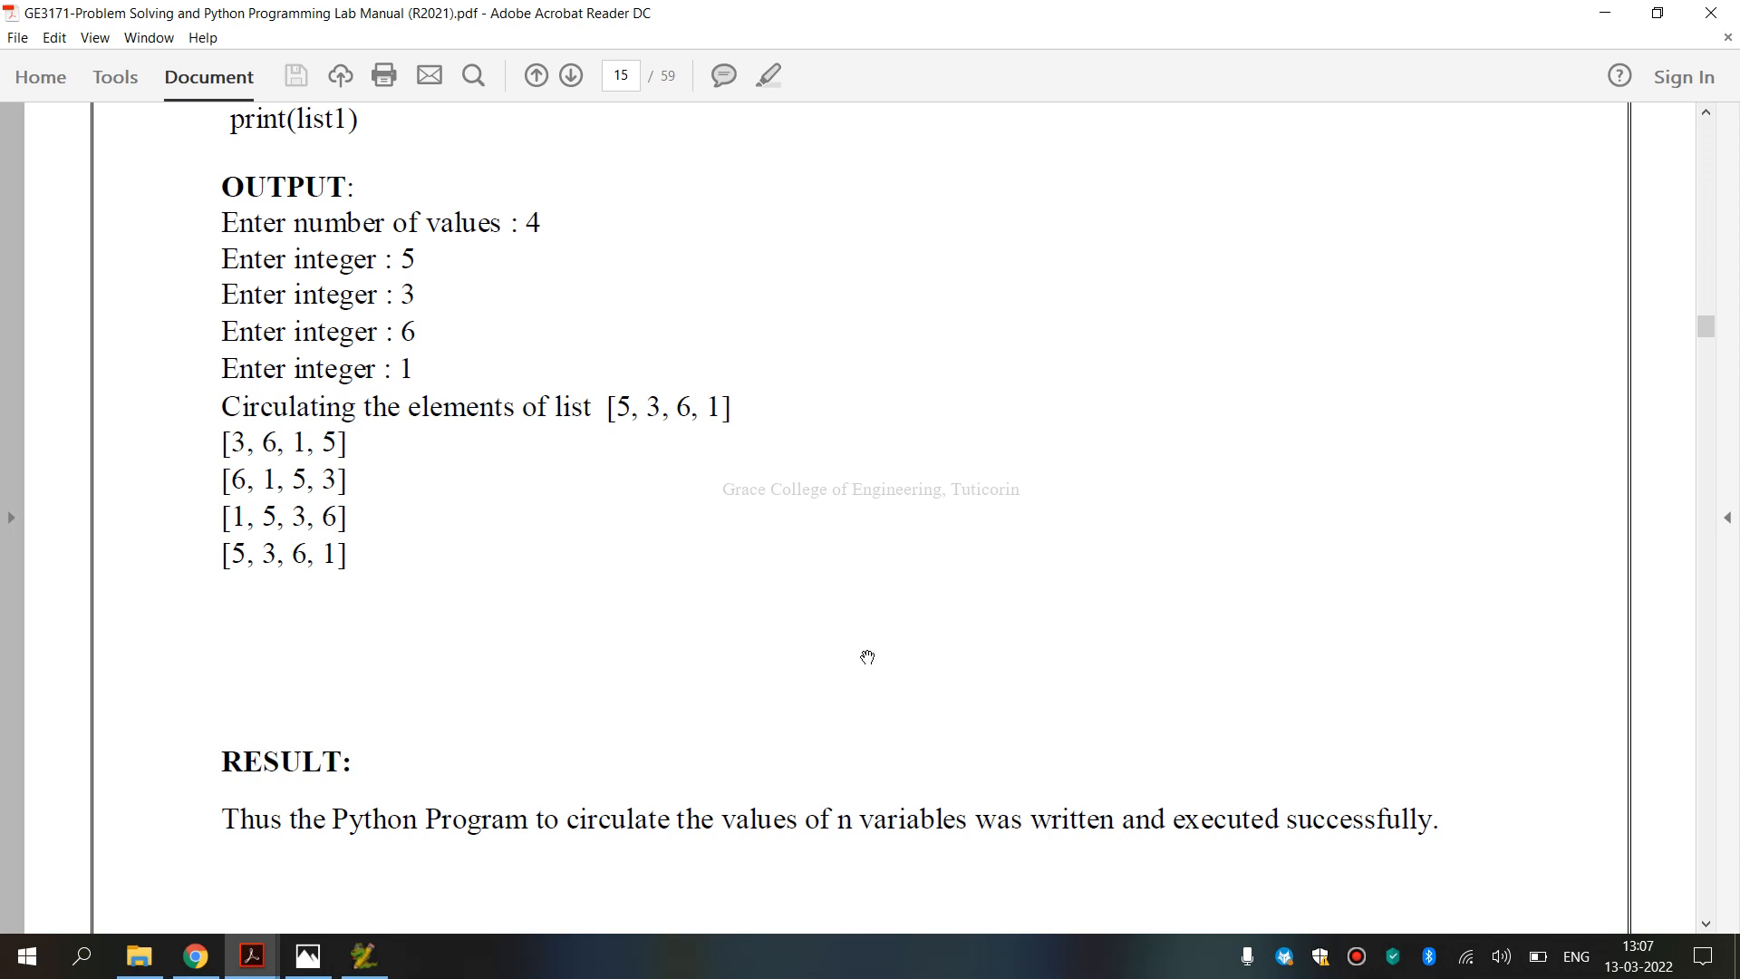
mouse_move(782, 685)
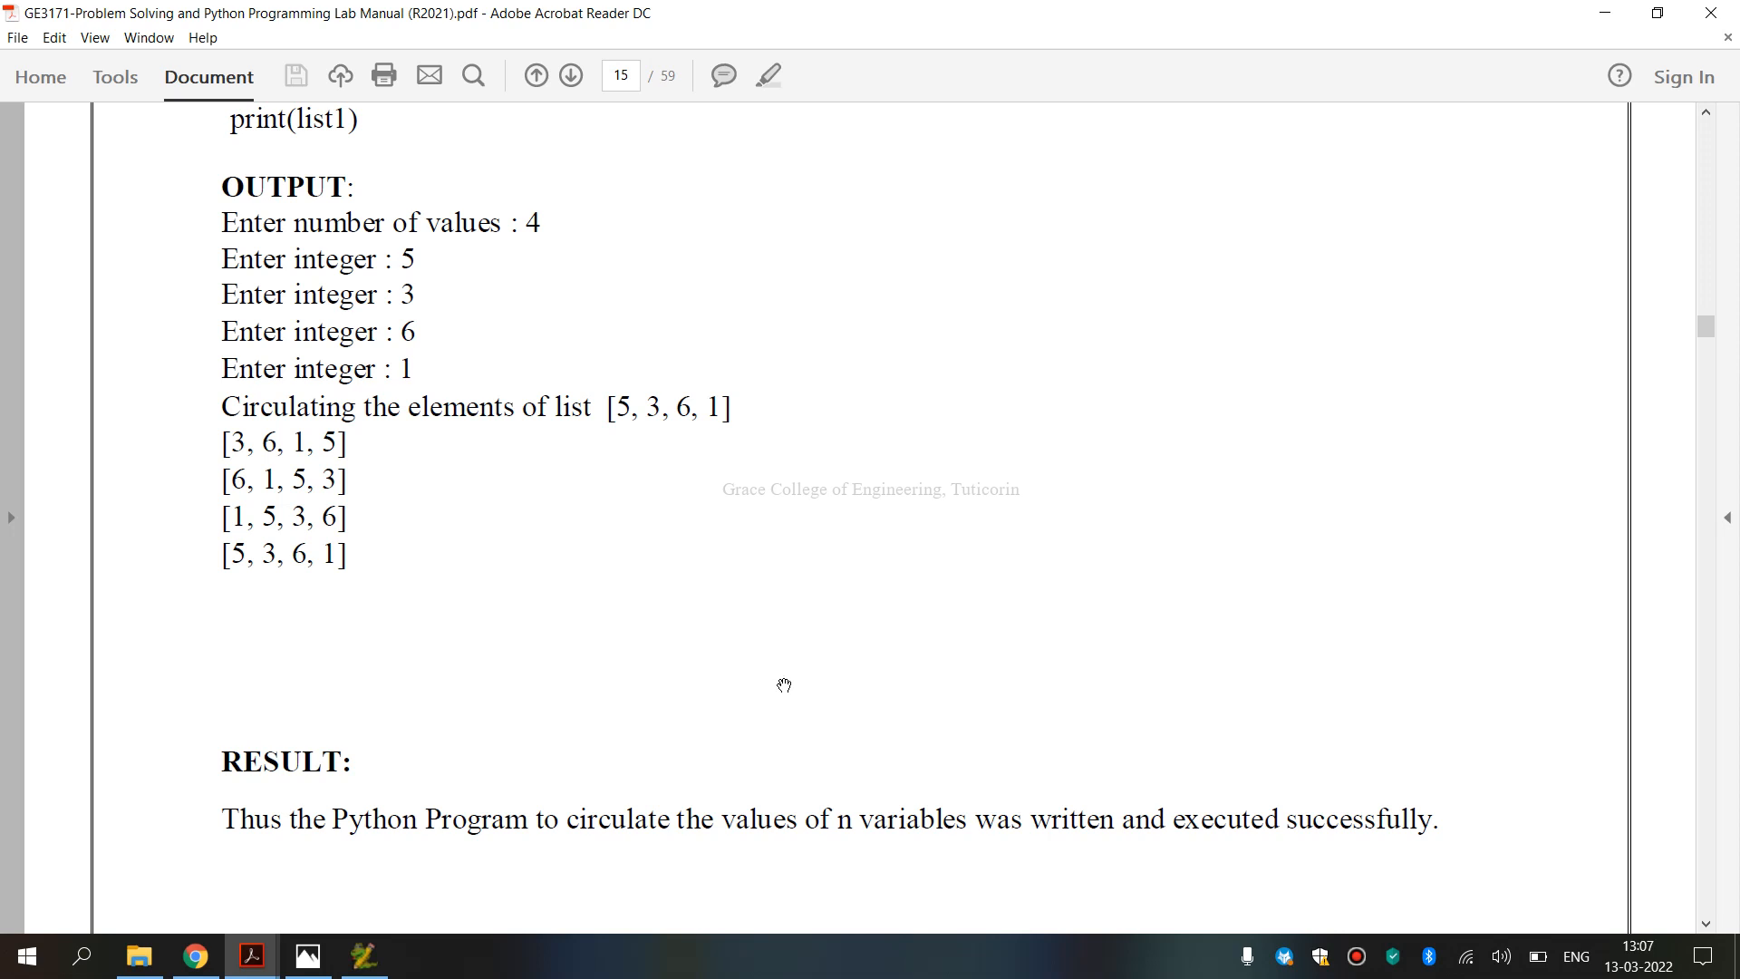
mouse_move(775, 676)
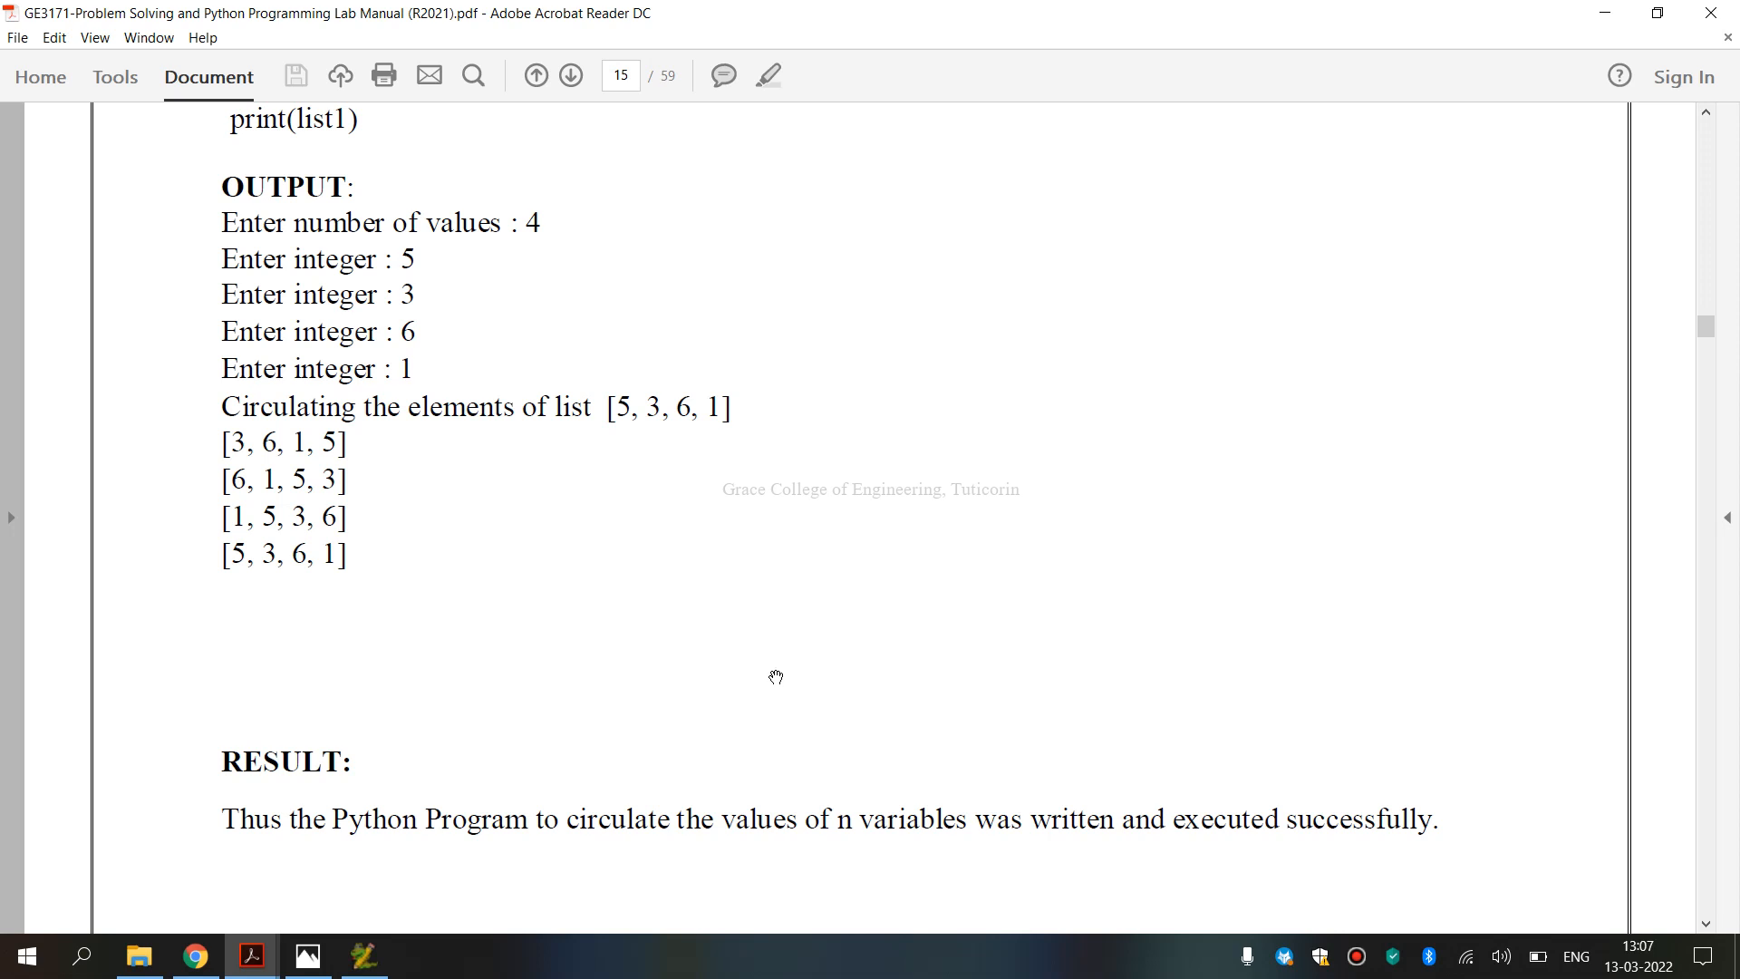